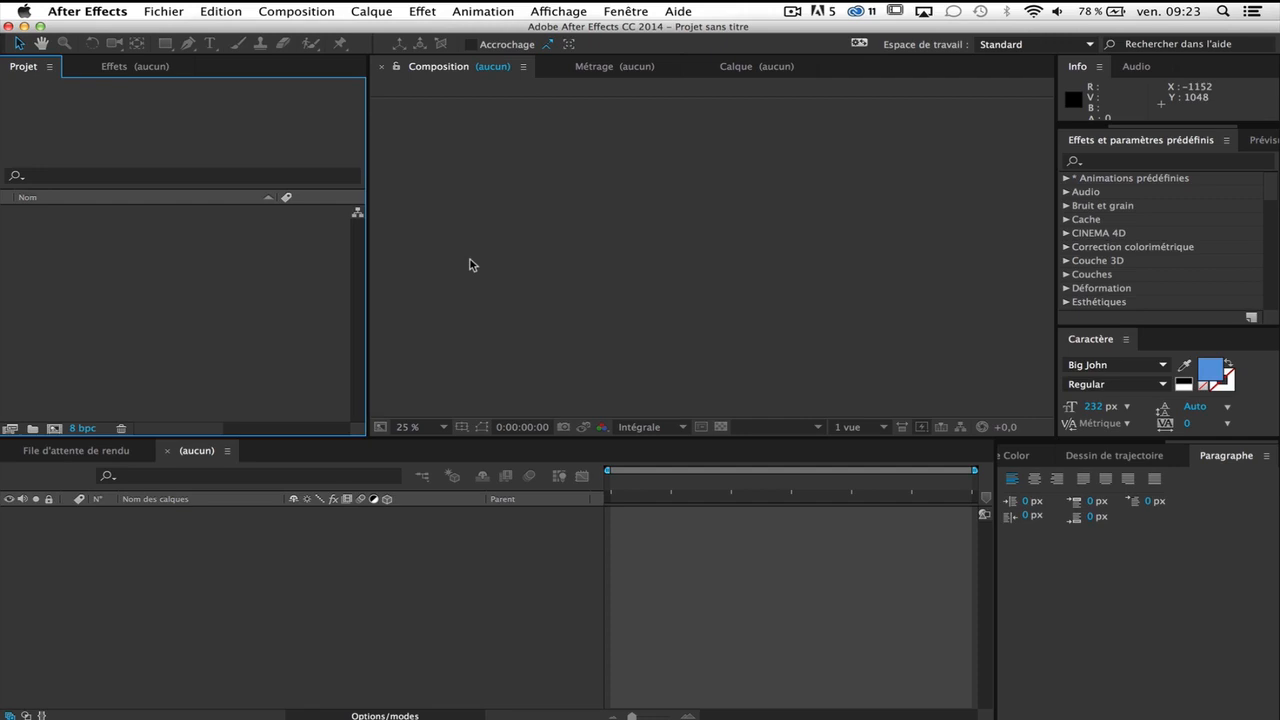
- Launch the SkyBox Creator.jsxbin script from the Fichier > Scripts menu
click(163, 11)
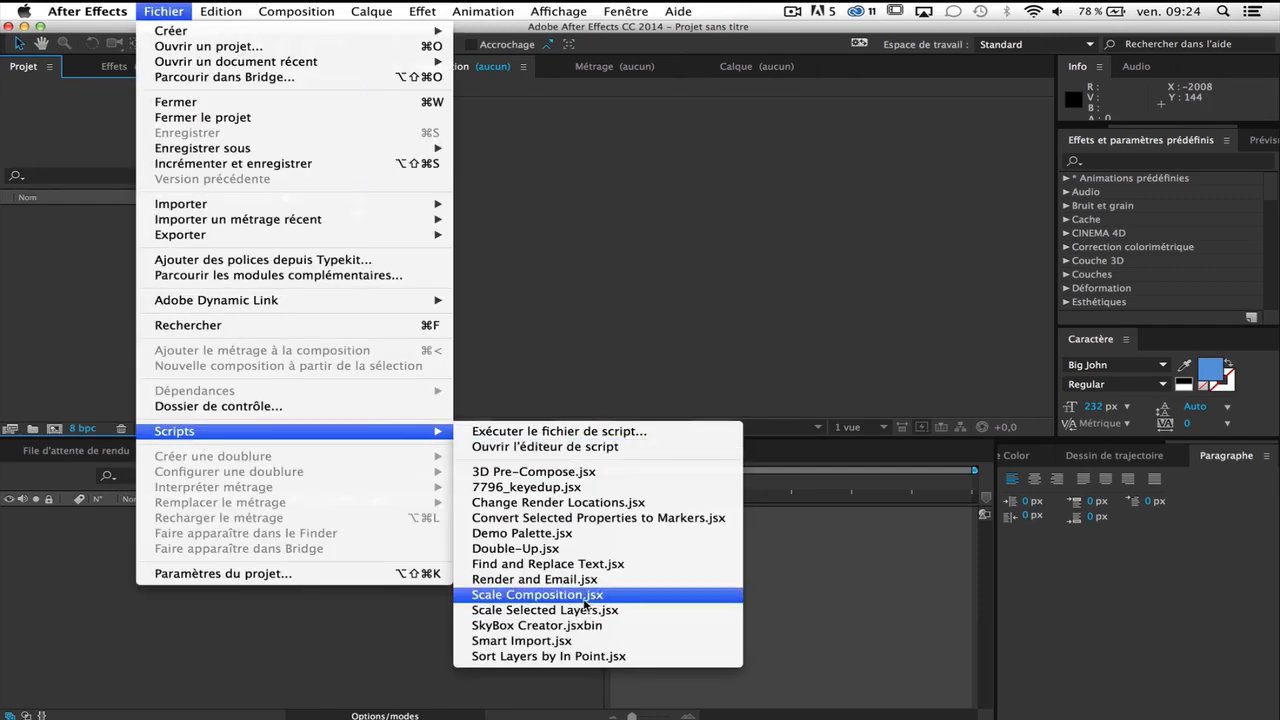
mouse_move(537, 625)
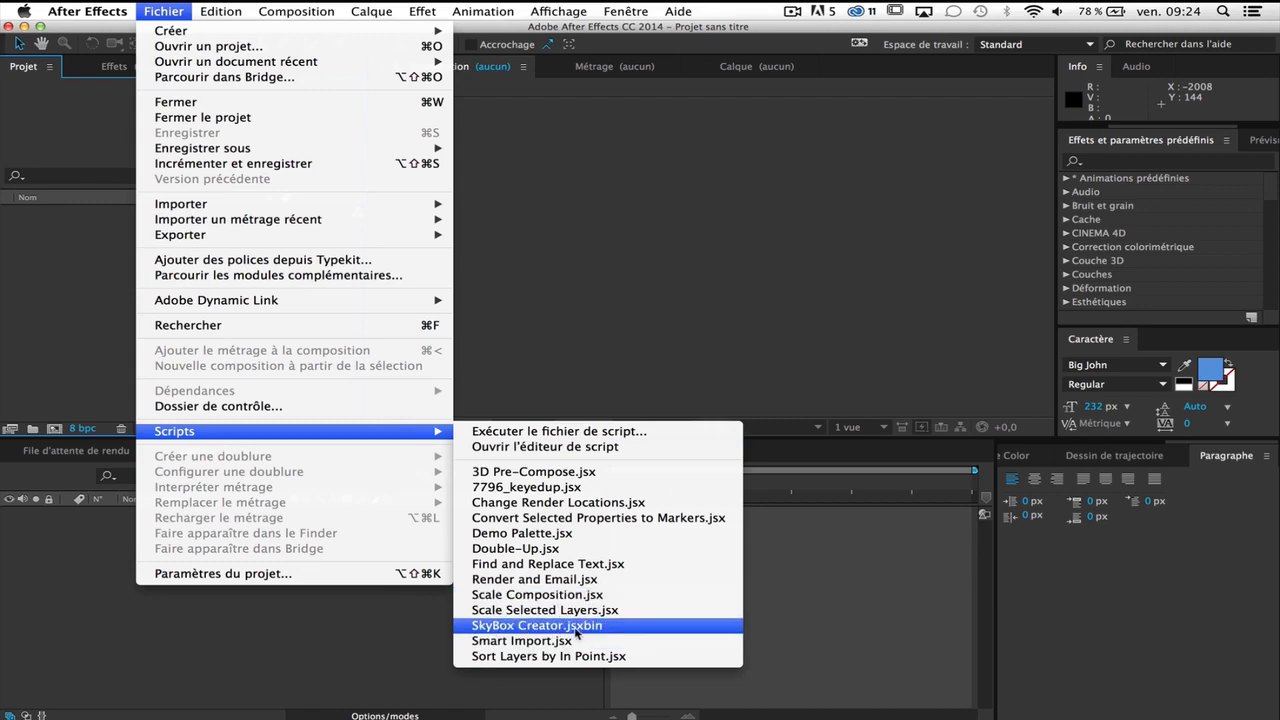
click(537, 625)
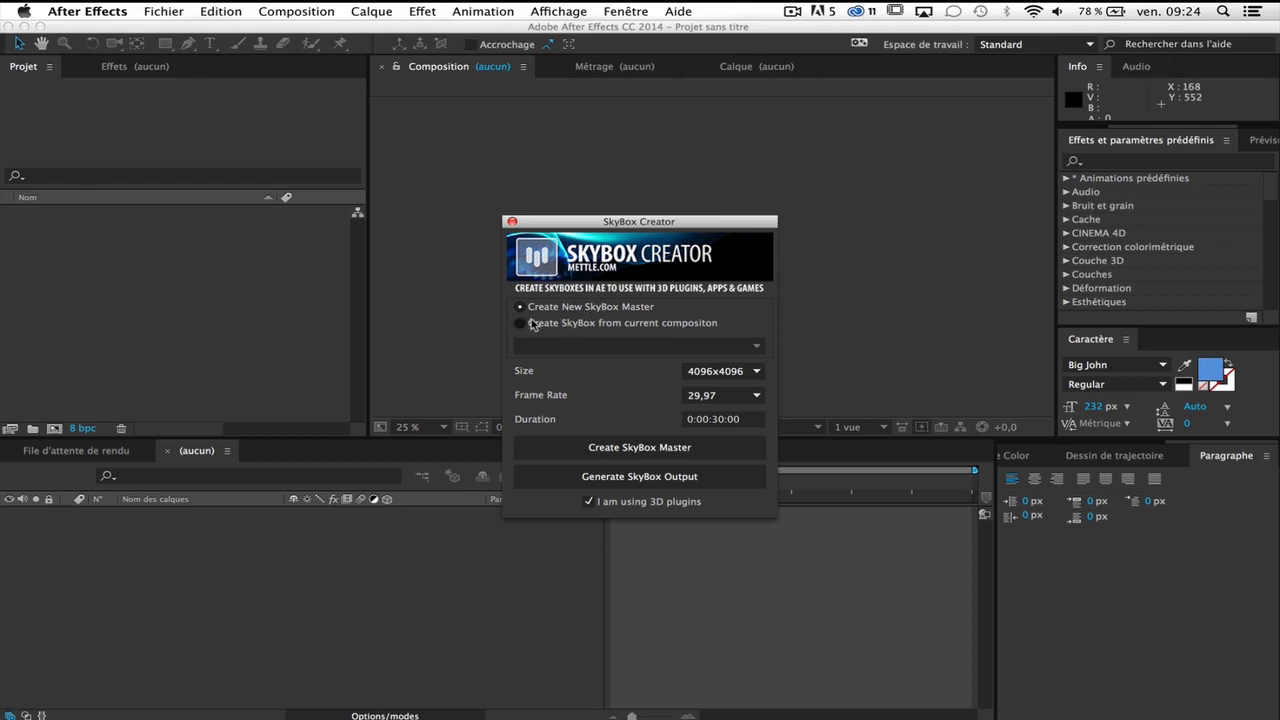
mouse_move(665, 335)
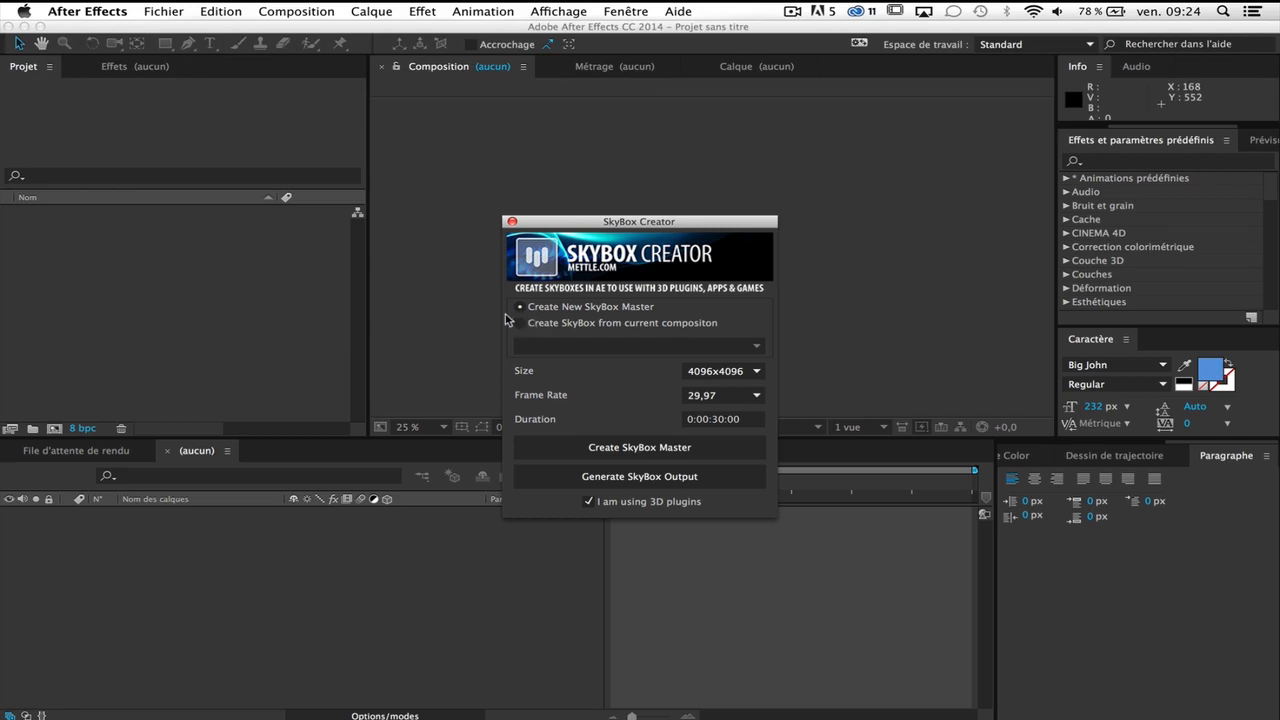
mouse_move(540, 322)
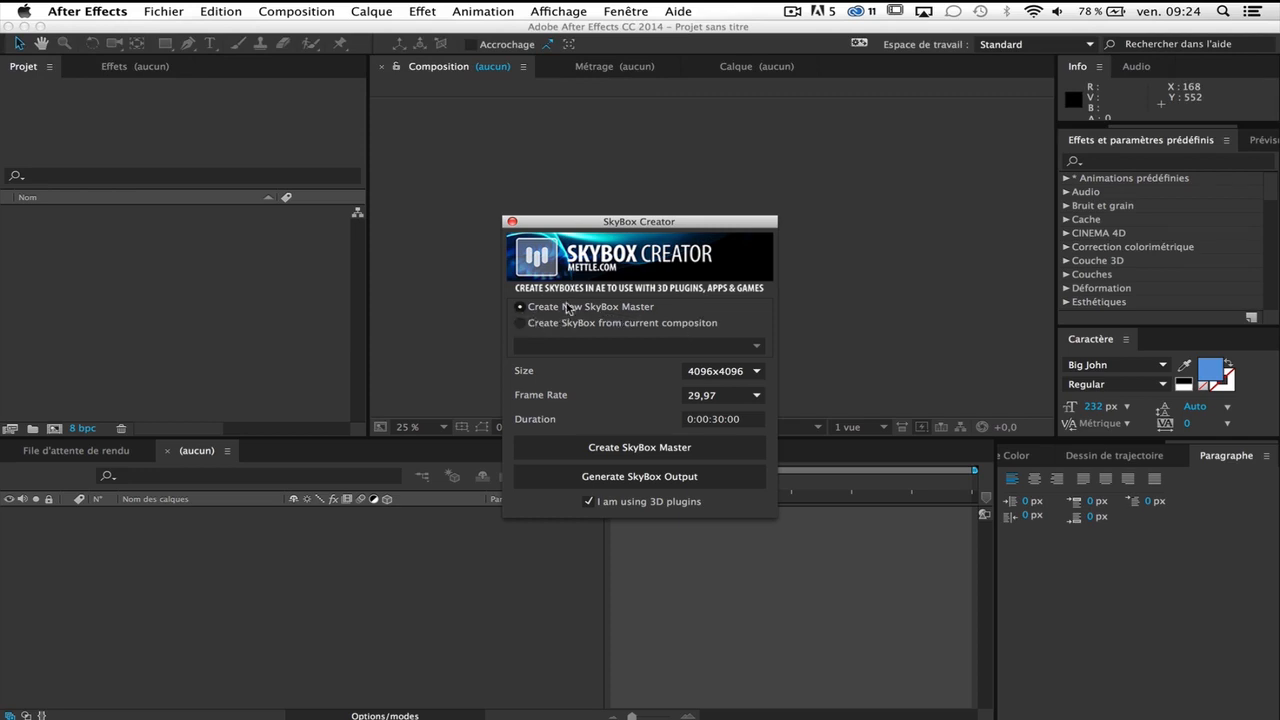
mouse_move(543, 340)
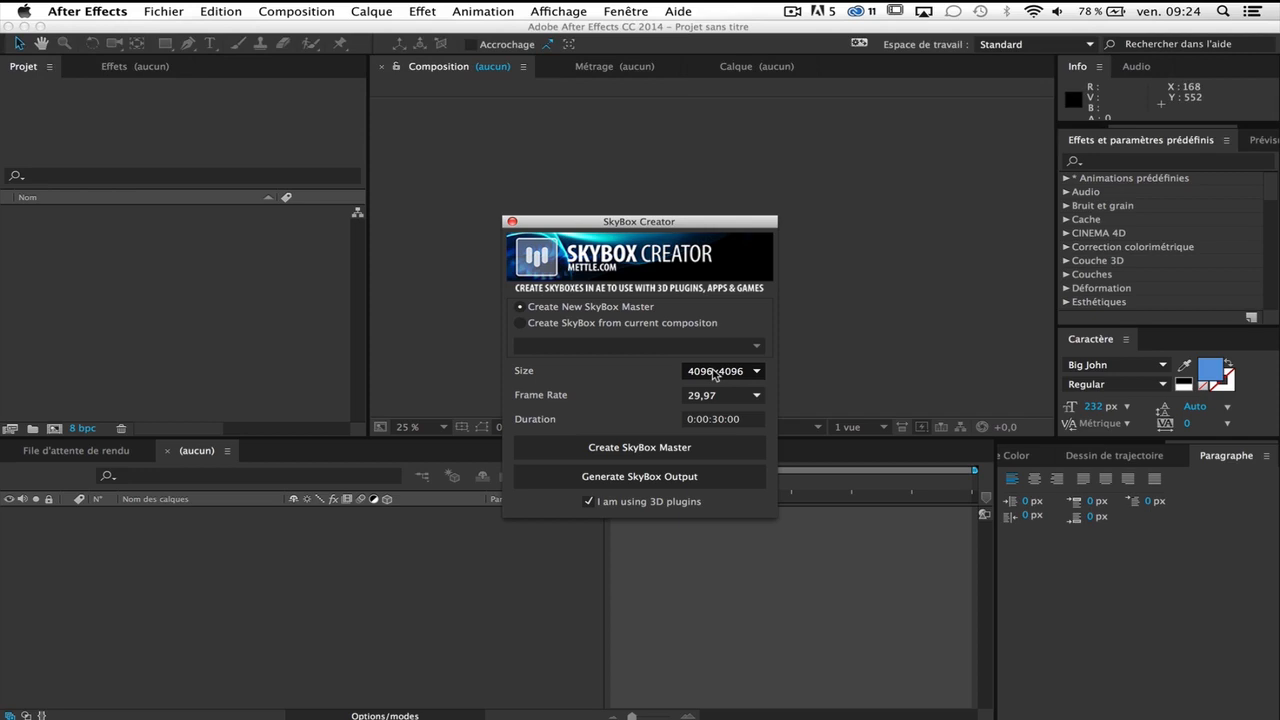
- Set the new SkyBox master to 2048x2048 at 29,97 fps
click(723, 371)
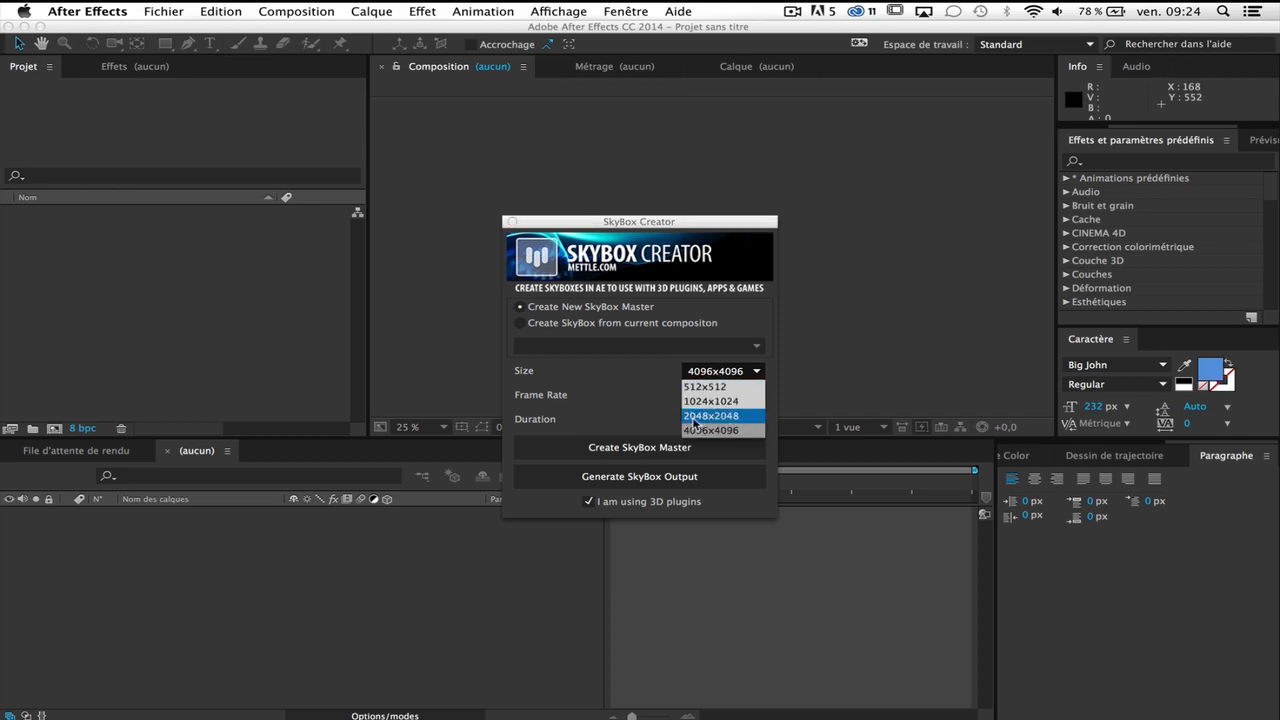
click(710, 415)
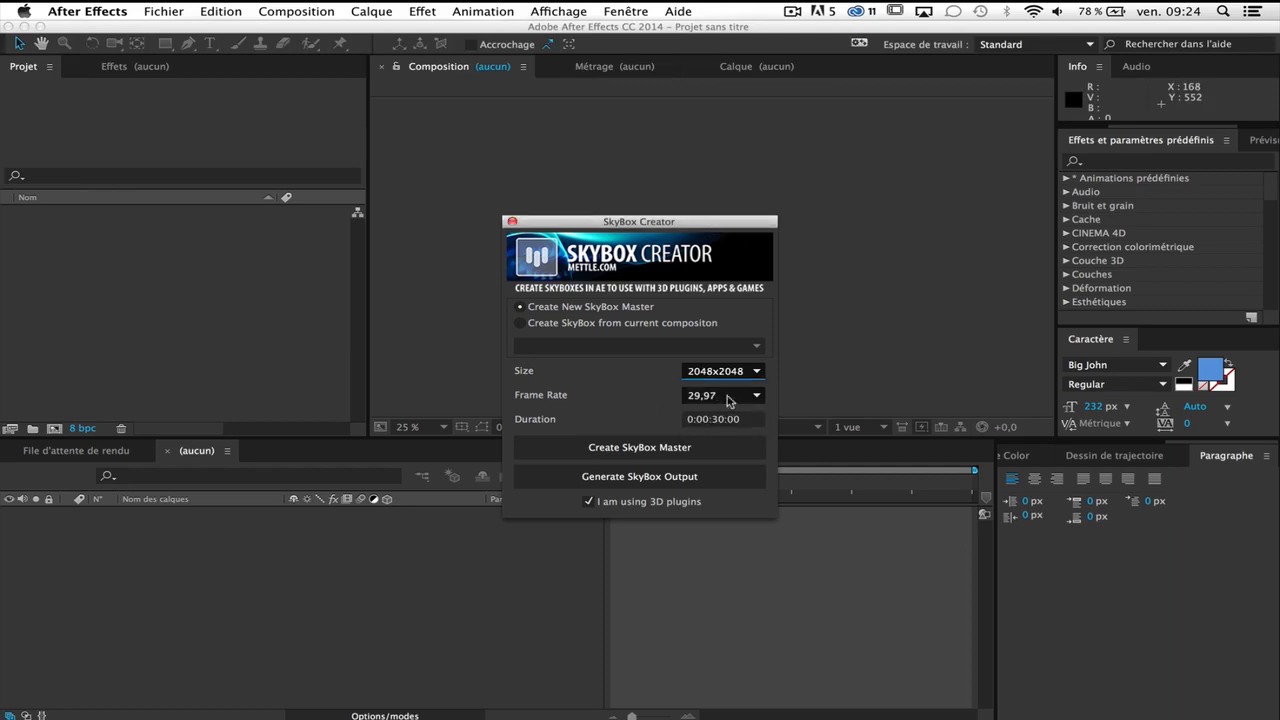
click(722, 394)
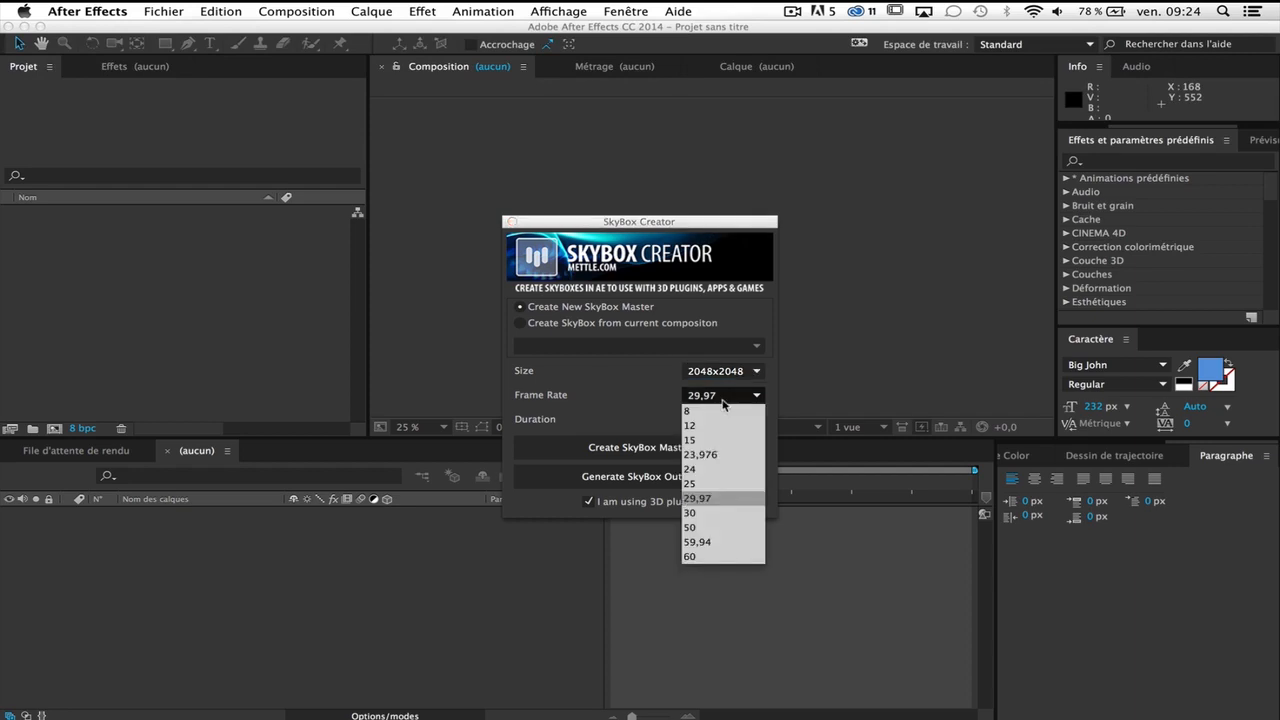
click(697, 498)
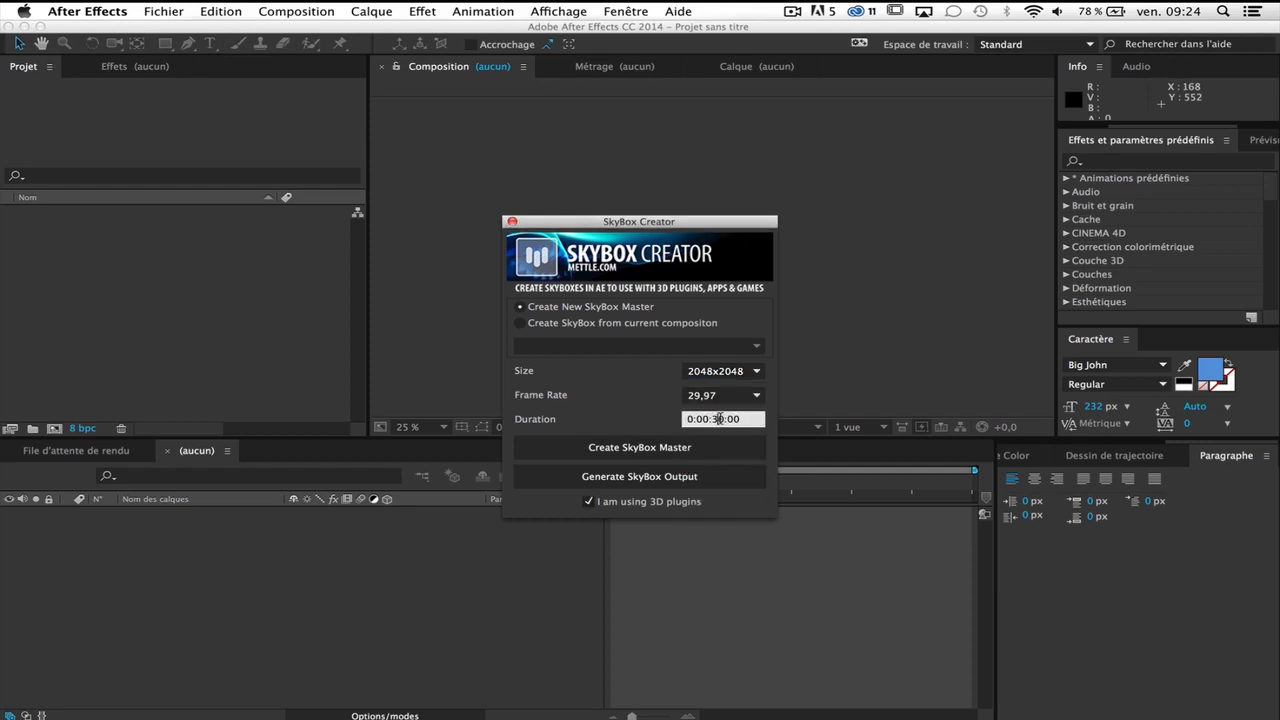
mouse_move(823, 302)
text(1)
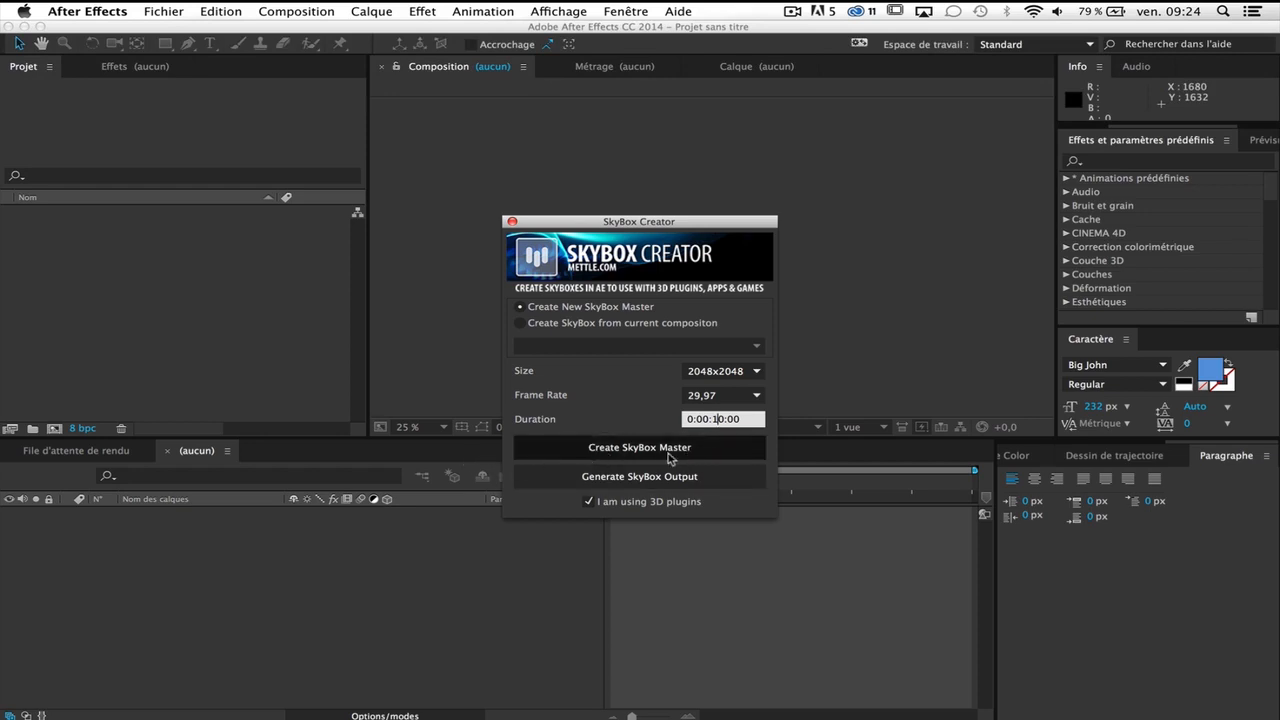
mouse_move(570, 512)
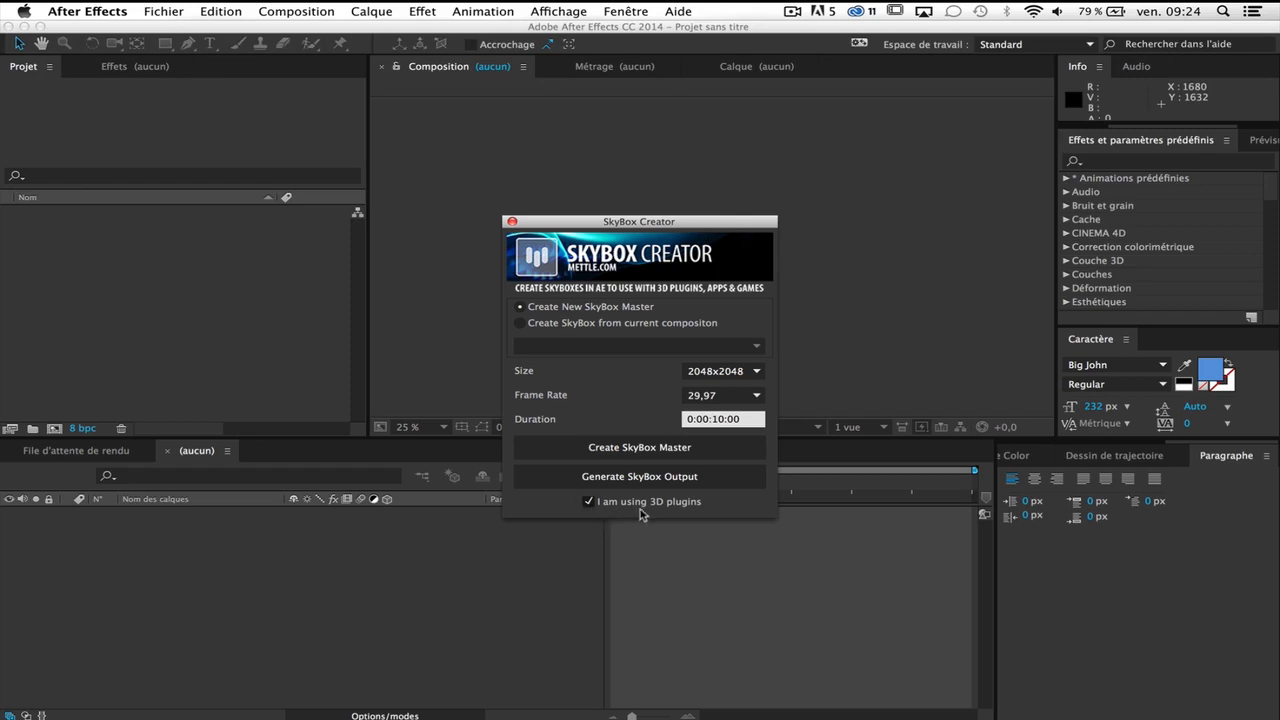
mouse_move(700, 510)
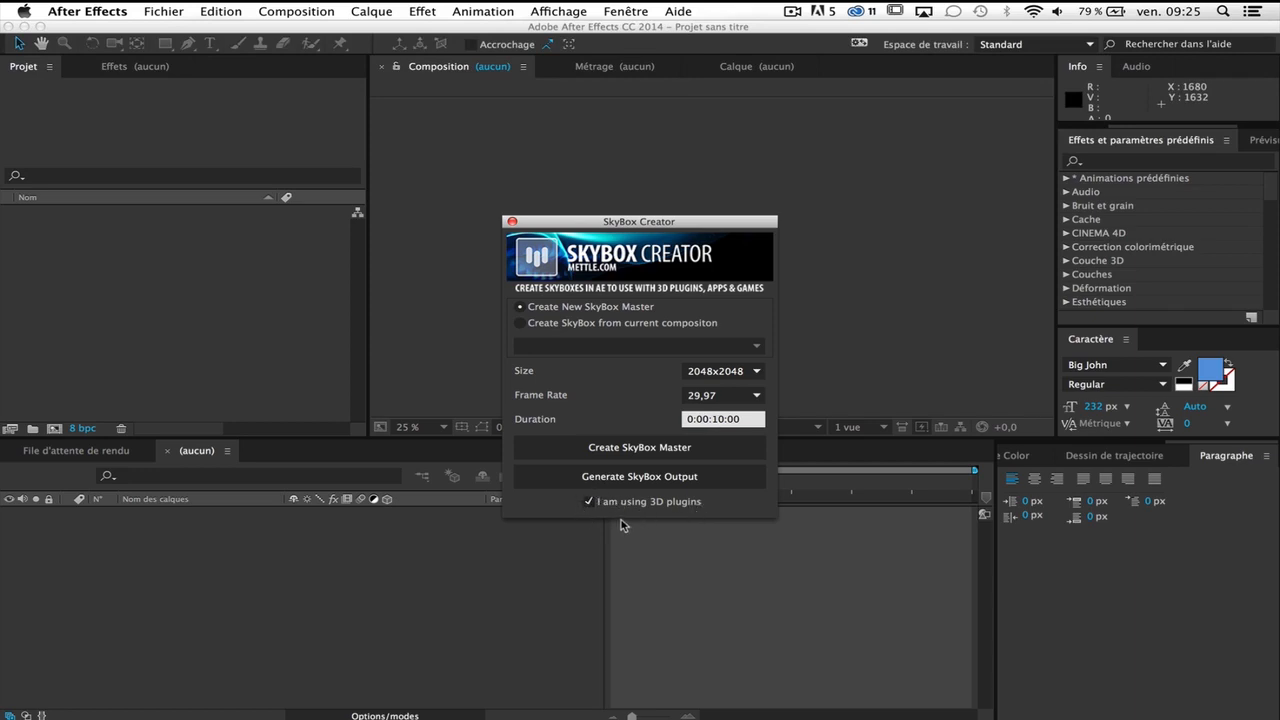
mouse_move(258, 300)
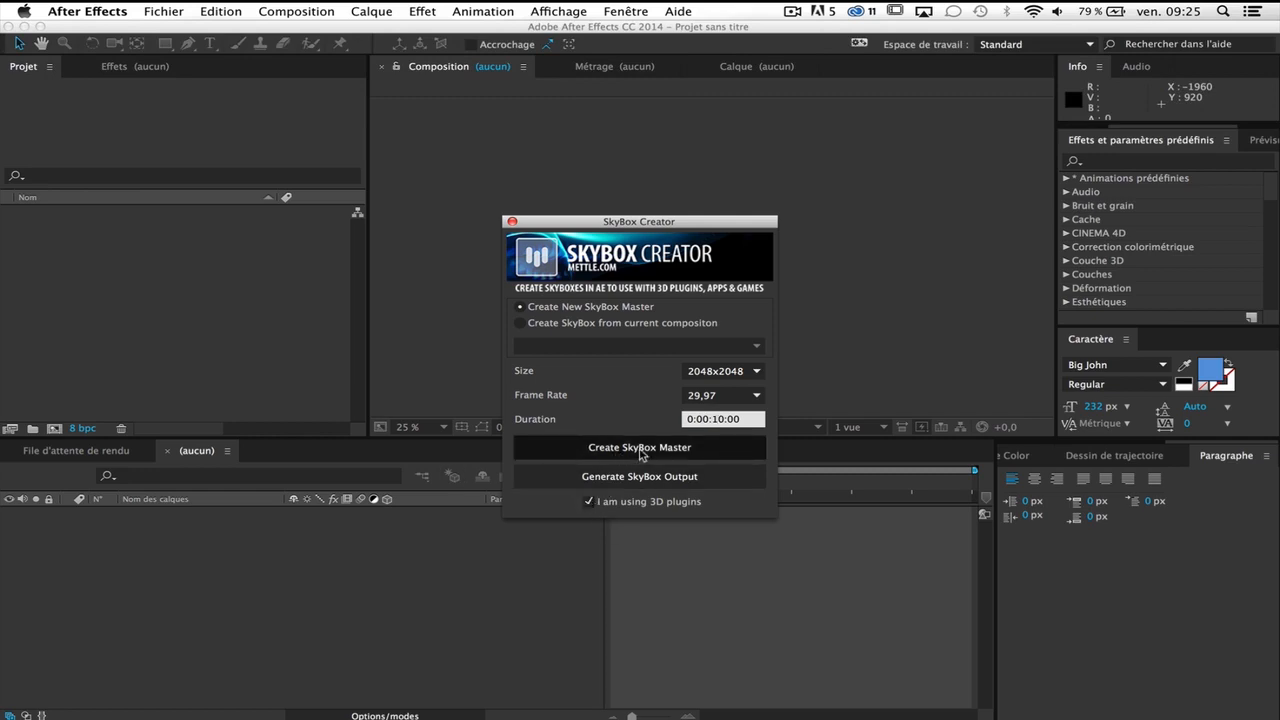
- Create the SkyBox Master comp, accepting 2048x2048, 10 seconds, 29.97 fps
click(639, 447)
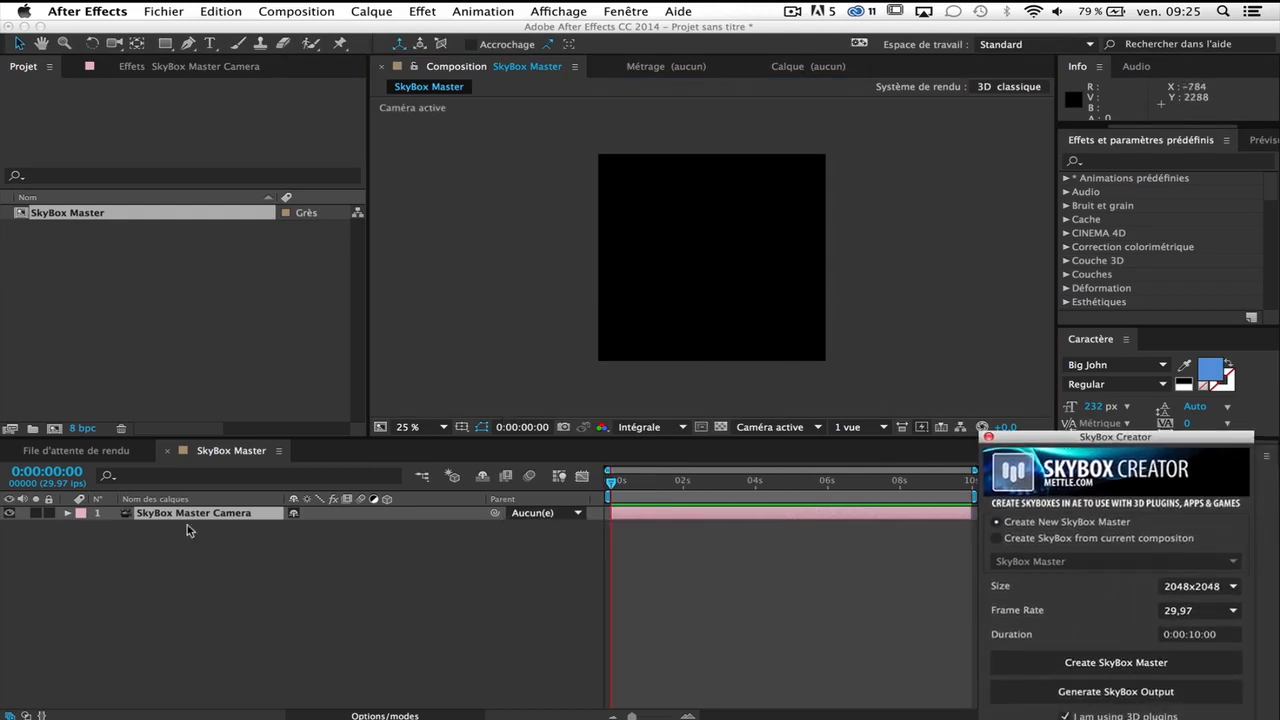
mouse_move(545, 275)
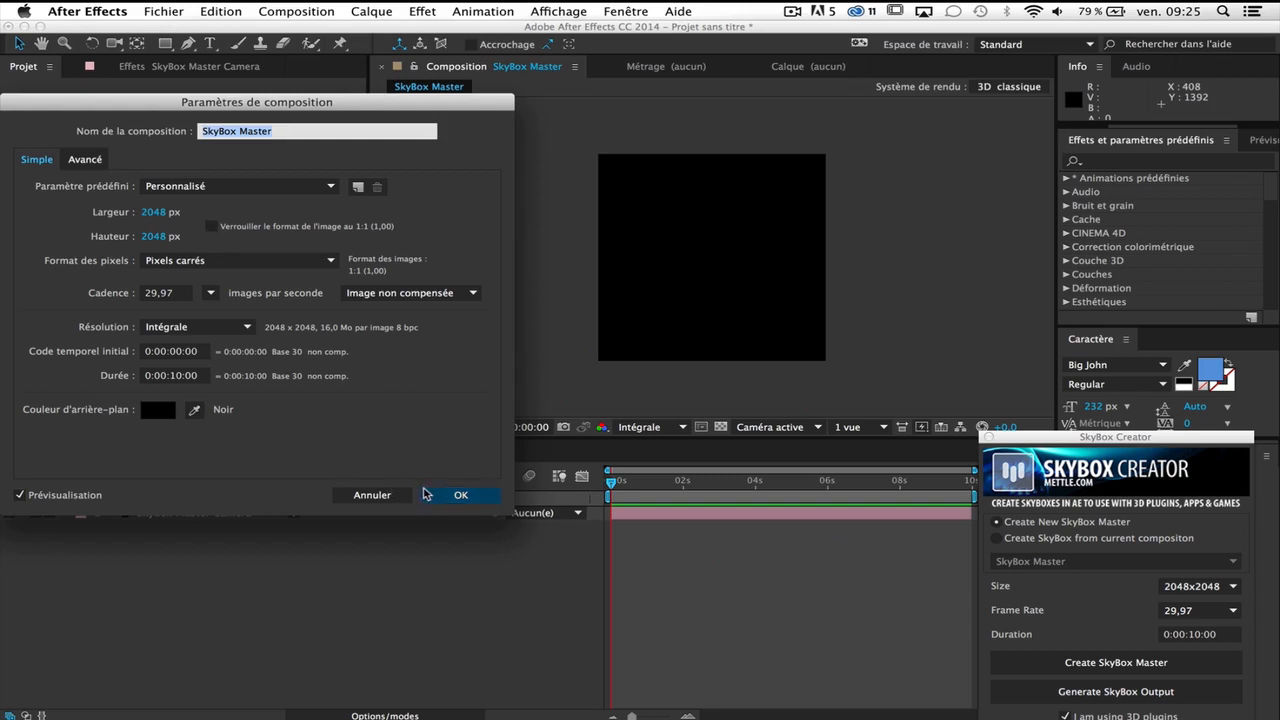
click(460, 495)
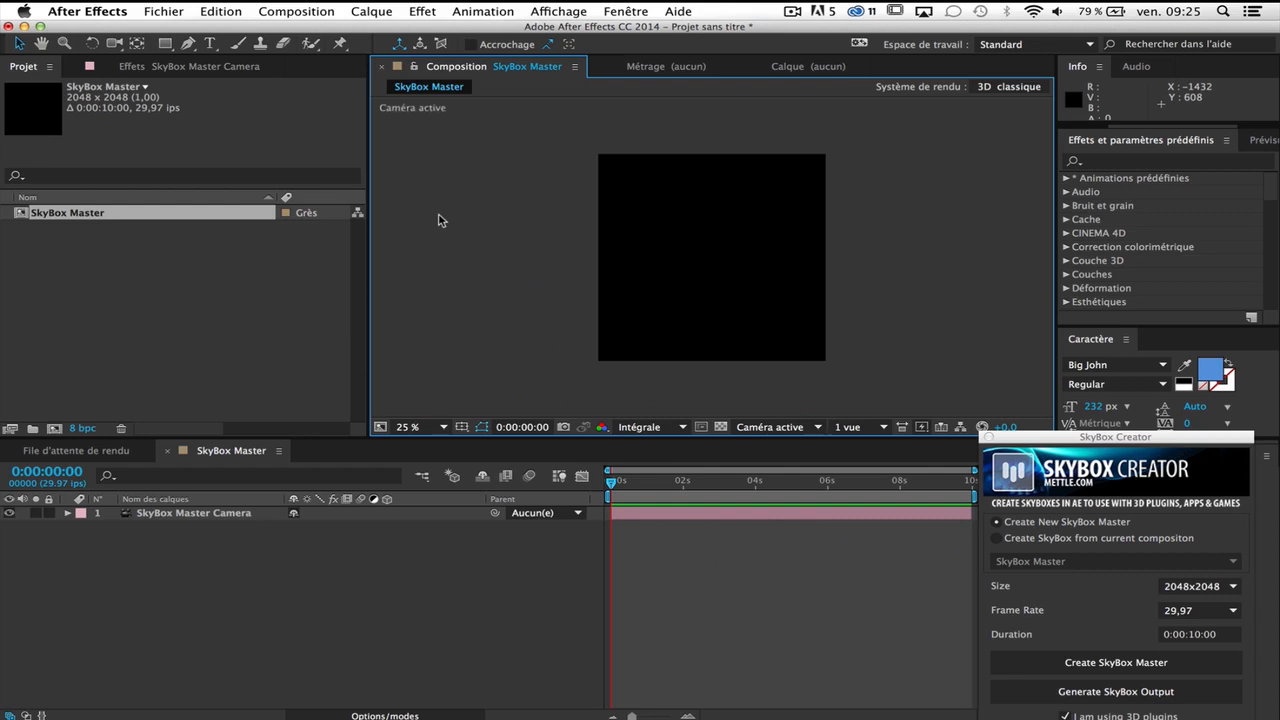
mouse_move(301, 584)
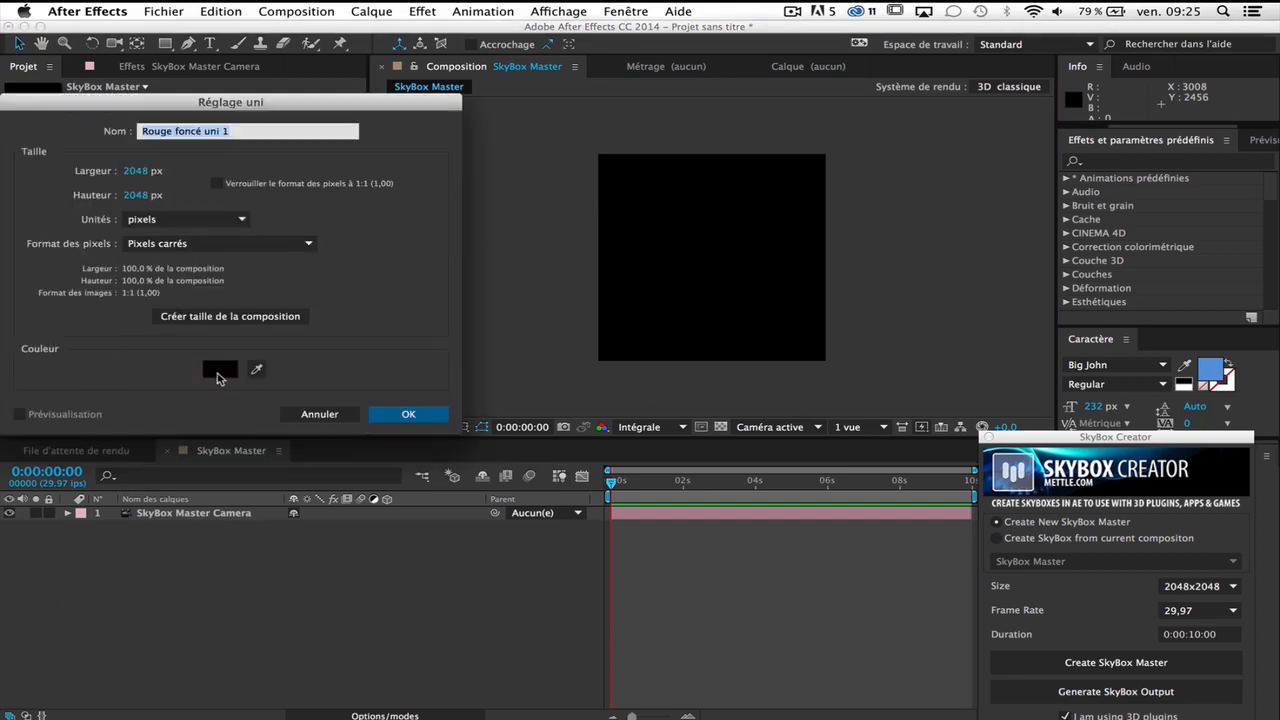
- Add a dark red (2A0202) solid and a second solid named 'particular'
click(219, 369)
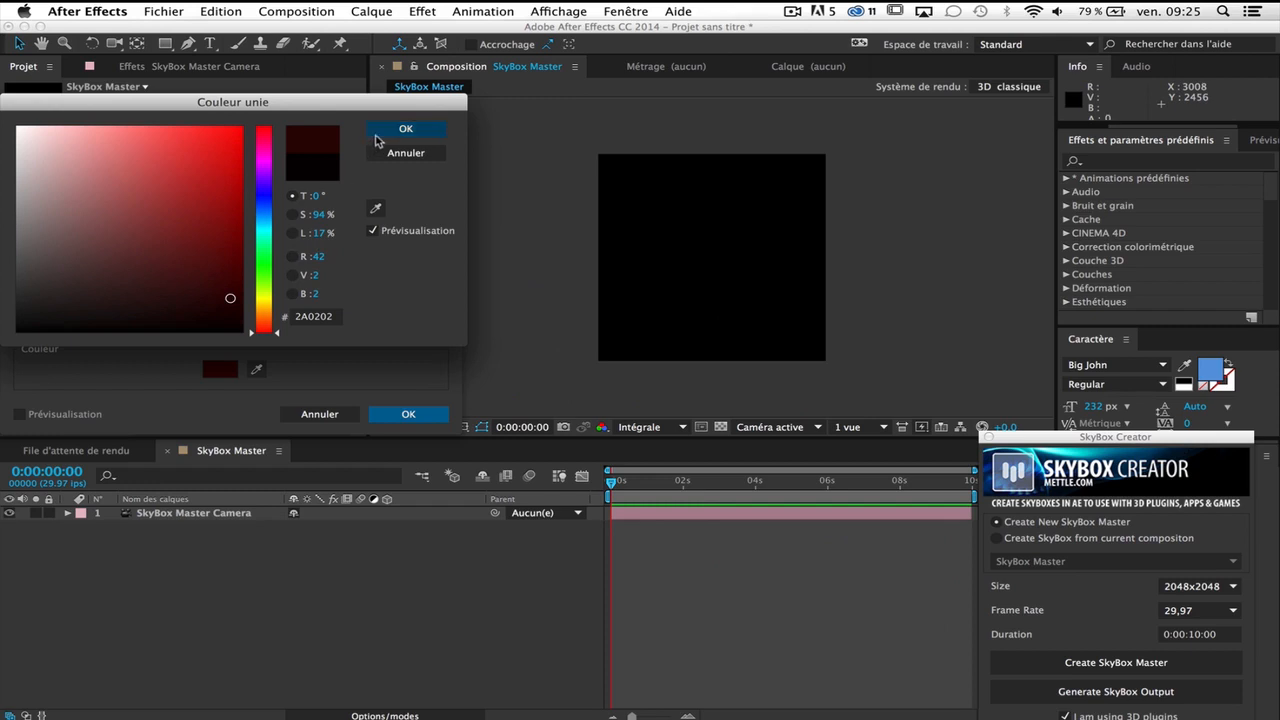
click(406, 128)
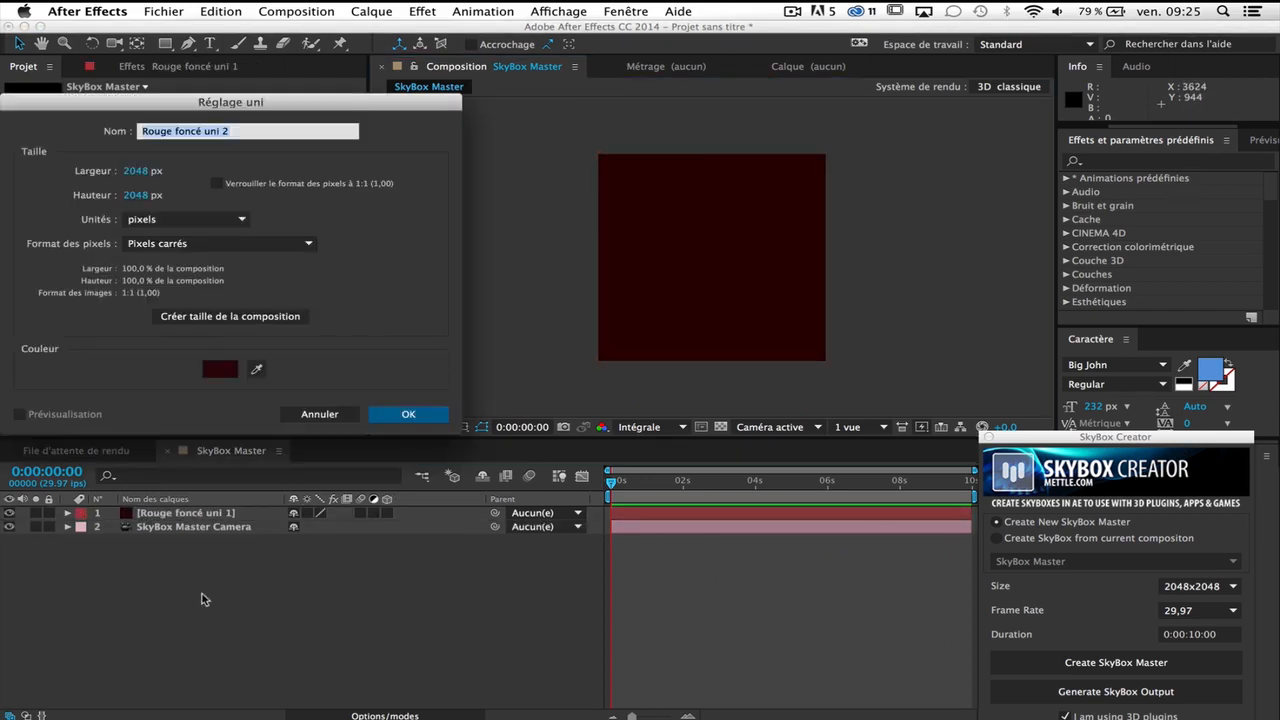
text(part)
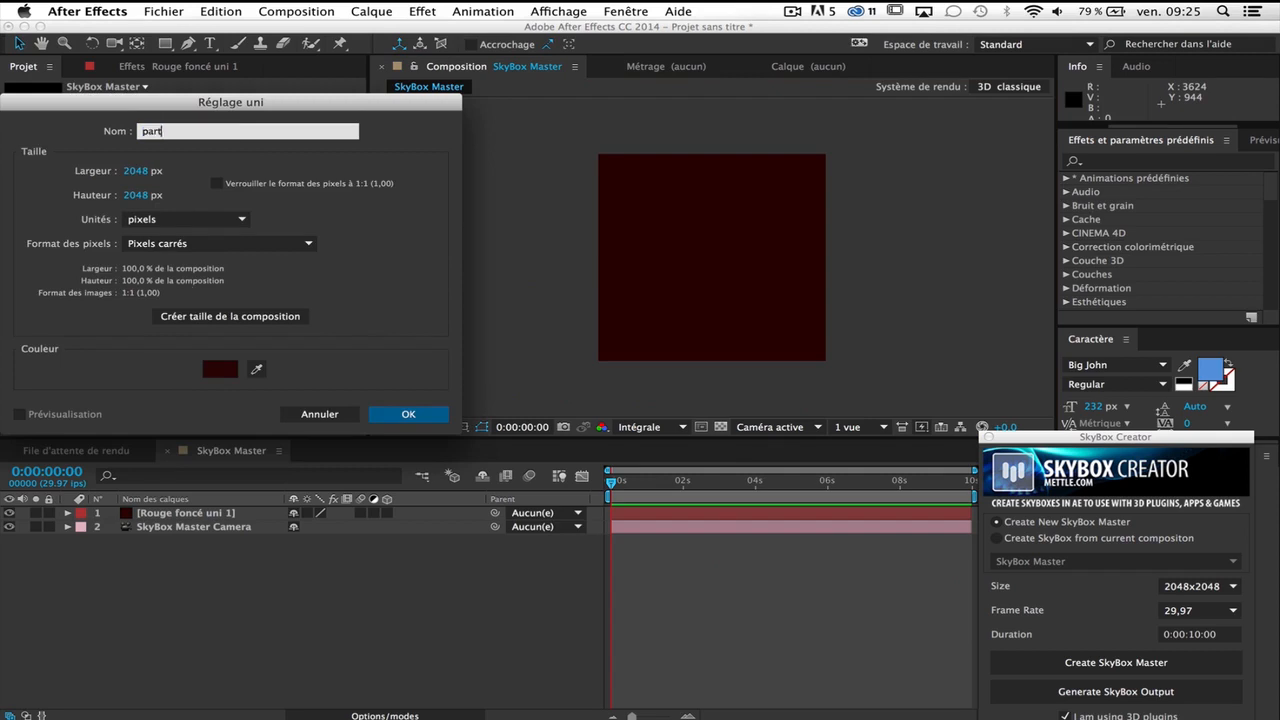
text(icular)
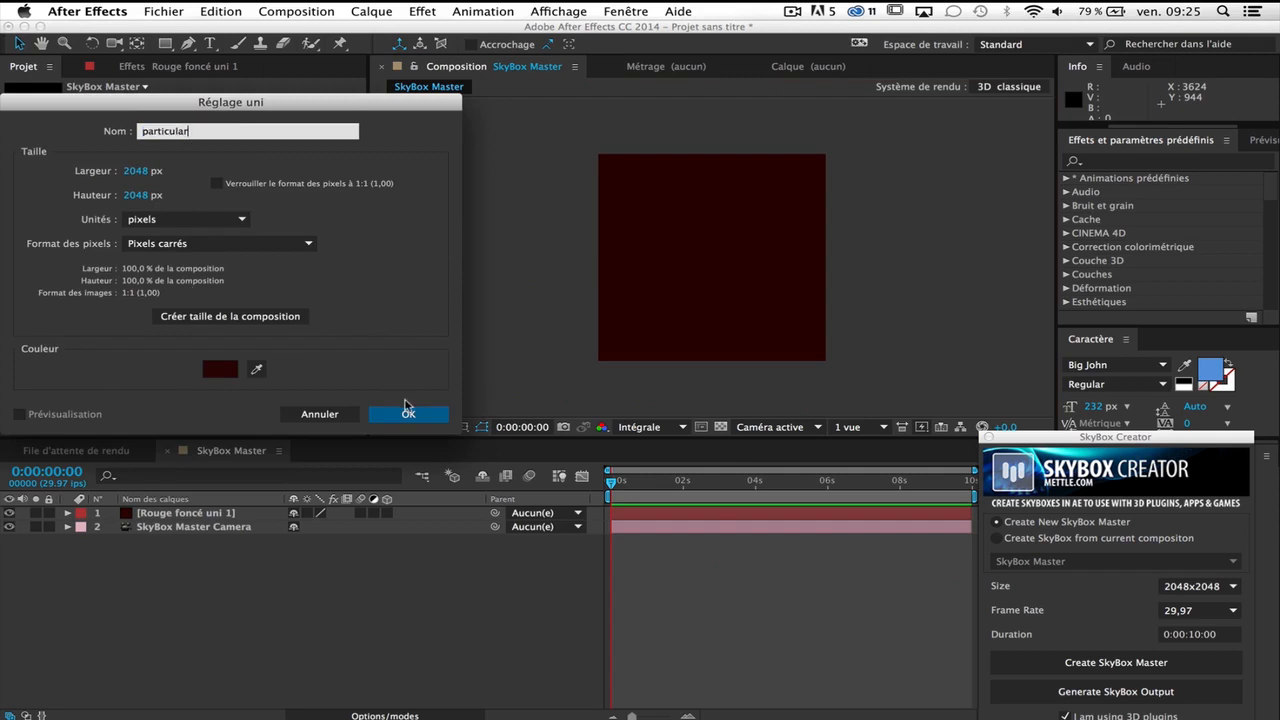
click(408, 413)
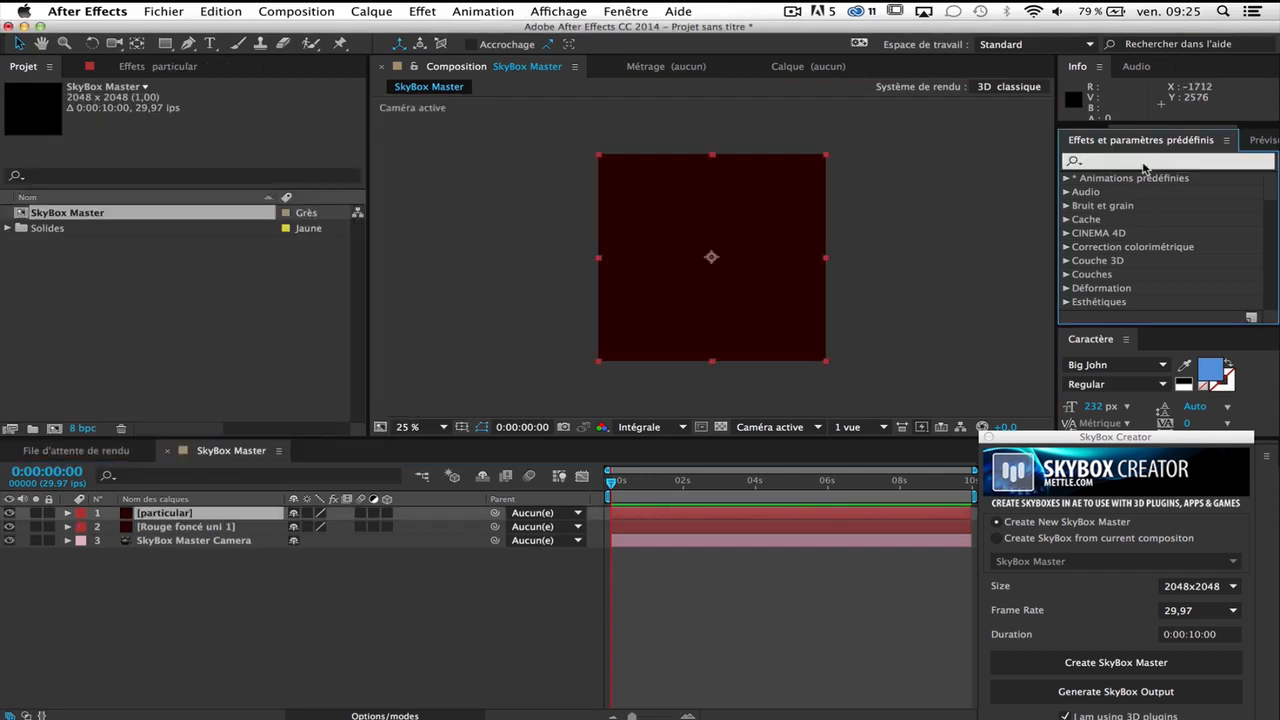
- Apply Trapcode Particular to the particular solid with a Box emitter and Pre Run 100
text(particu)
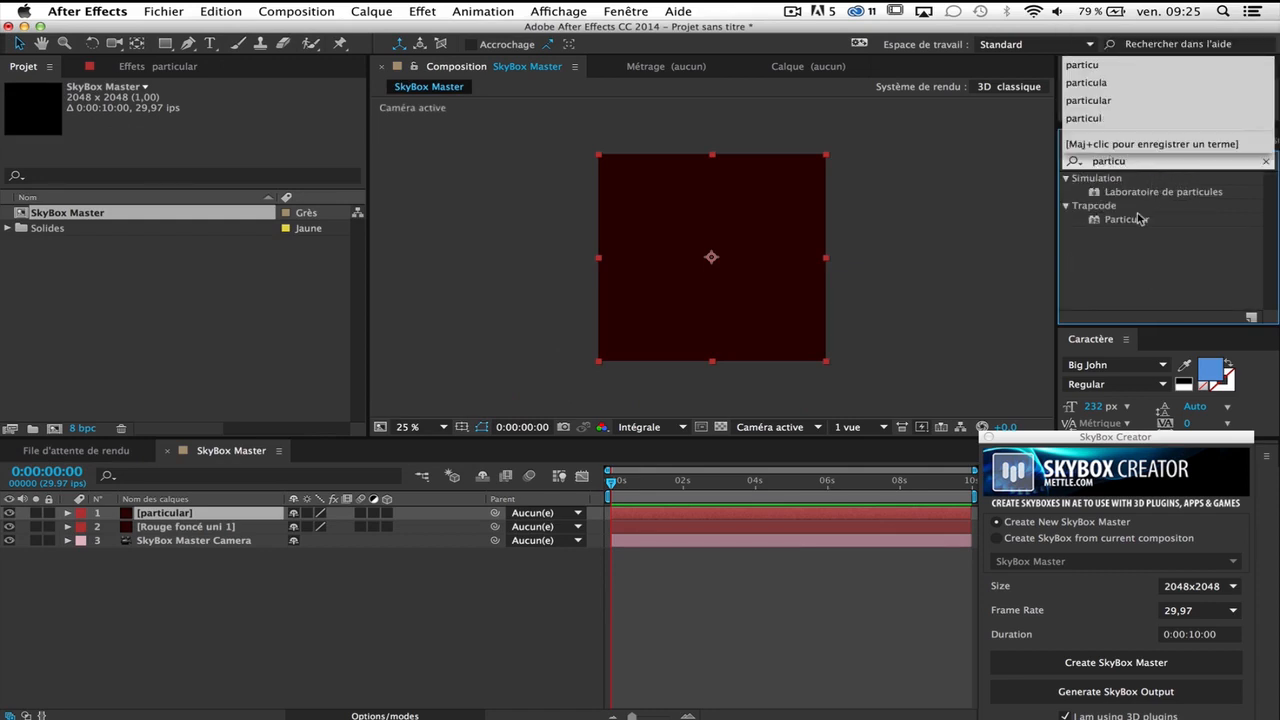
double_click(1127, 219)
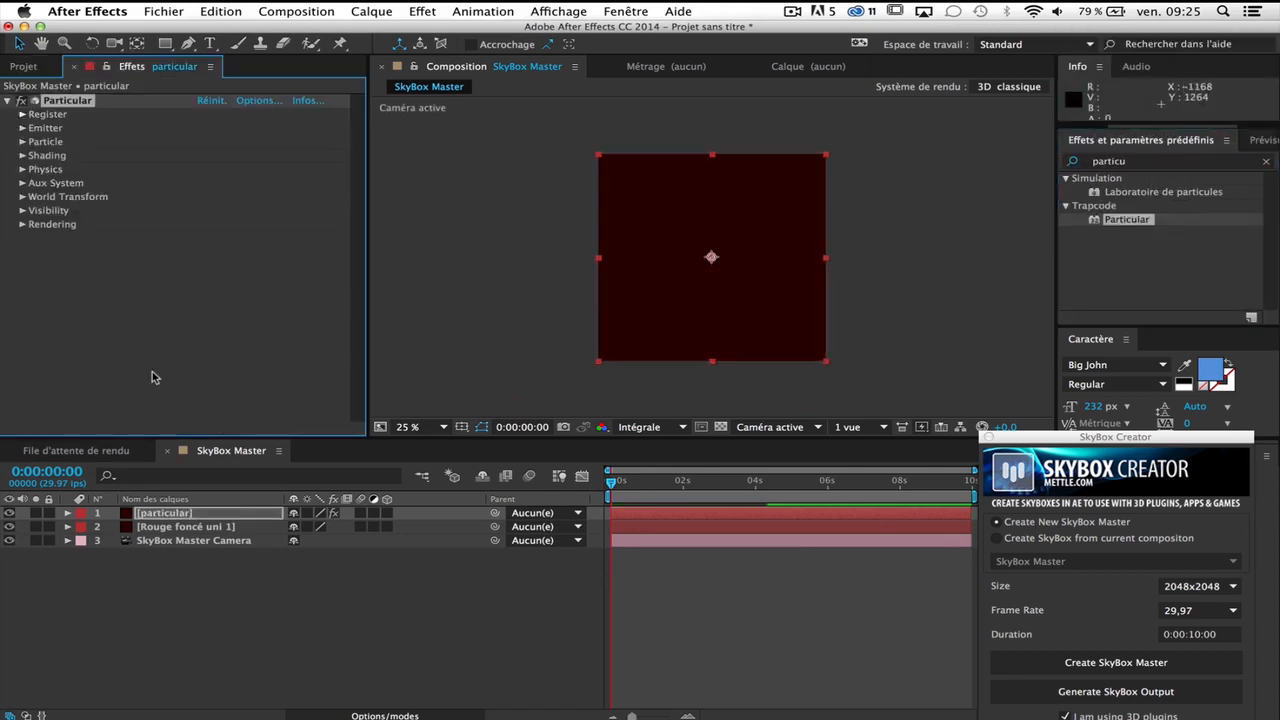
mouse_move(407, 247)
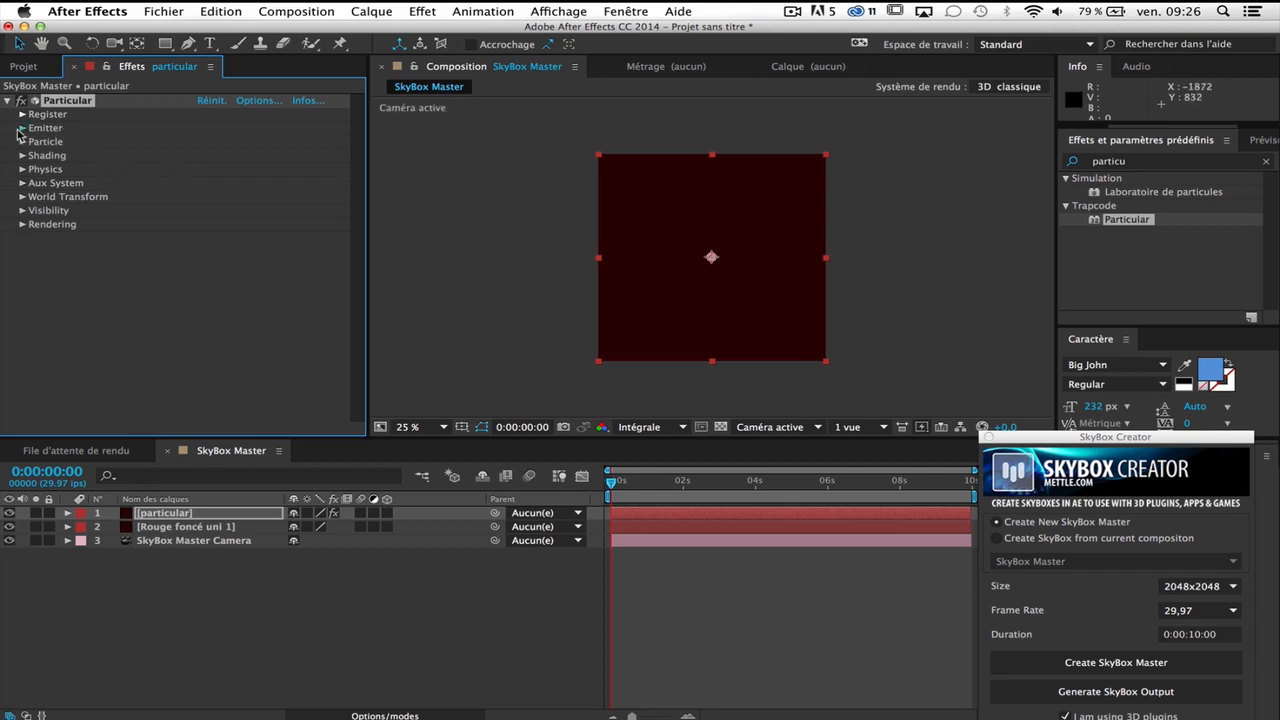
click(22, 127)
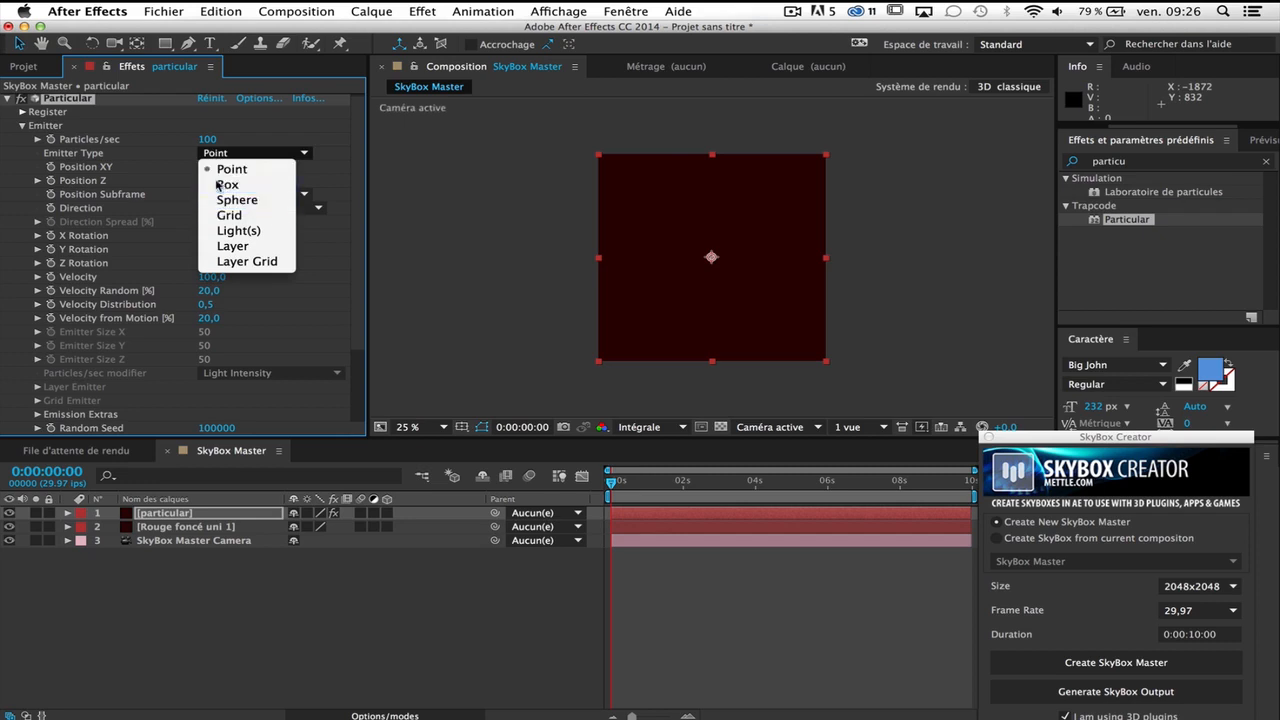
click(227, 184)
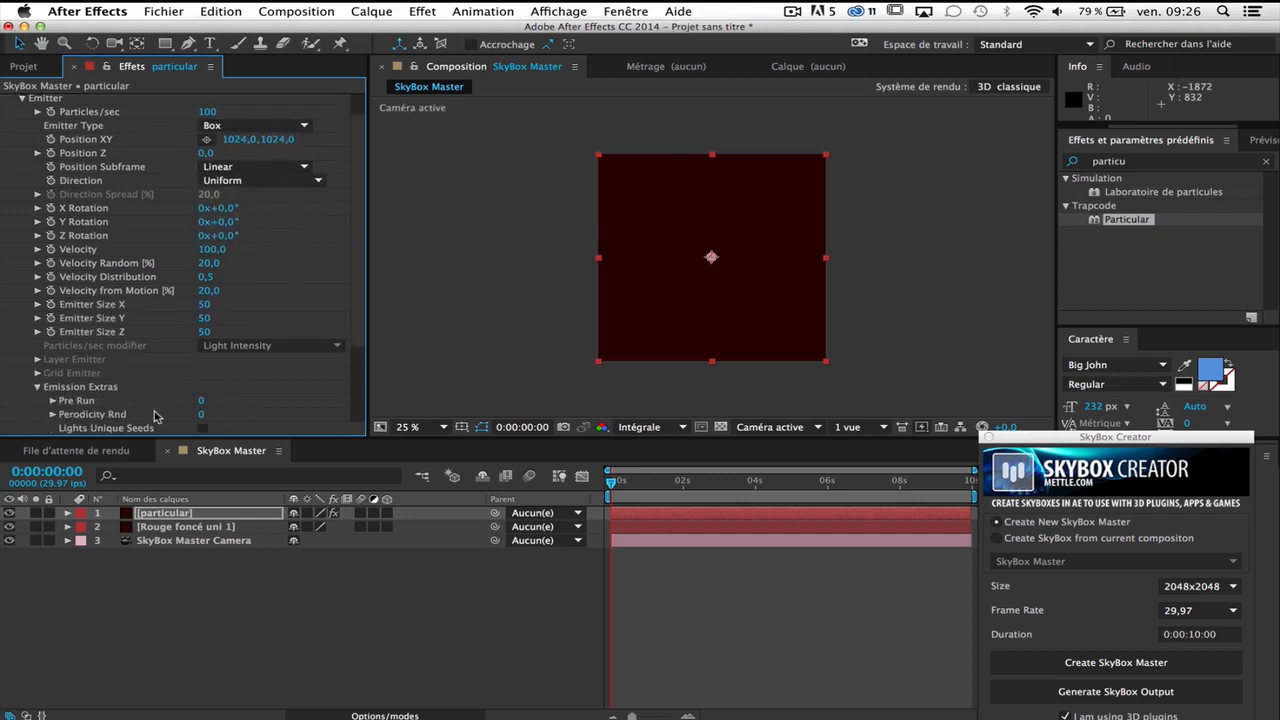
triple_click(209, 400)
text(100)
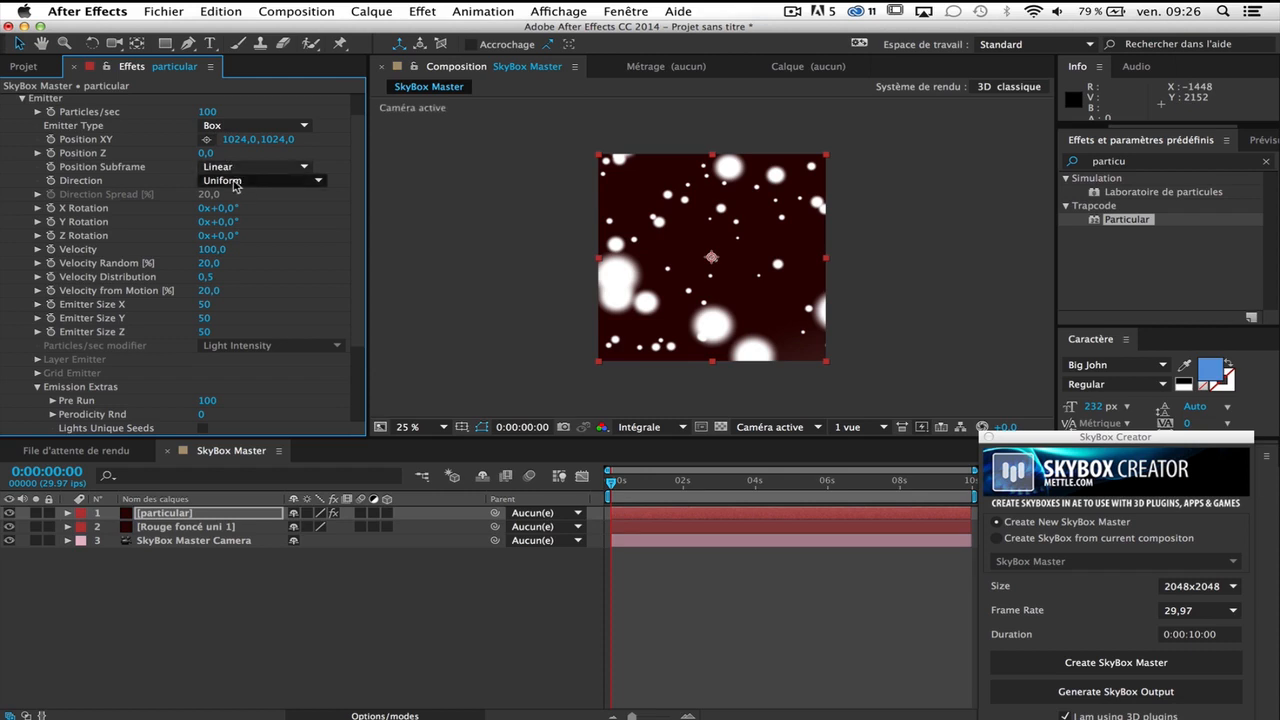
mouse_move(258, 220)
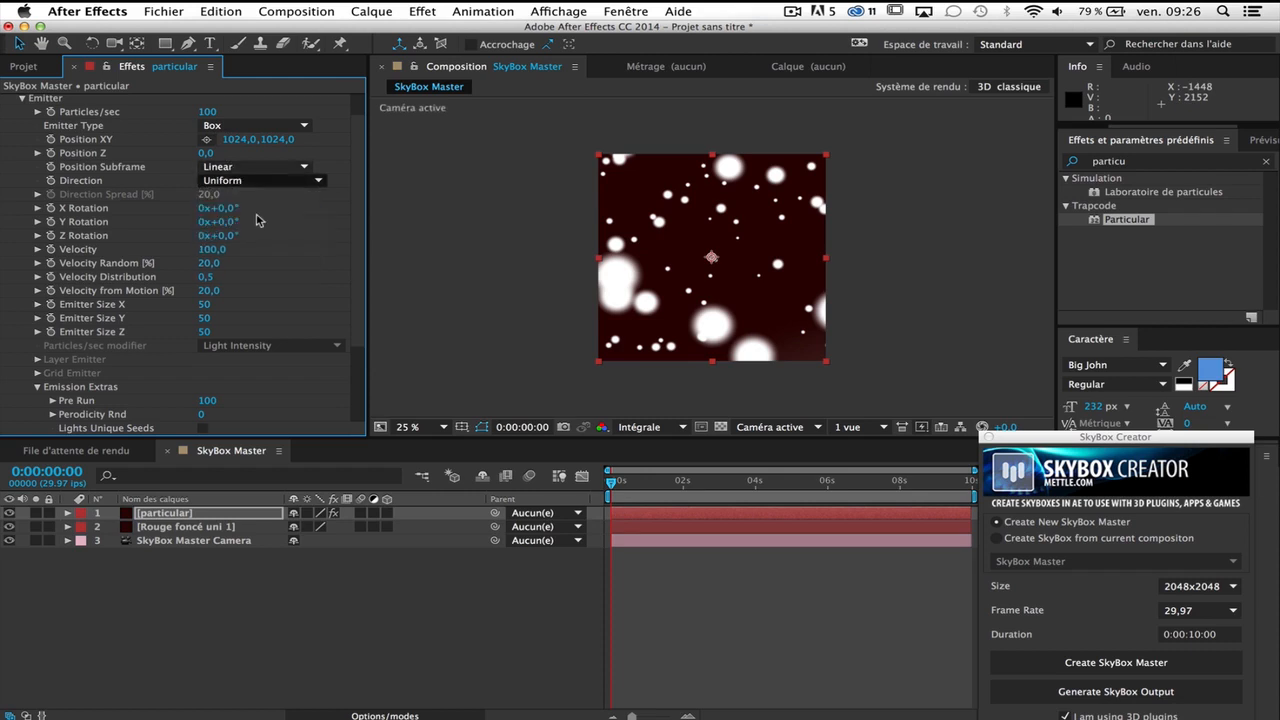
- Set Particular's emitter Direction to Directional, with Position Z at 90
click(260, 180)
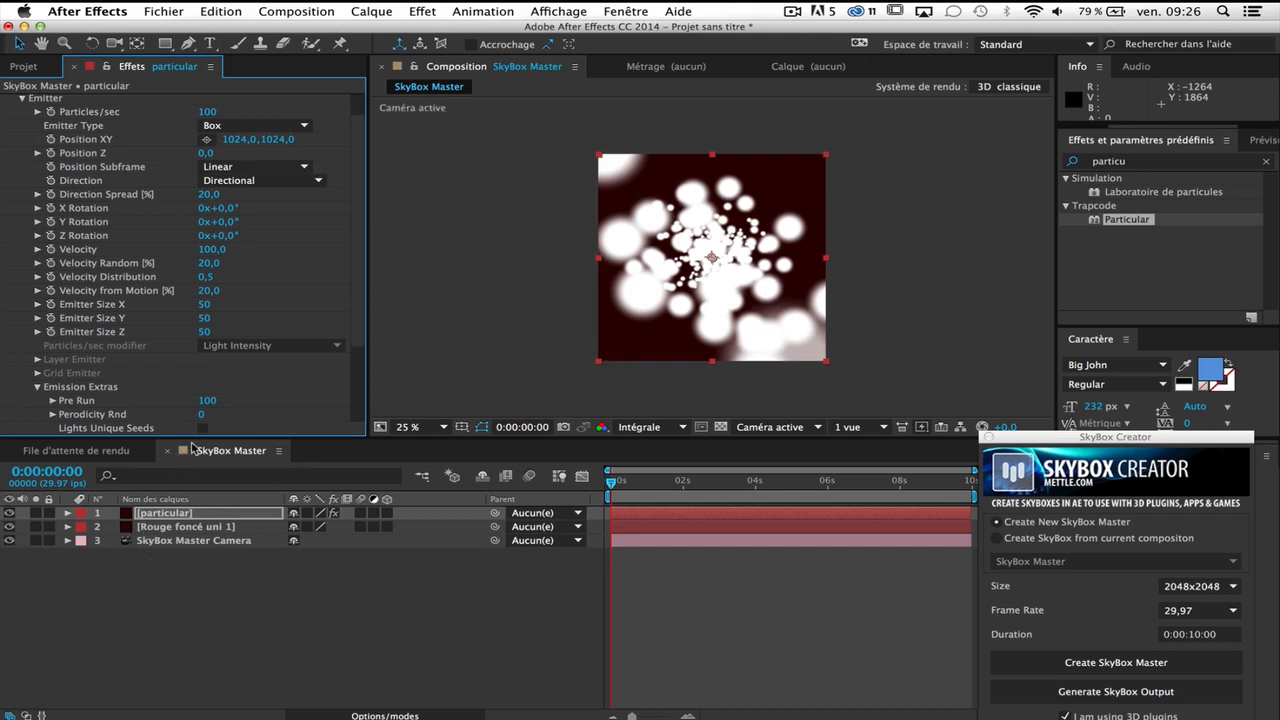
mouse_move(453, 239)
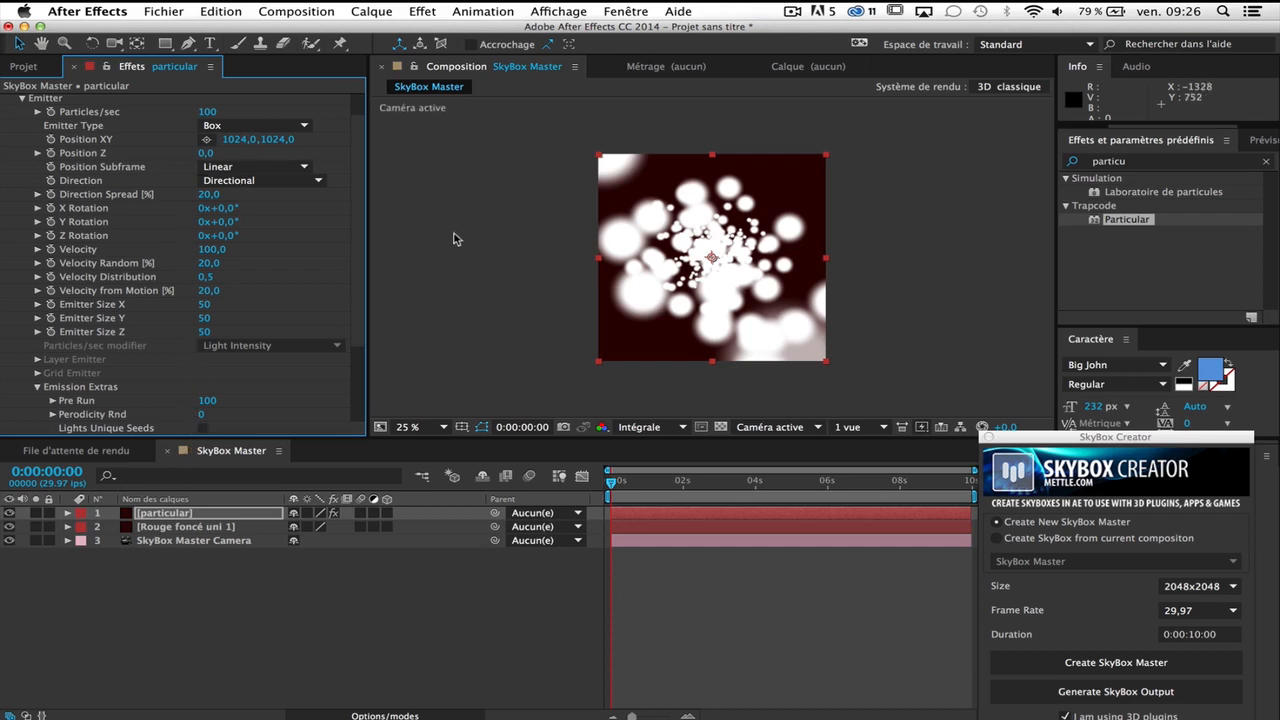
mouse_move(75, 158)
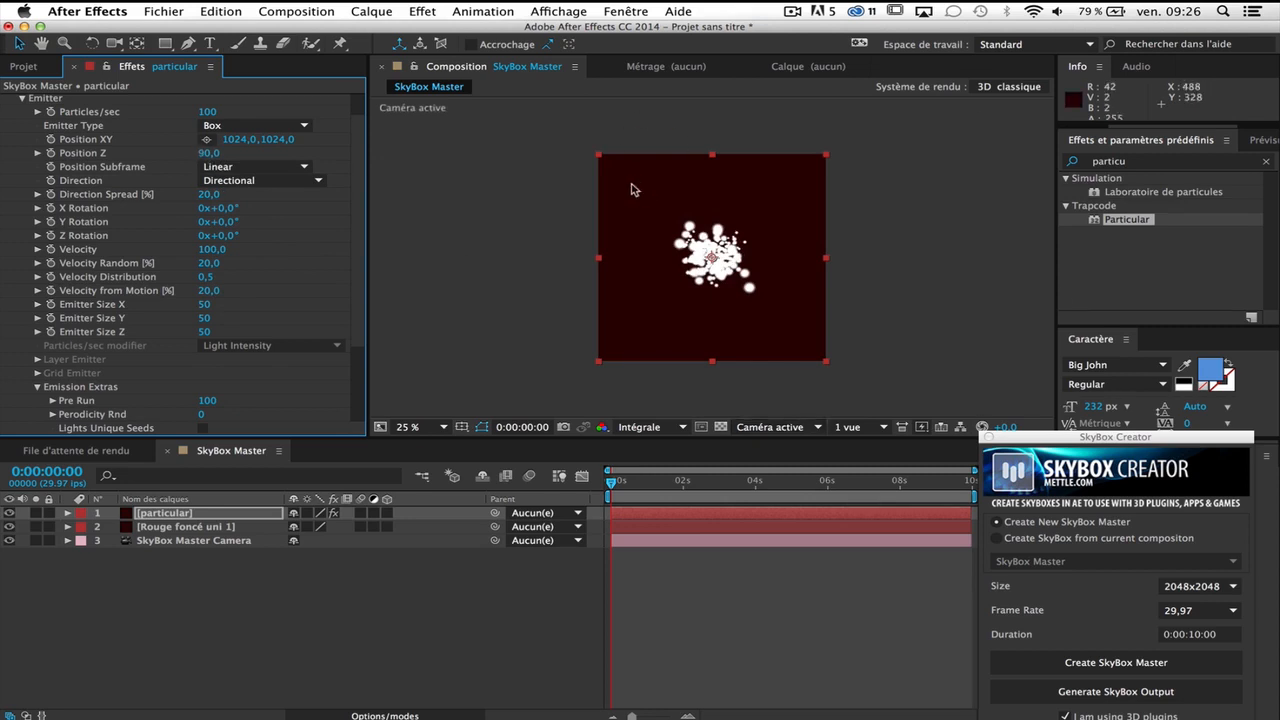
mouse_move(530, 242)
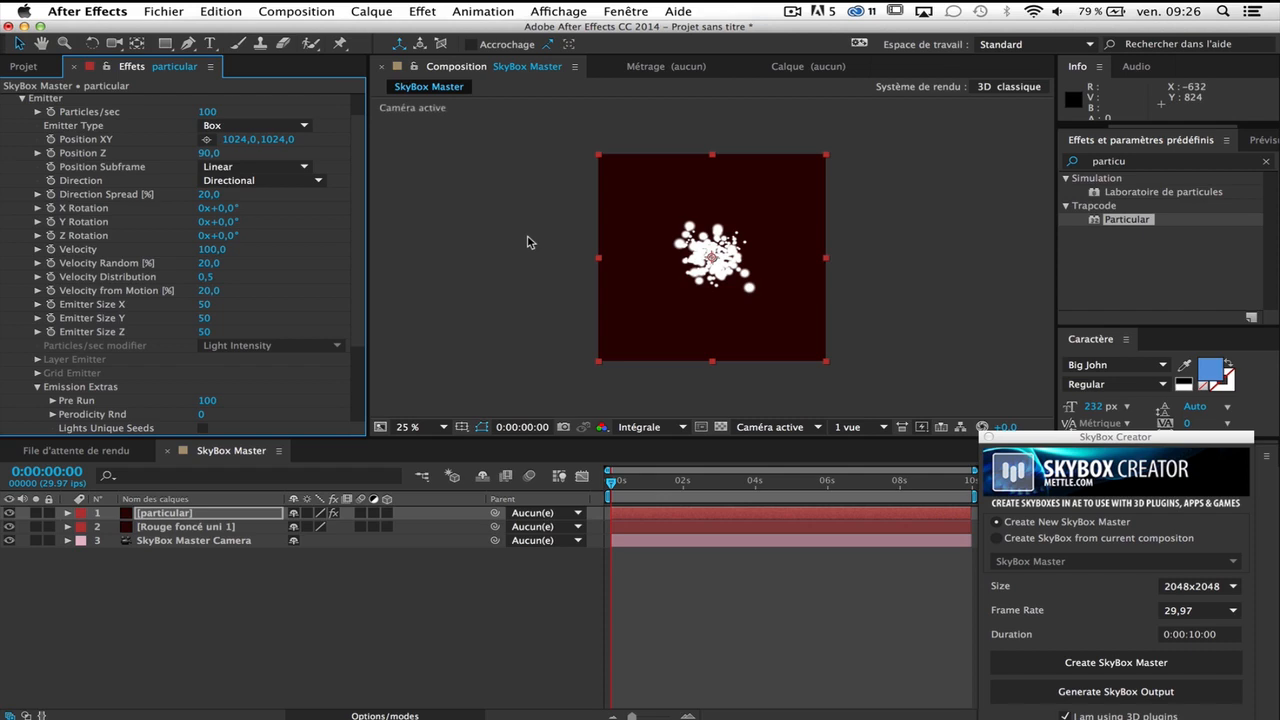
mouse_move(320, 230)
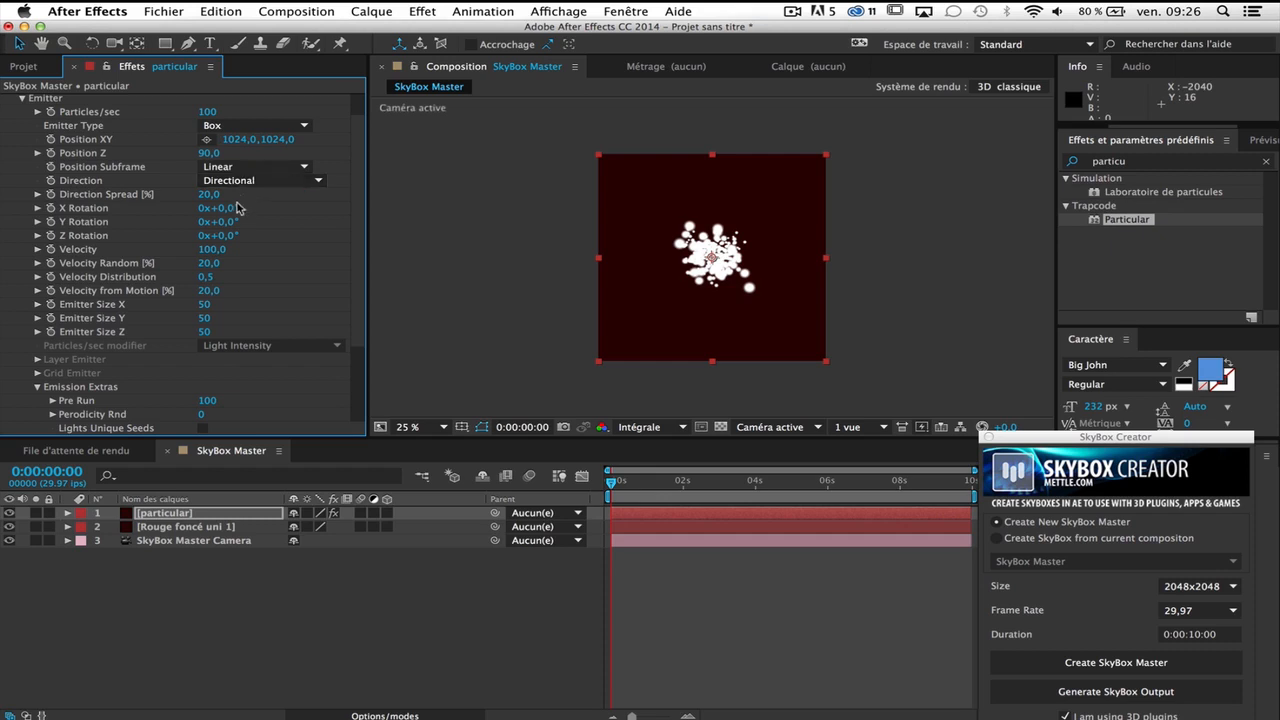
- Rotate the emitter to Y Rotation -90 and Z Rotation -17
drag(215, 221, 235, 221)
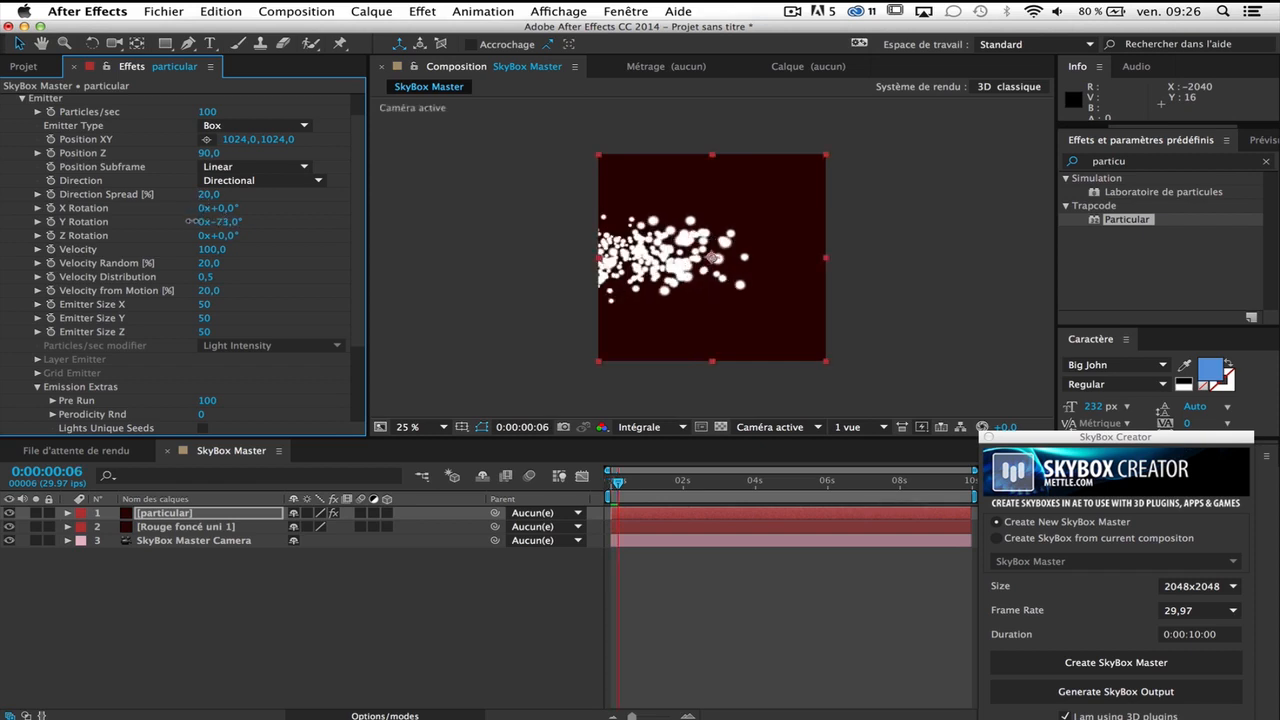
double_click(218, 221)
text(90)
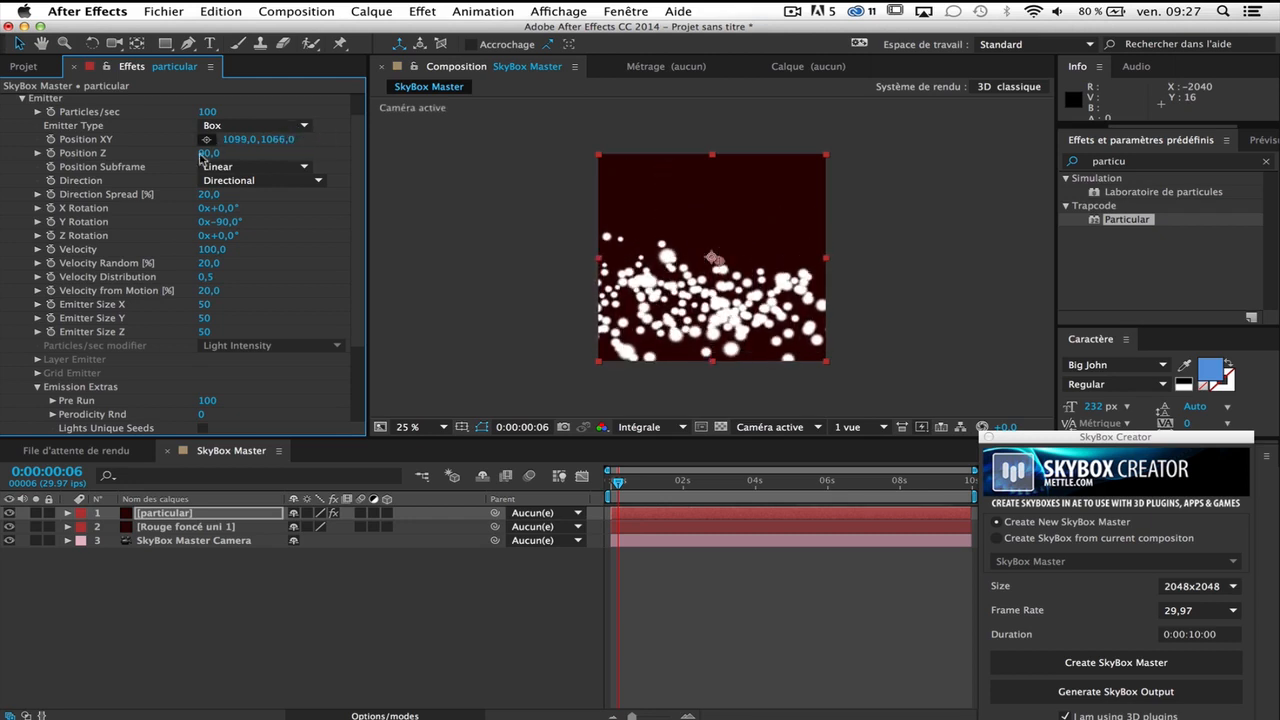
scroll(down, 3)
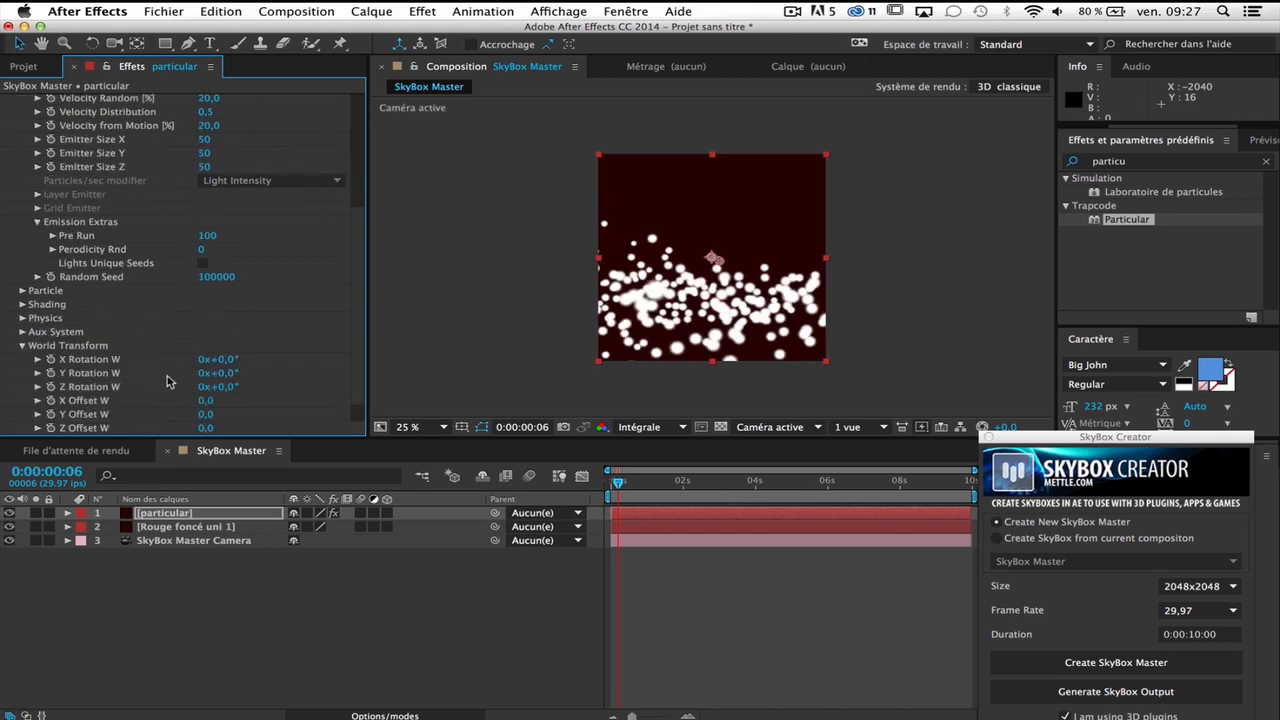
drag(218, 386, 235, 386)
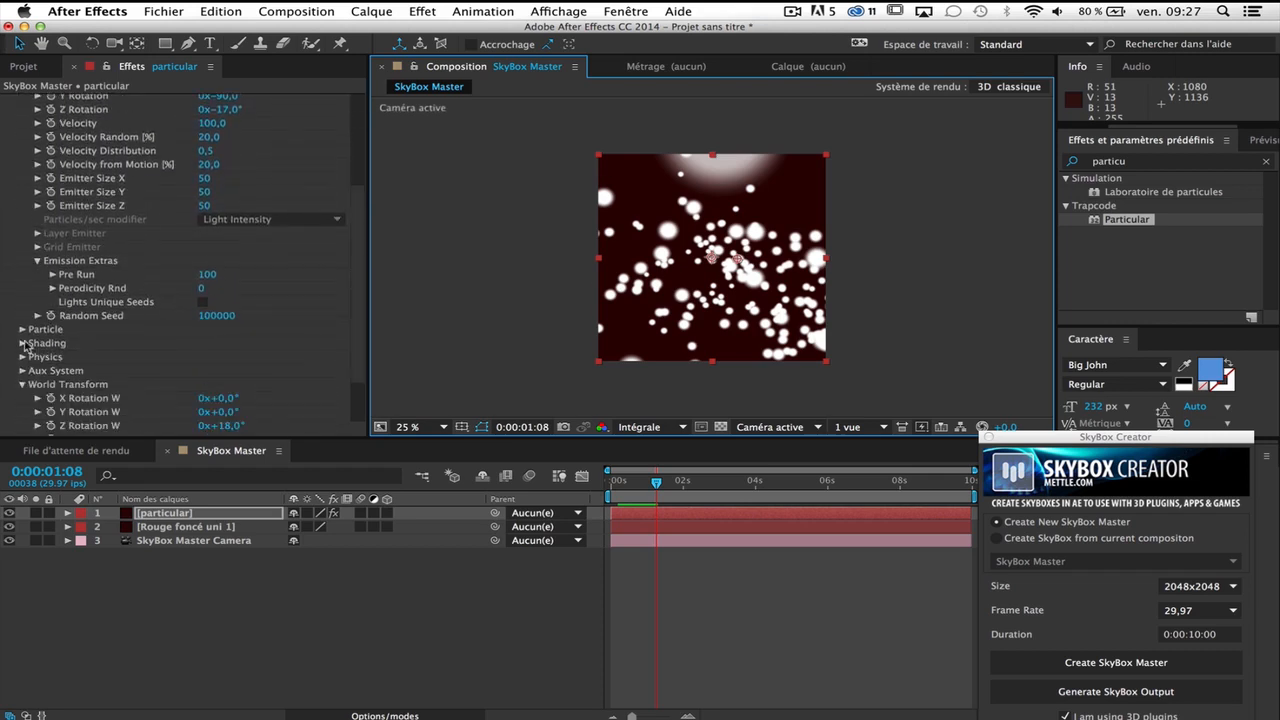
- Make particles Cloudlets: size 8, size random 100, opacity 20, opacity random 50
click(23, 342)
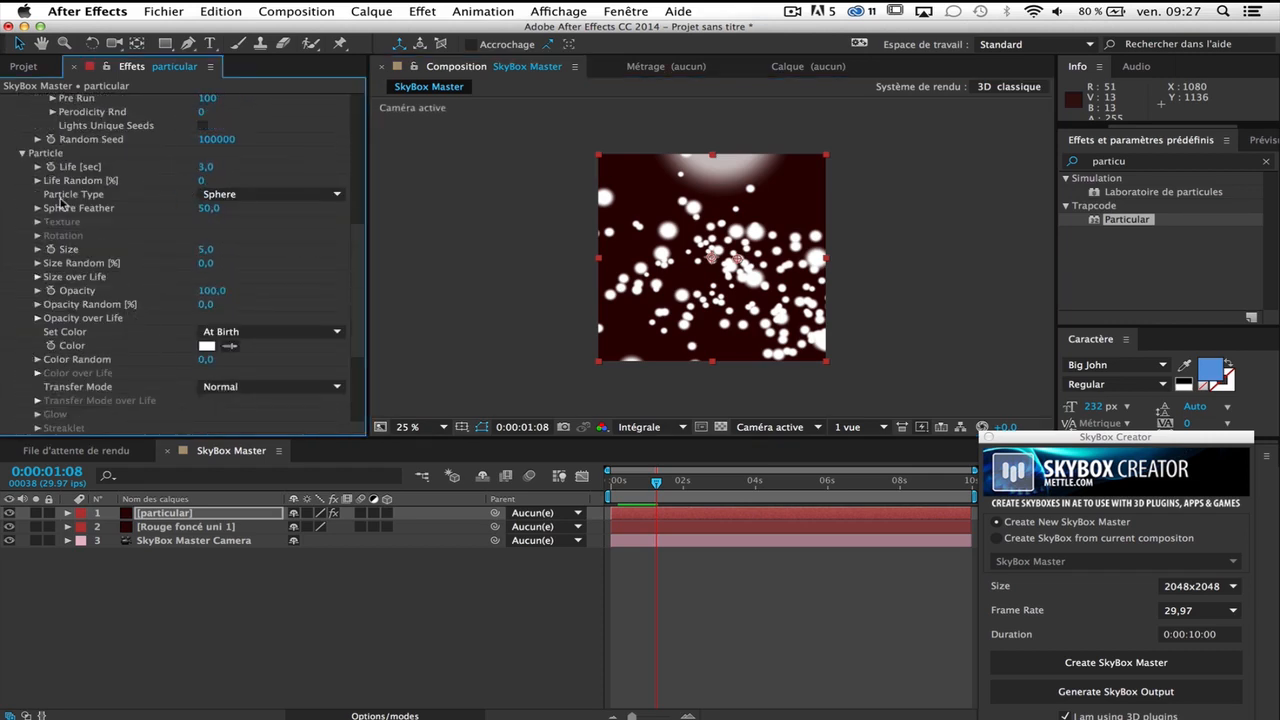
click(270, 193)
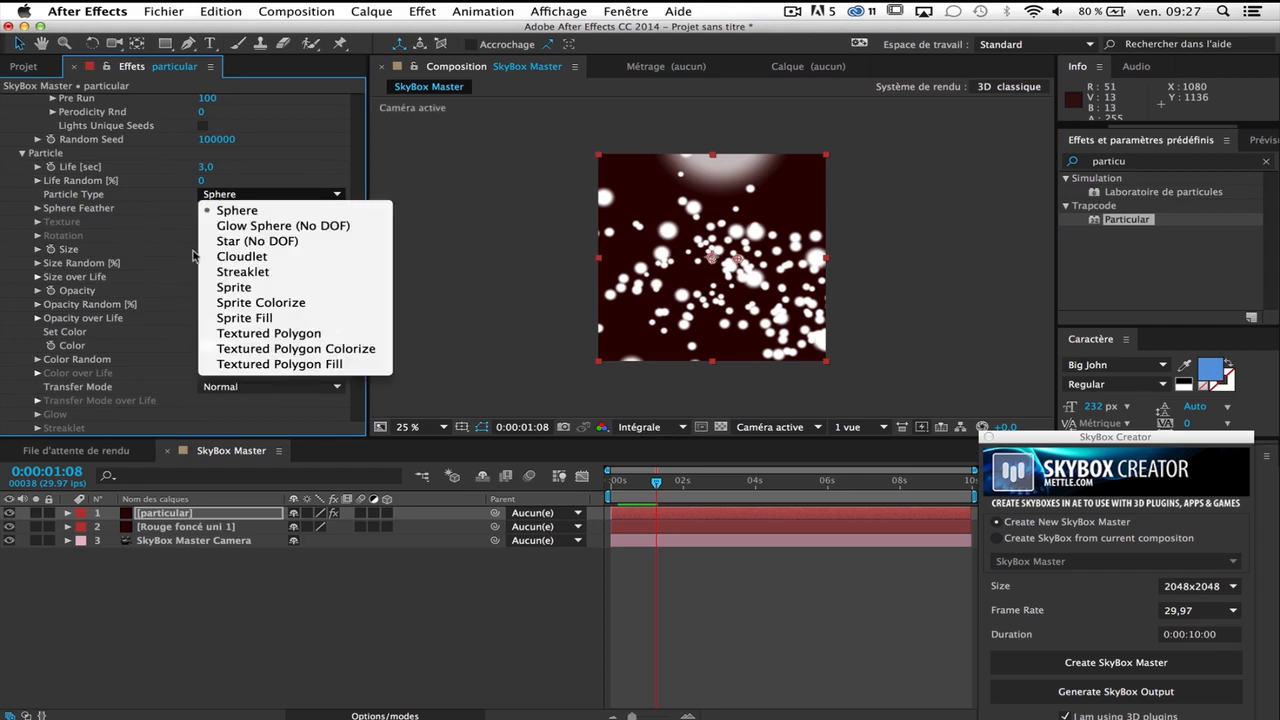
click(241, 256)
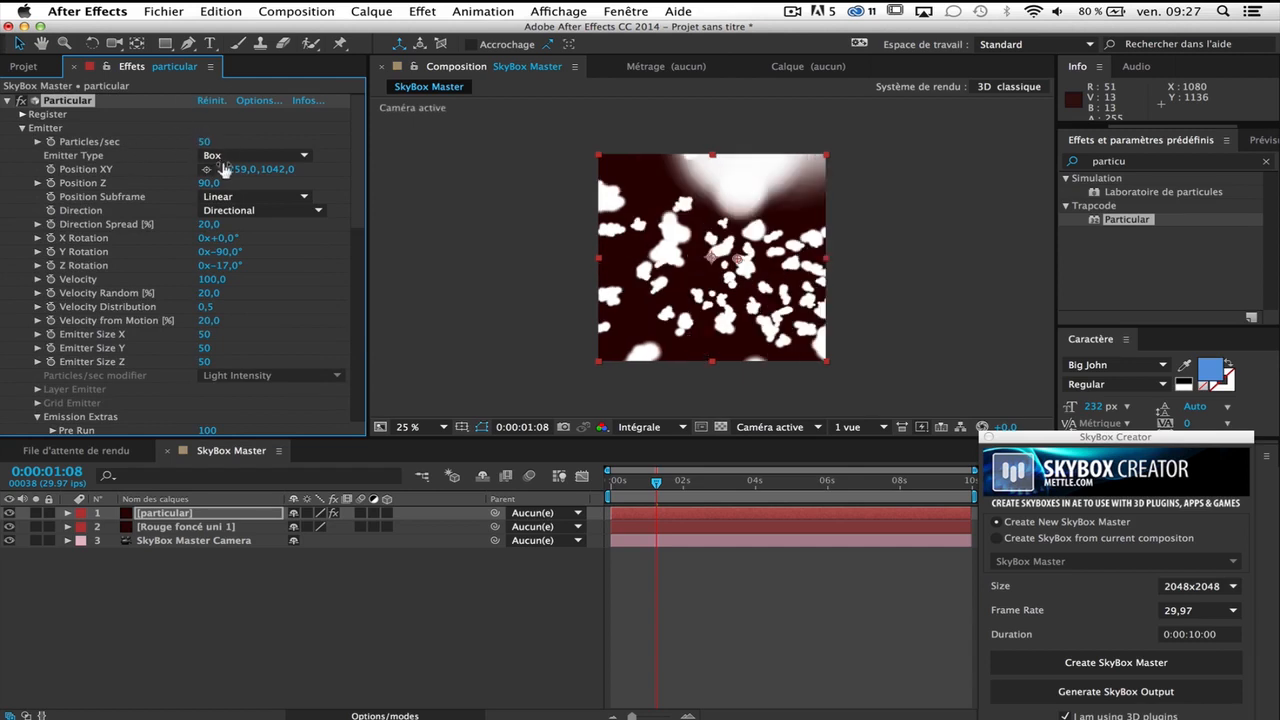
scroll(down, 3)
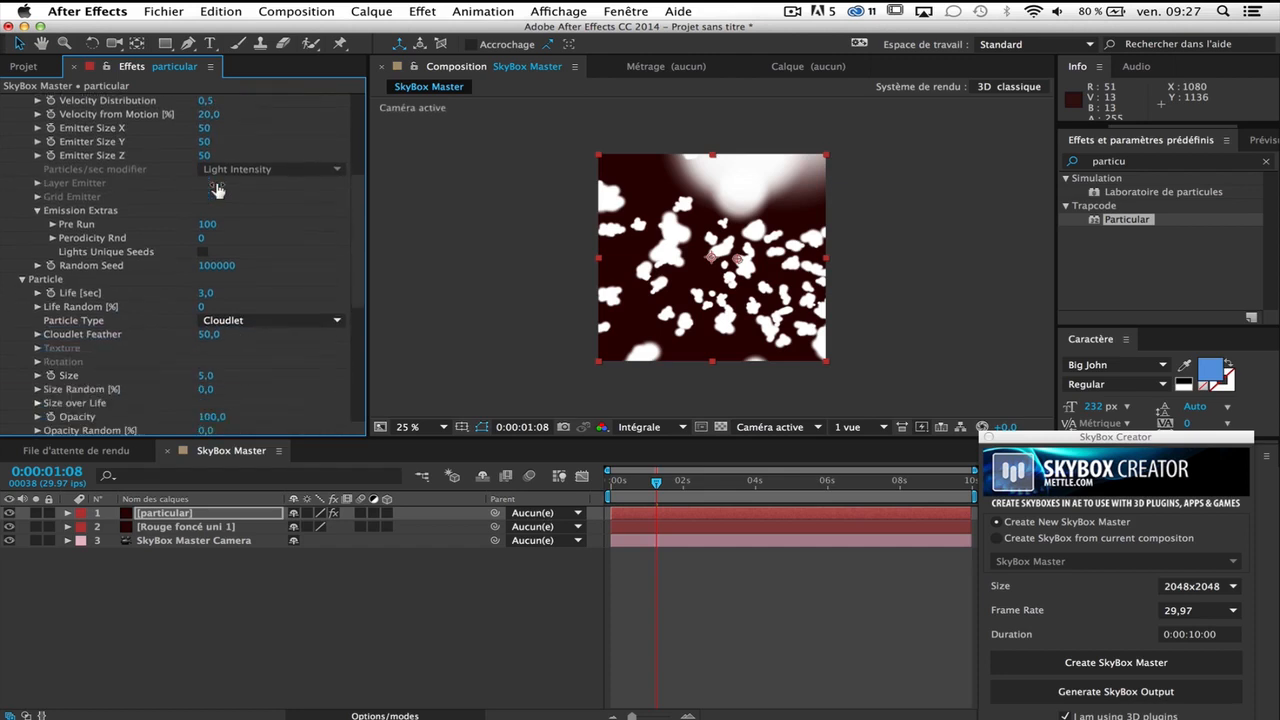
scroll(down, 3)
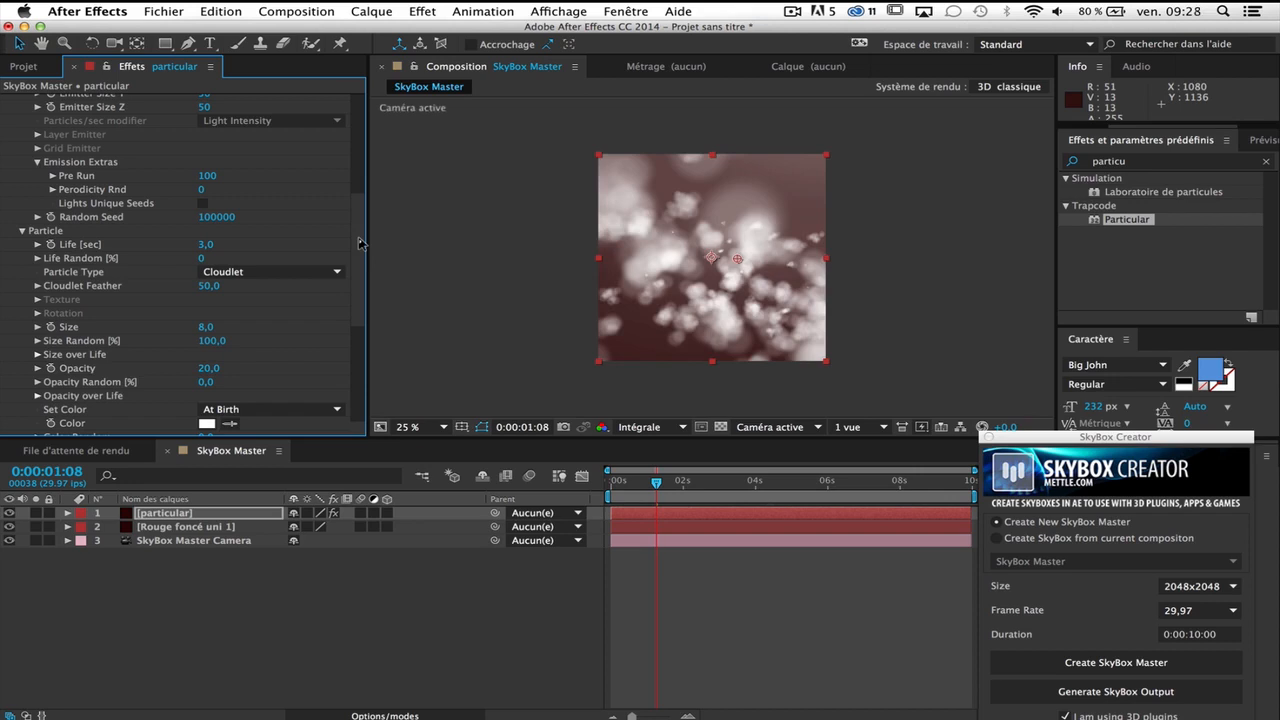
mouse_move(128, 365)
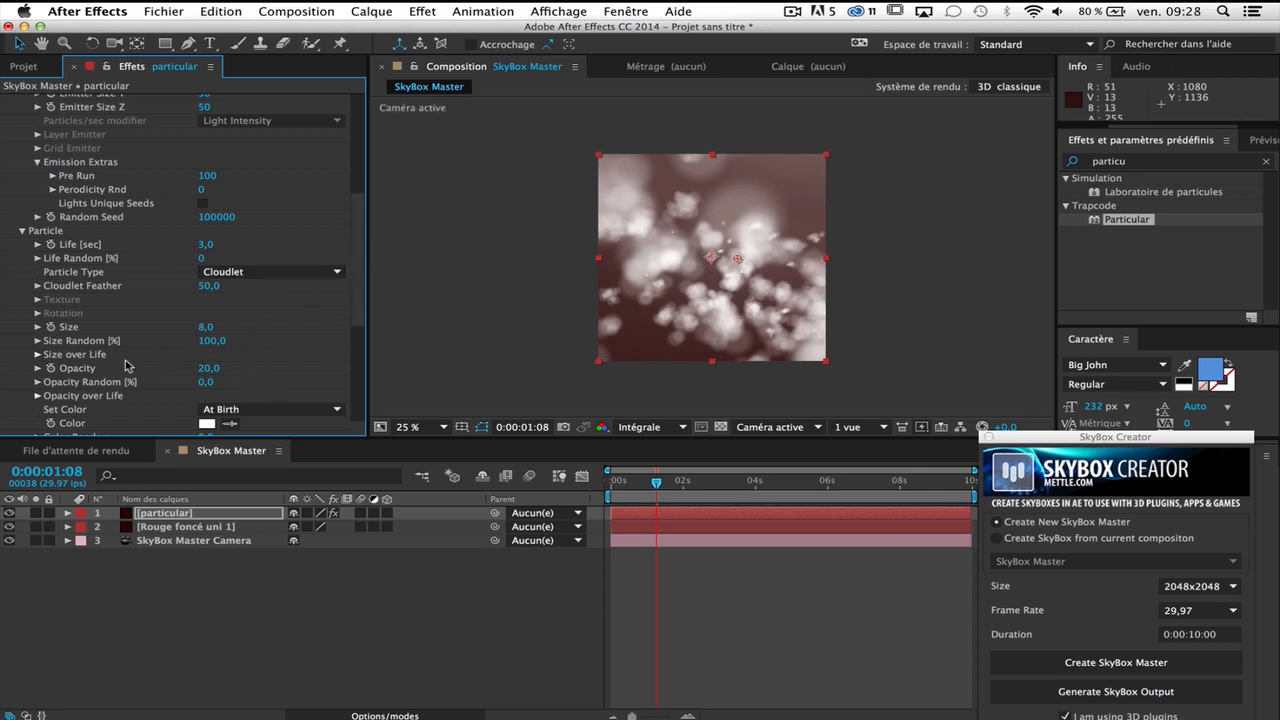
mouse_move(95, 393)
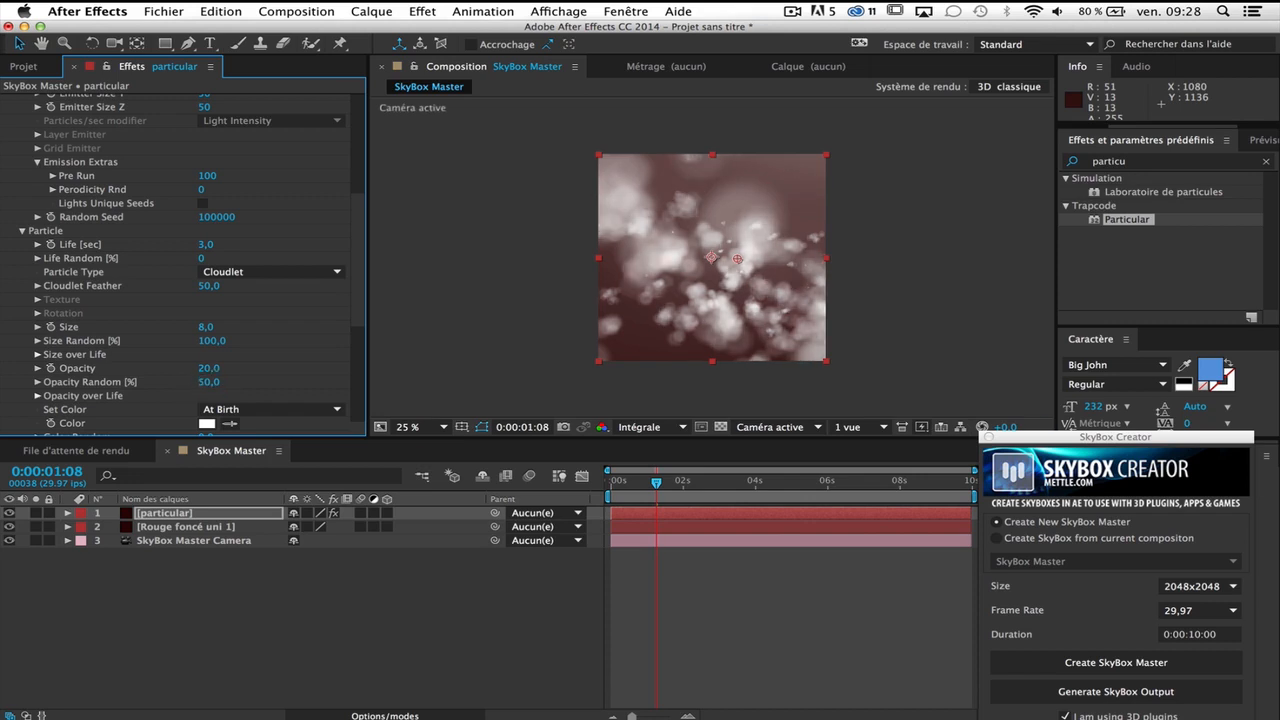
mouse_move(186, 261)
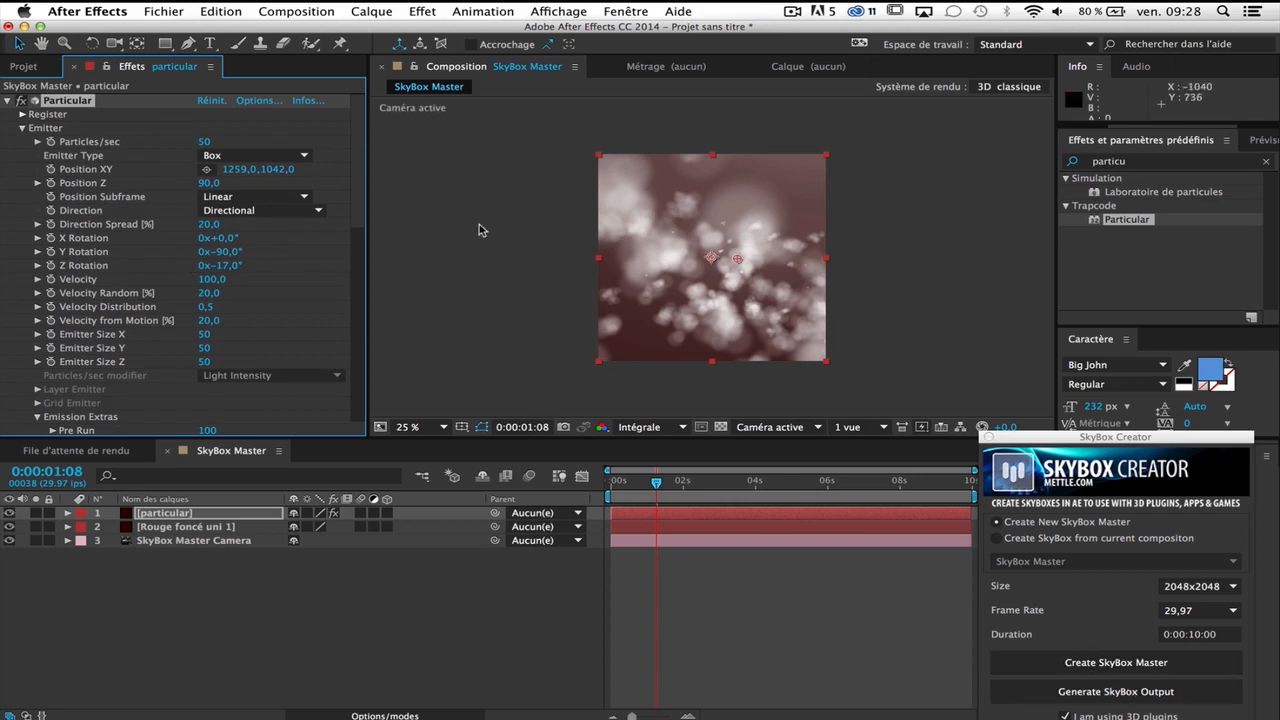
mouse_move(643, 212)
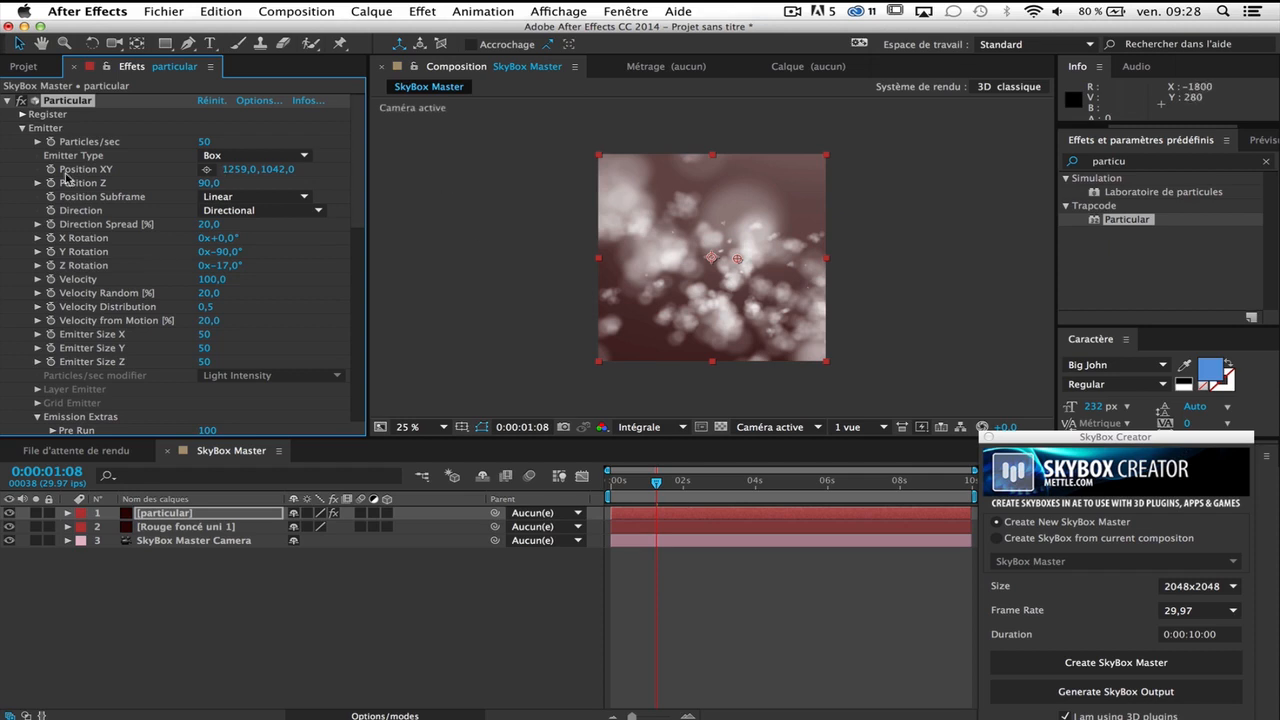
- Change the Particular emitter's Position Z back to 0
click(209, 183)
text(0)
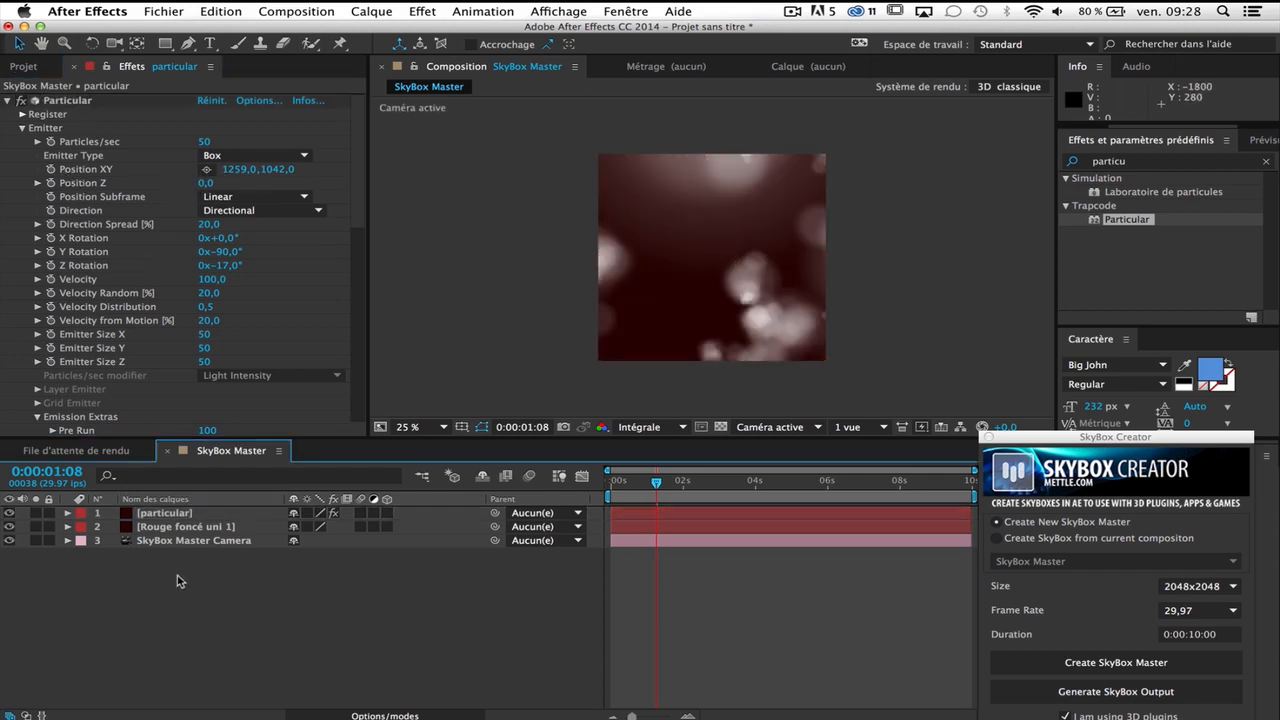
mouse_move(1150, 508)
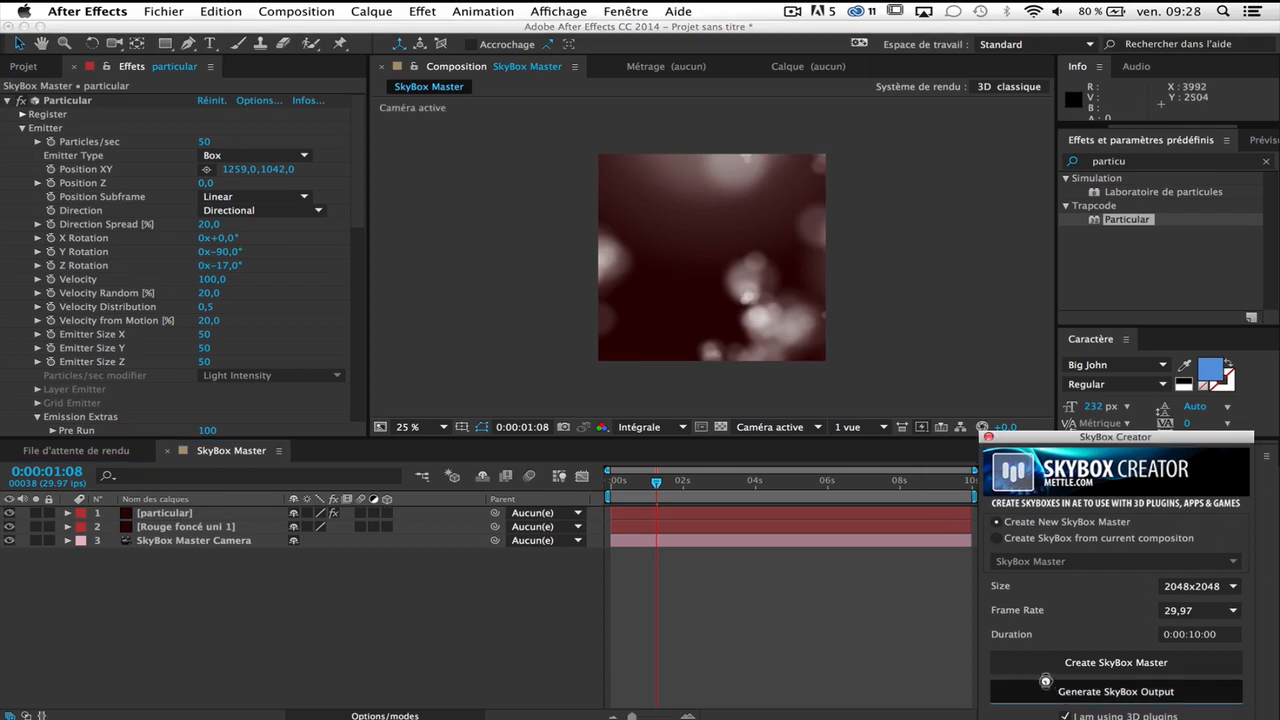
- Generate the SkyBox Output comp showing the particle scene as a cube-map cross
click(1115, 691)
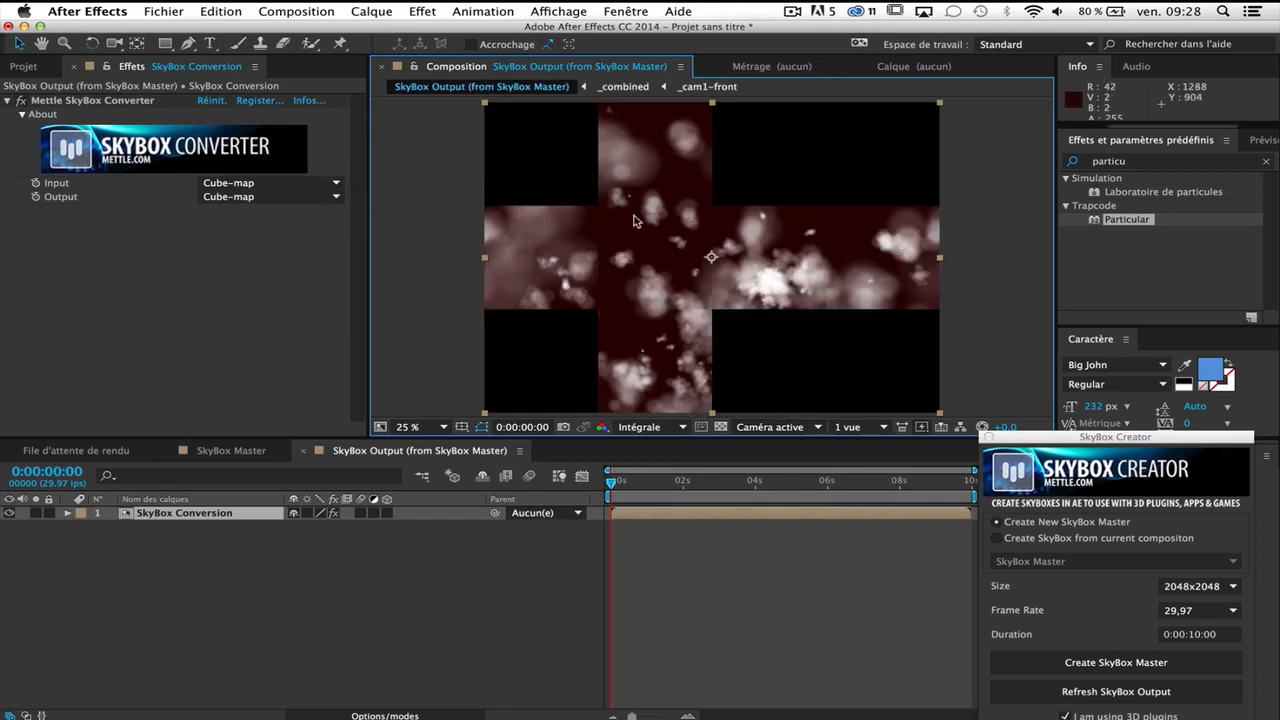
mouse_move(643, 150)
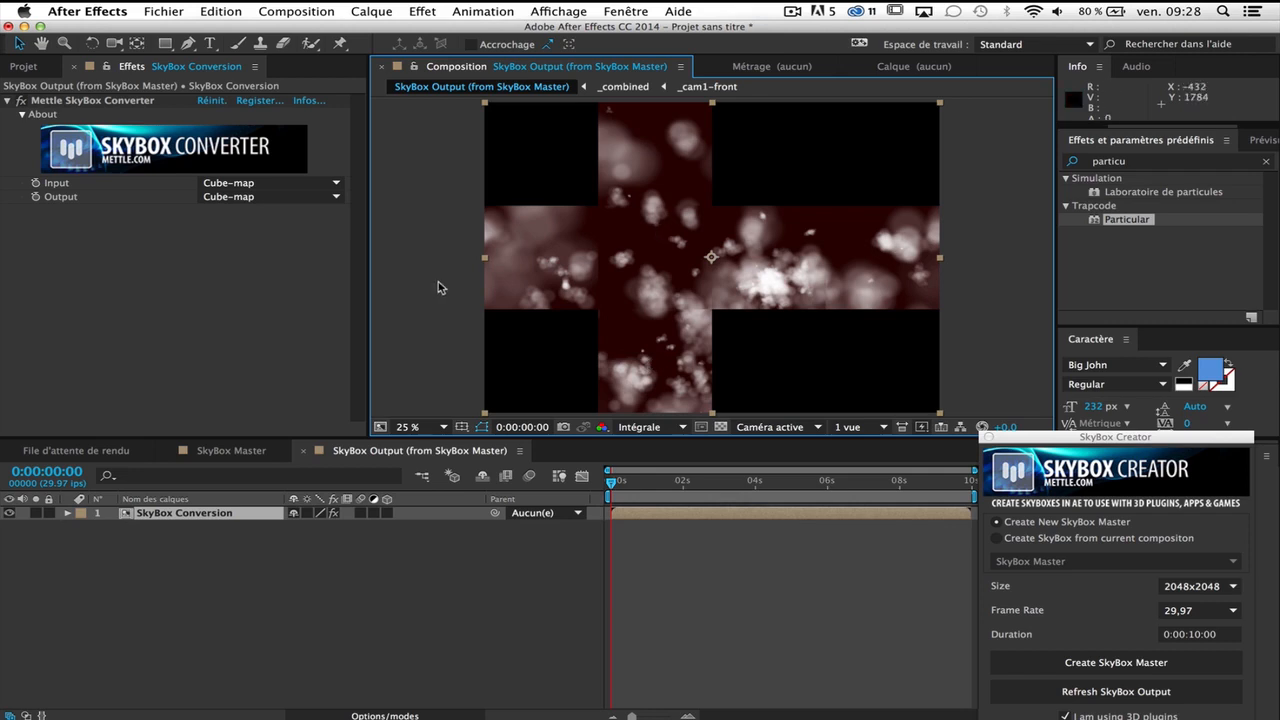
mouse_move(733, 264)
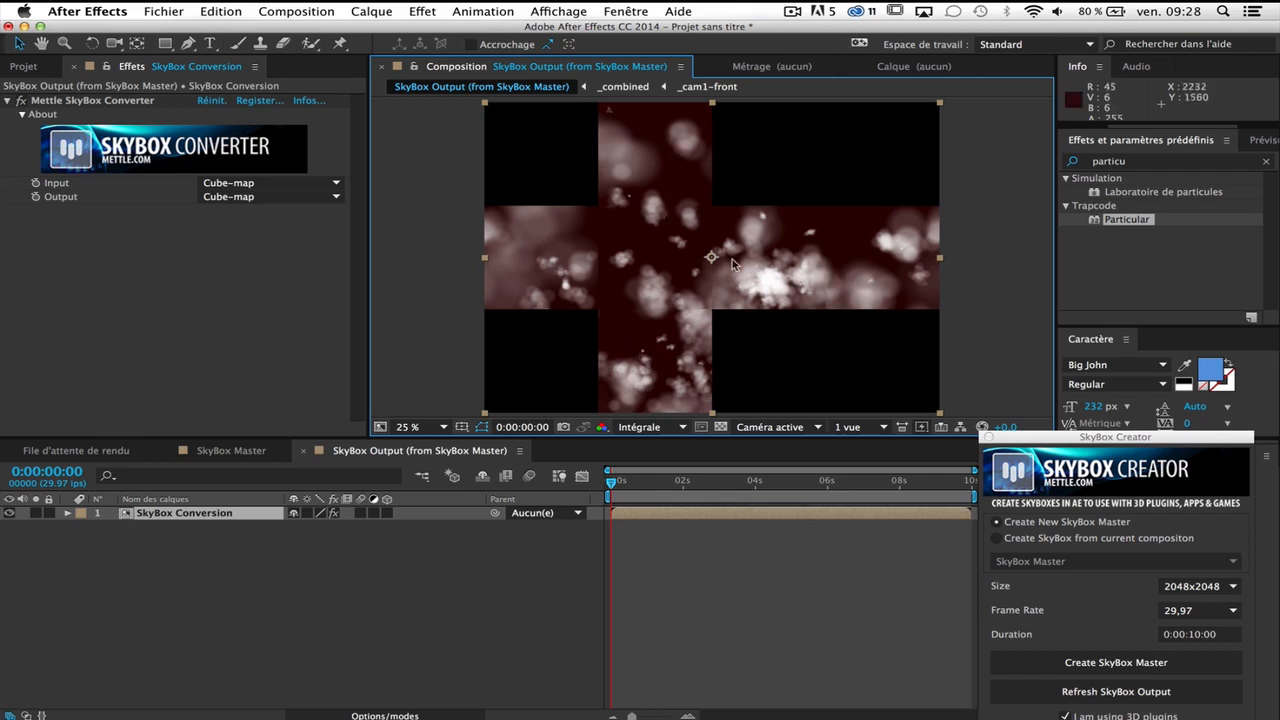
mouse_move(649, 293)
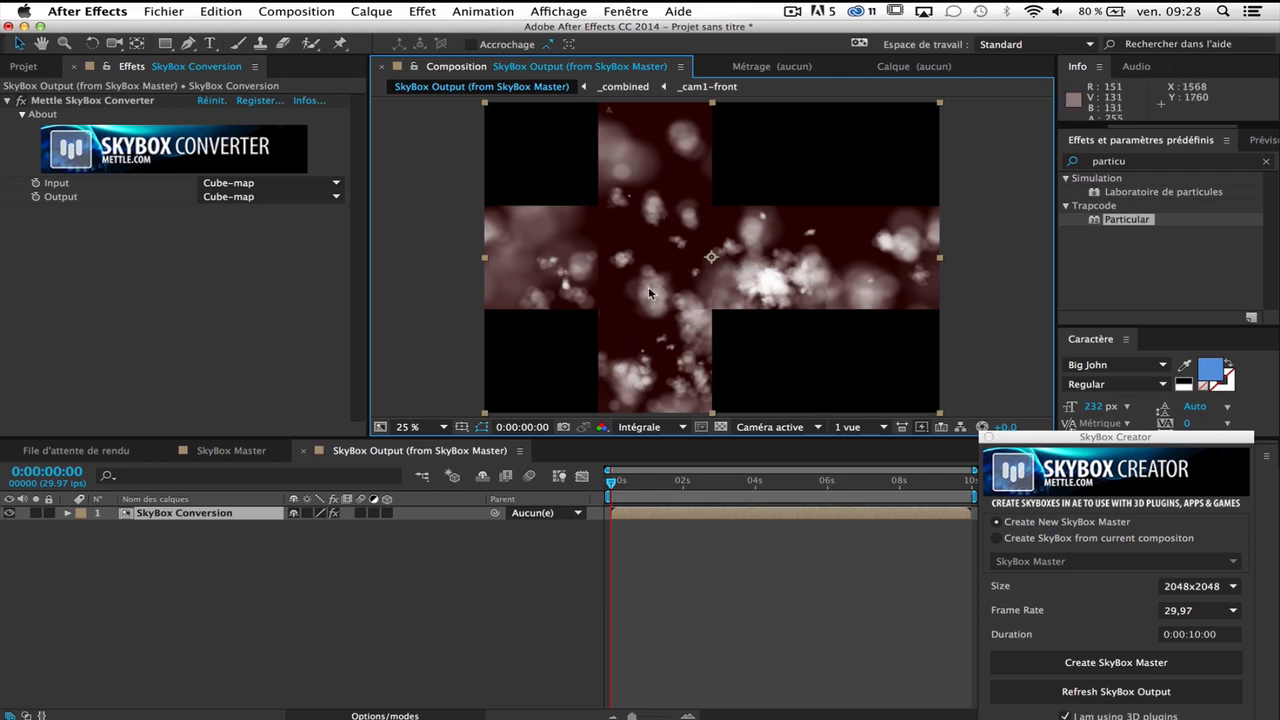
mouse_move(625, 280)
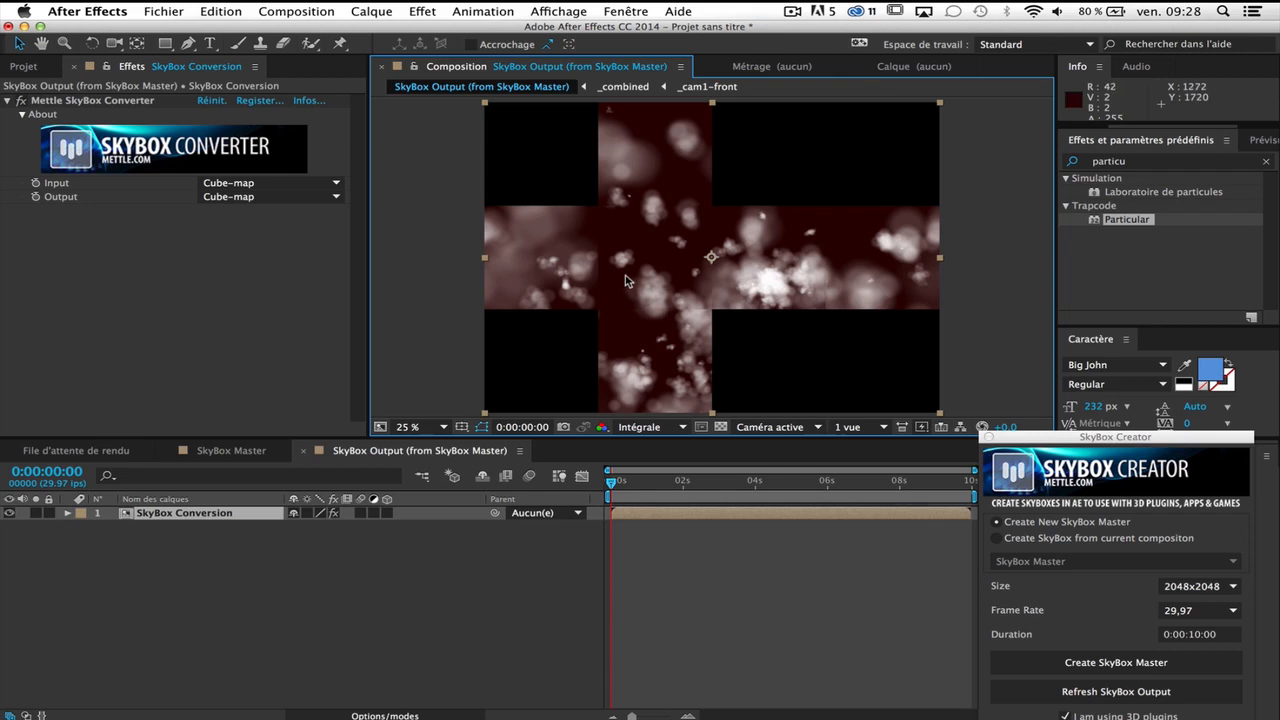
mouse_move(640, 278)
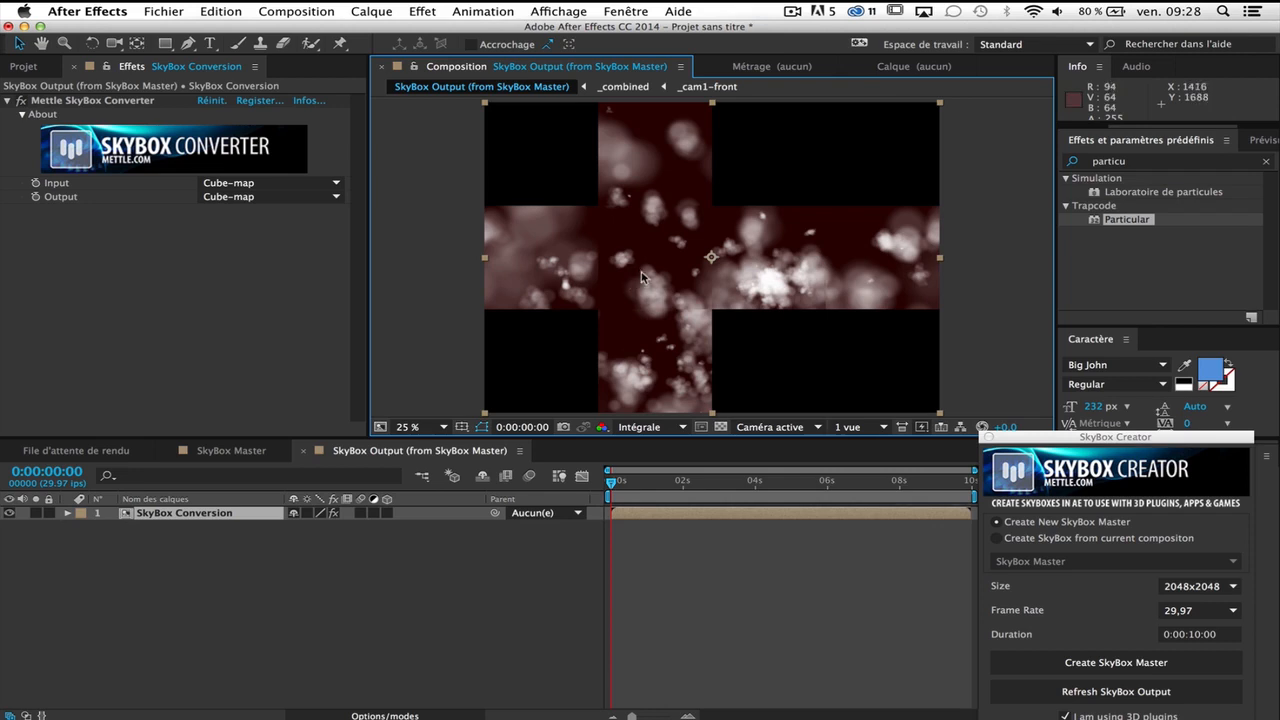
mouse_move(618, 278)
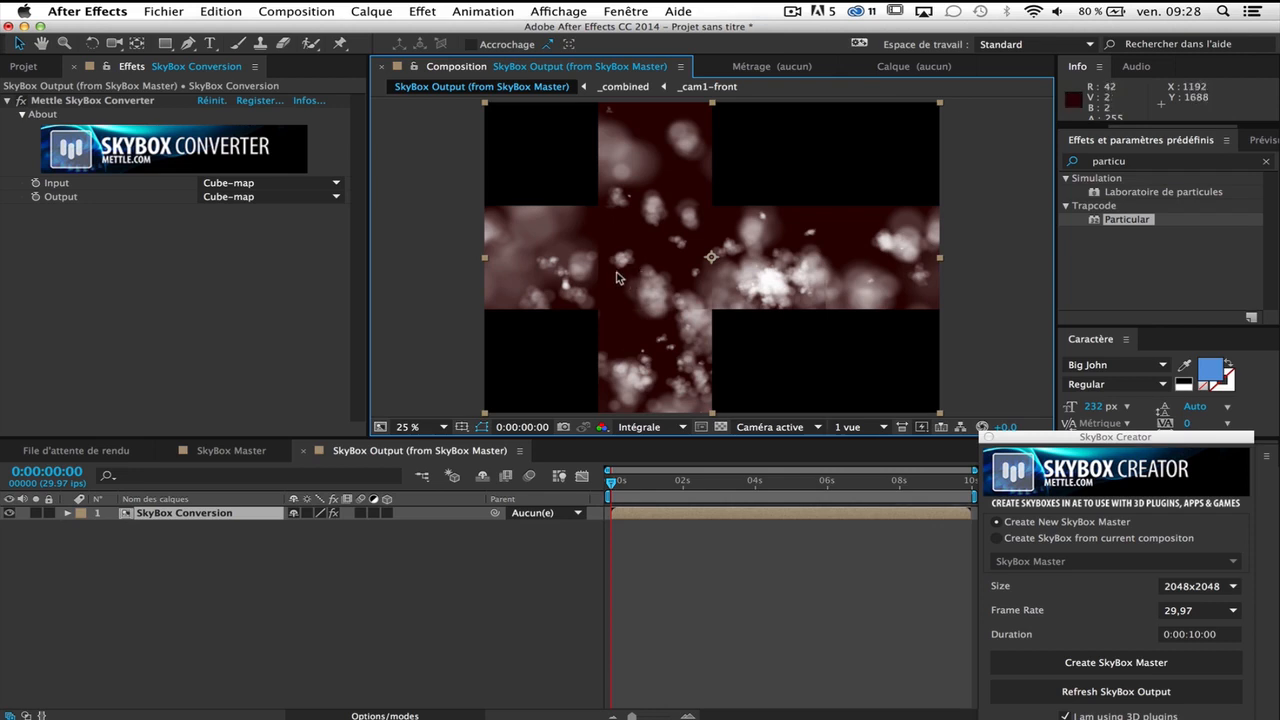
mouse_move(147, 118)
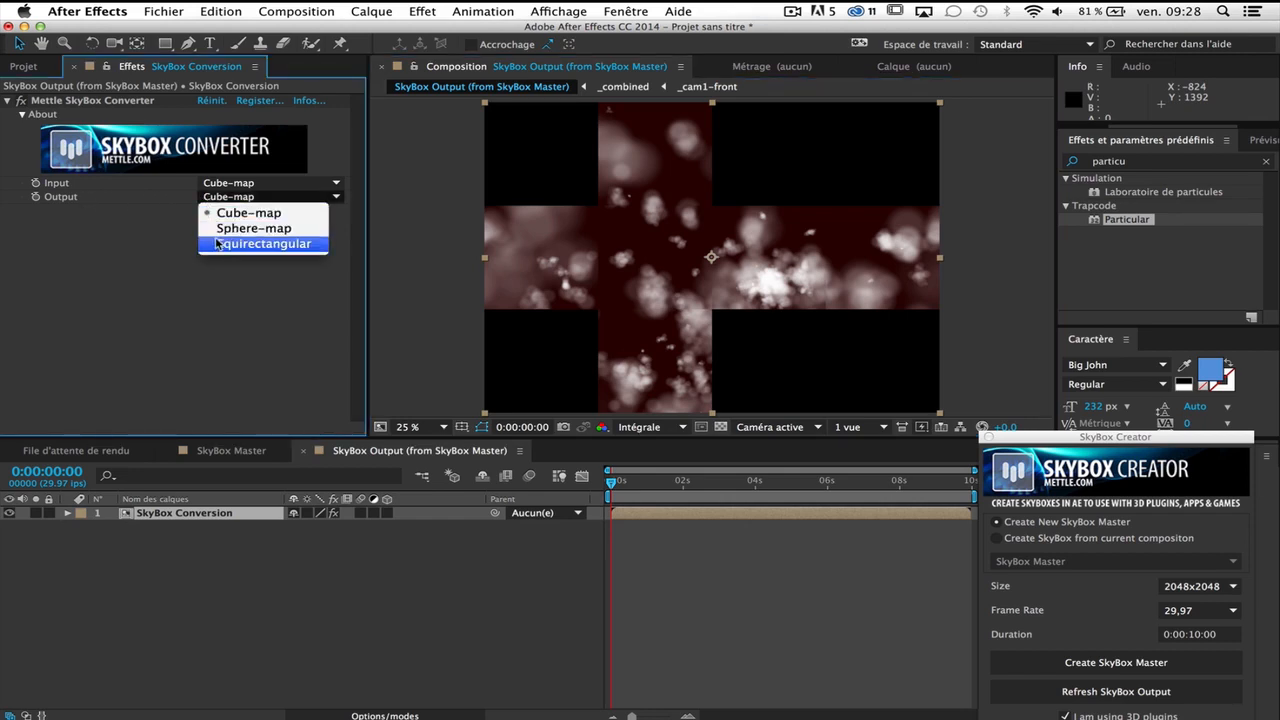
mouse_move(253, 228)
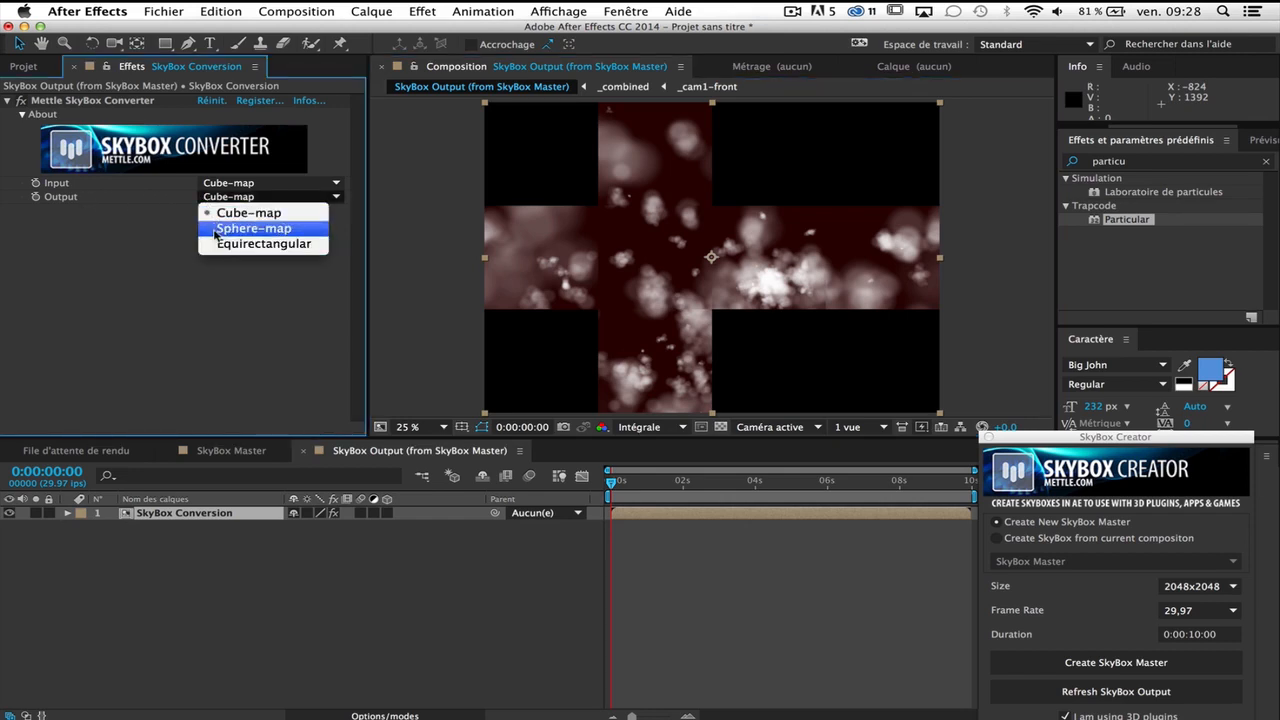
- Switch the converter output to Equirectangular and accept the 6144x3072 comp settings
click(264, 243)
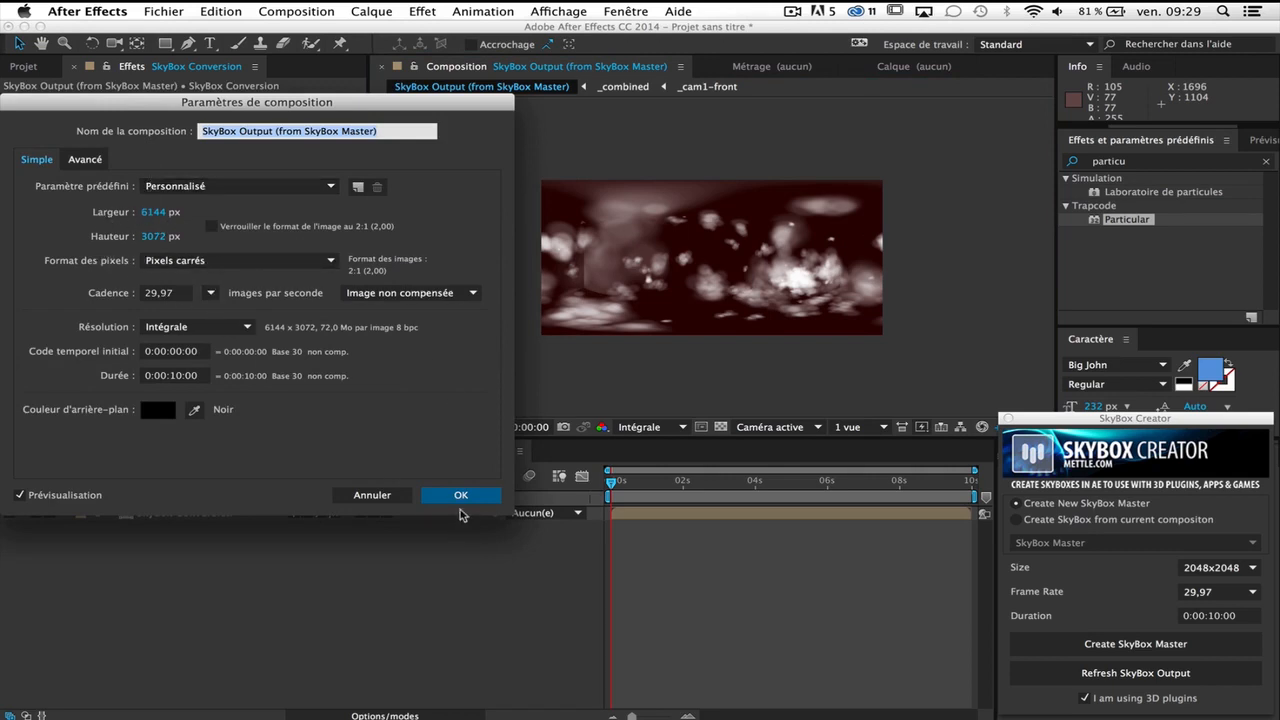
click(460, 495)
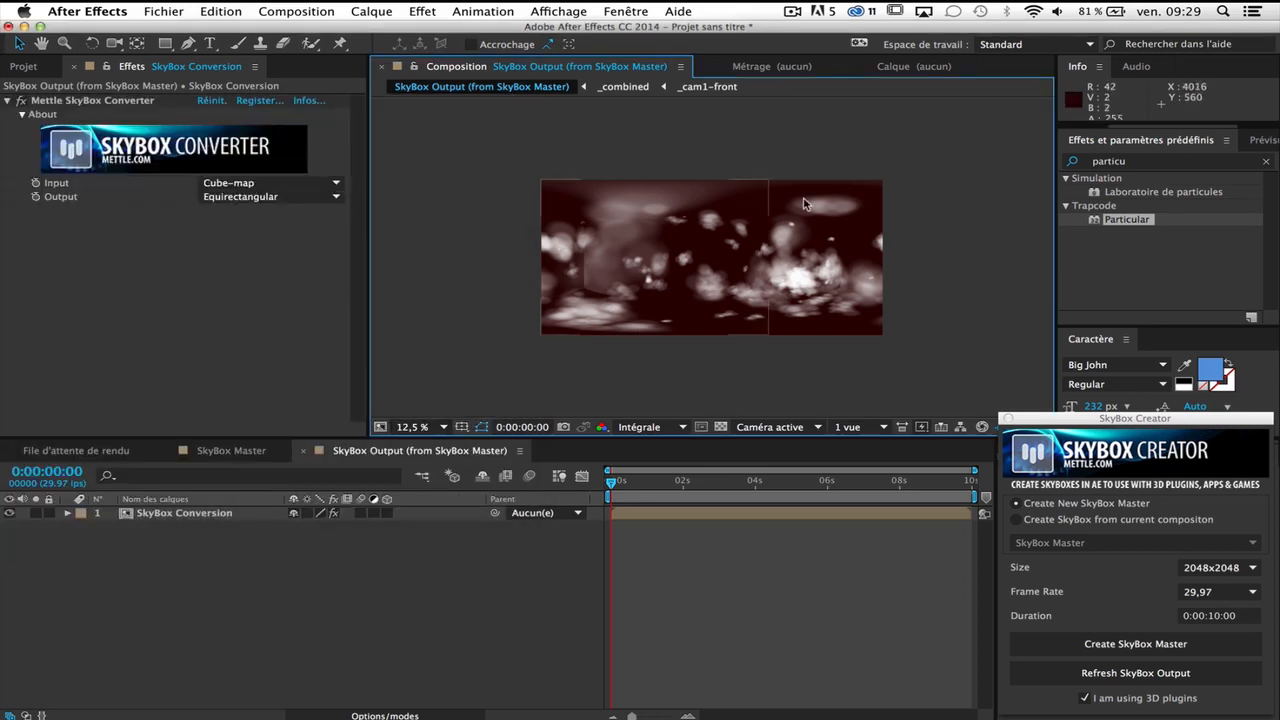
mouse_move(685, 365)
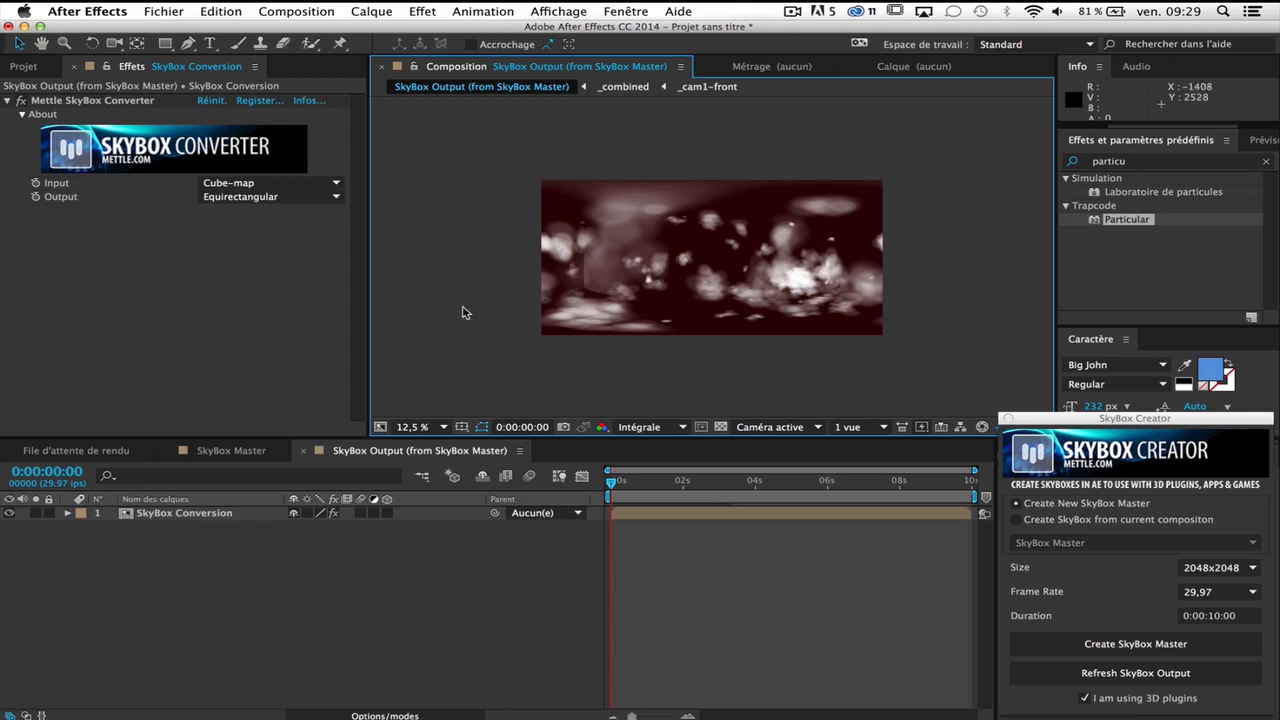
mouse_move(798, 61)
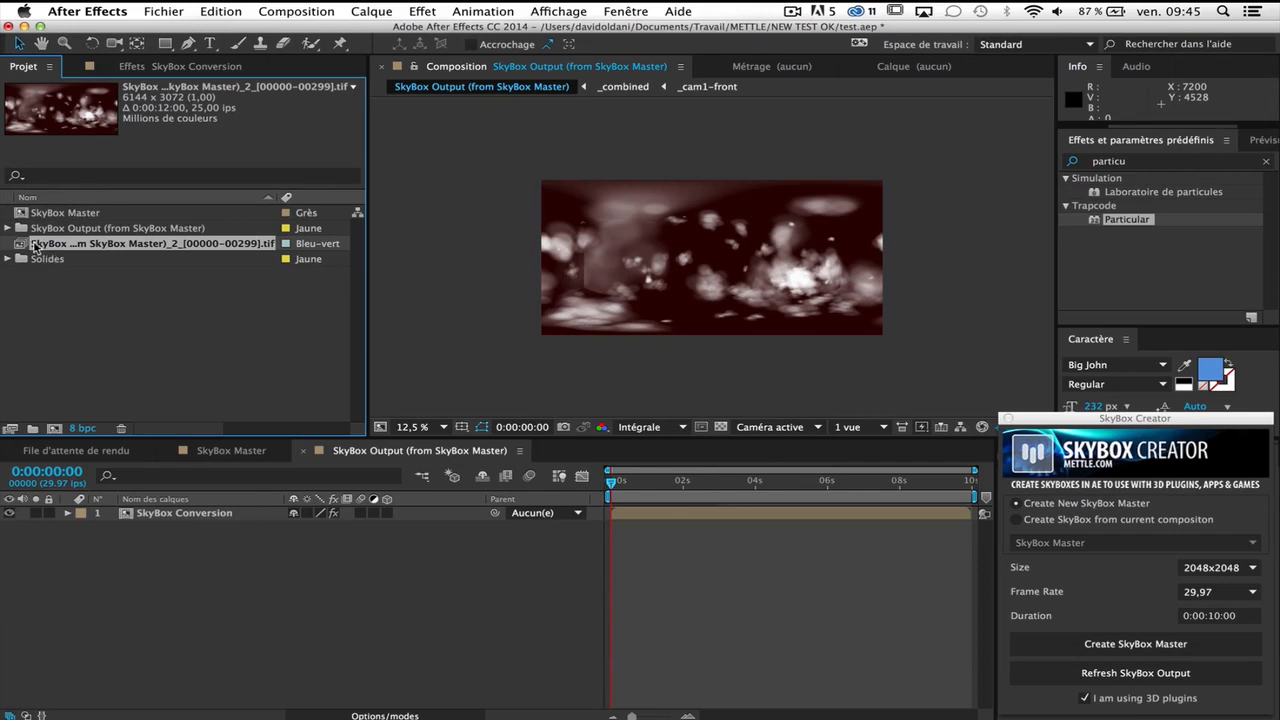
- Create MAIN COMP from the HDTV 1080 29,97 preset: 1920×1080, 29.97 fps, 10 seconds
double_click(150, 243)
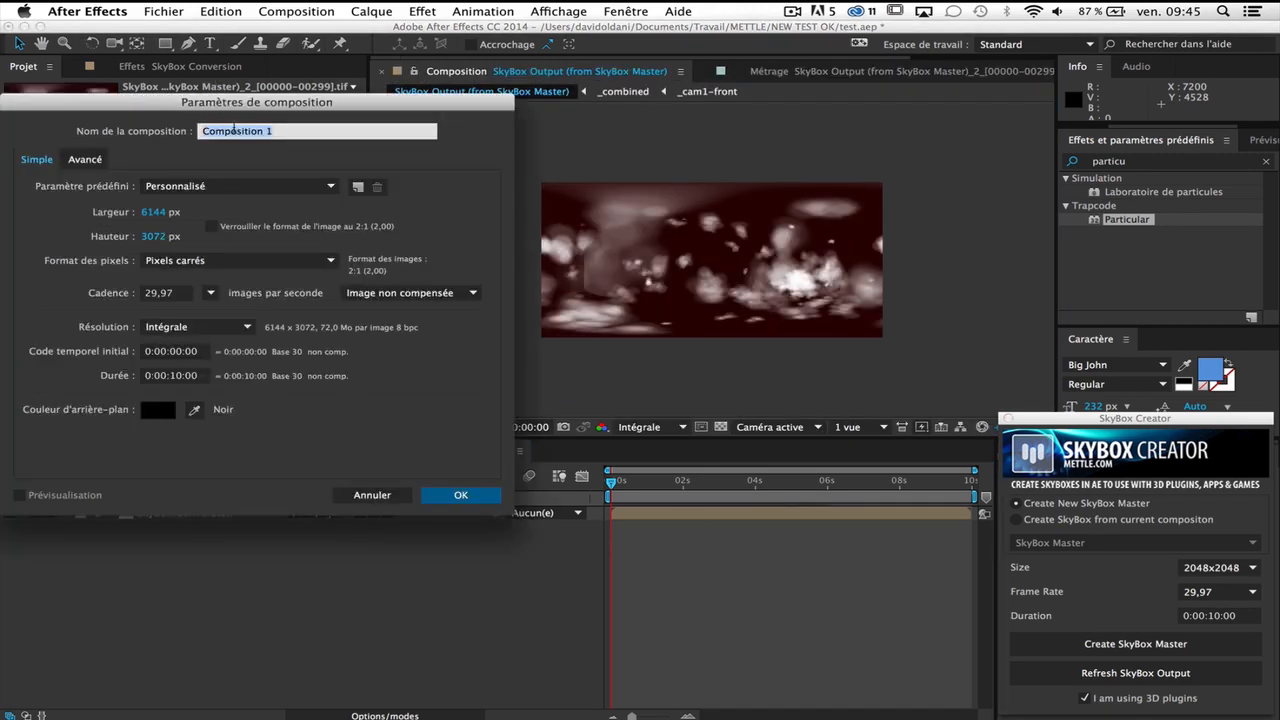
text(MAIN COMP)
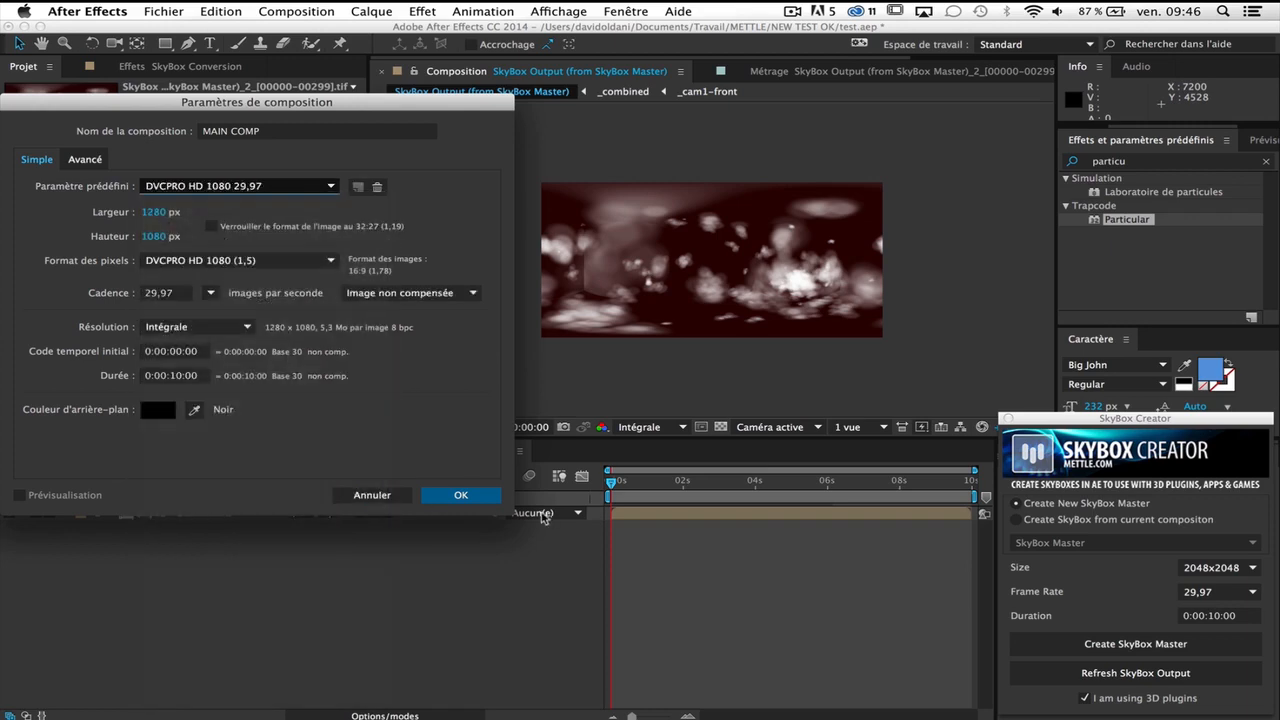
click(461, 494)
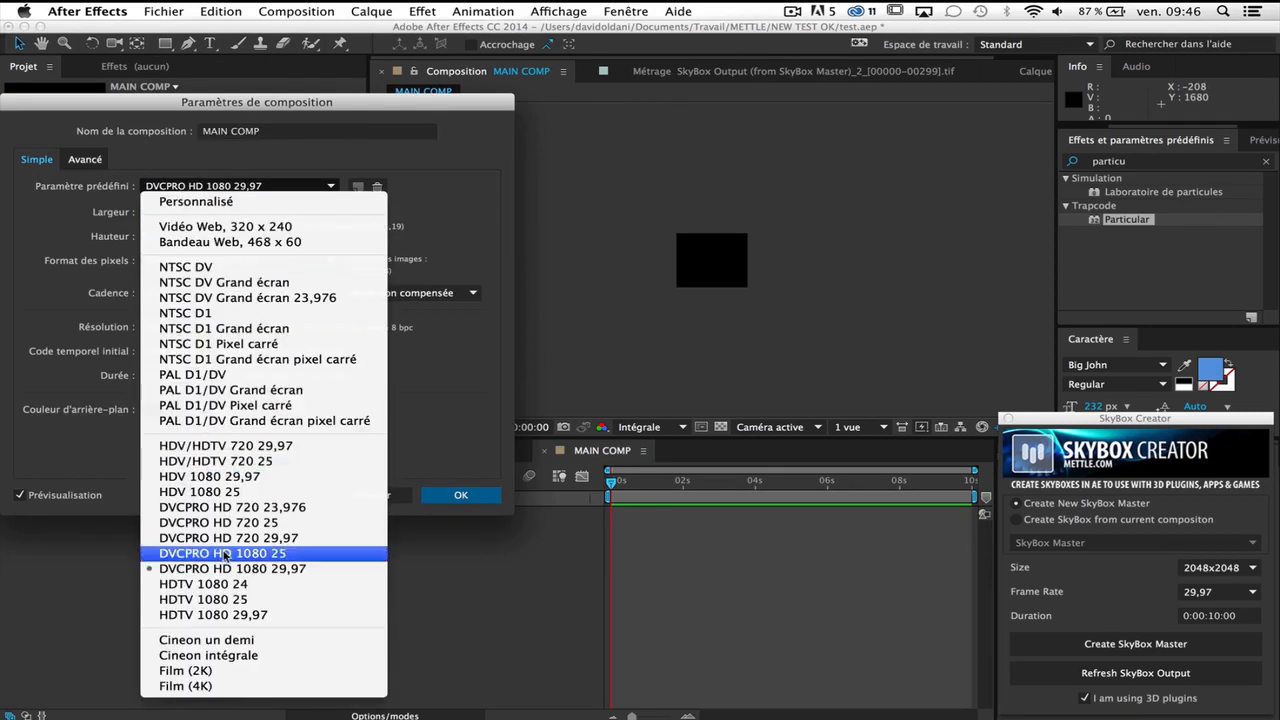
click(213, 614)
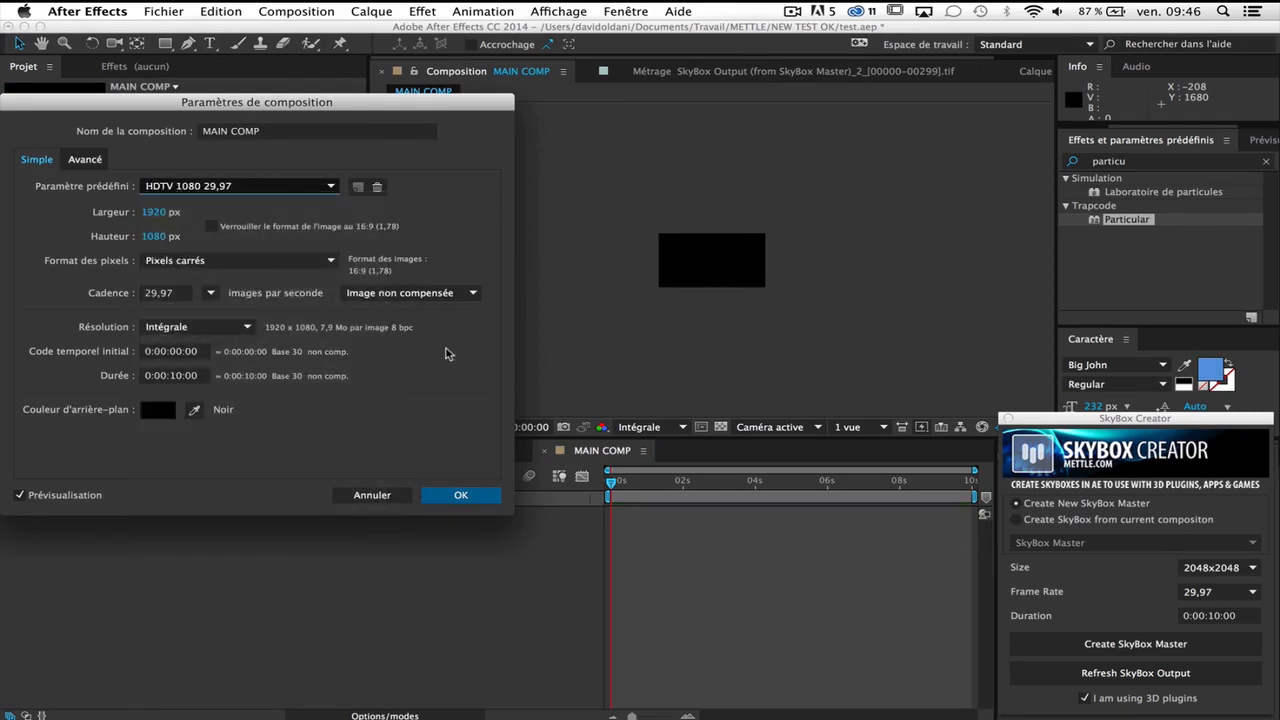
click(461, 495)
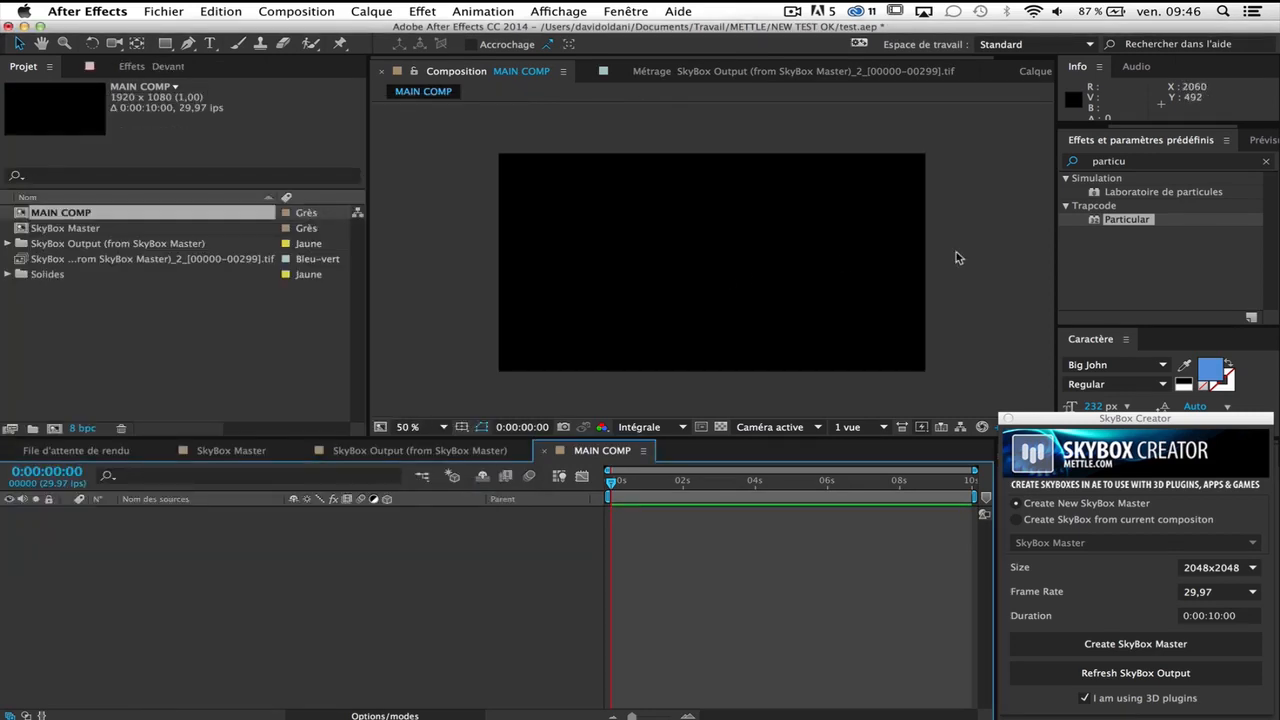
mouse_move(342, 565)
text(E3)
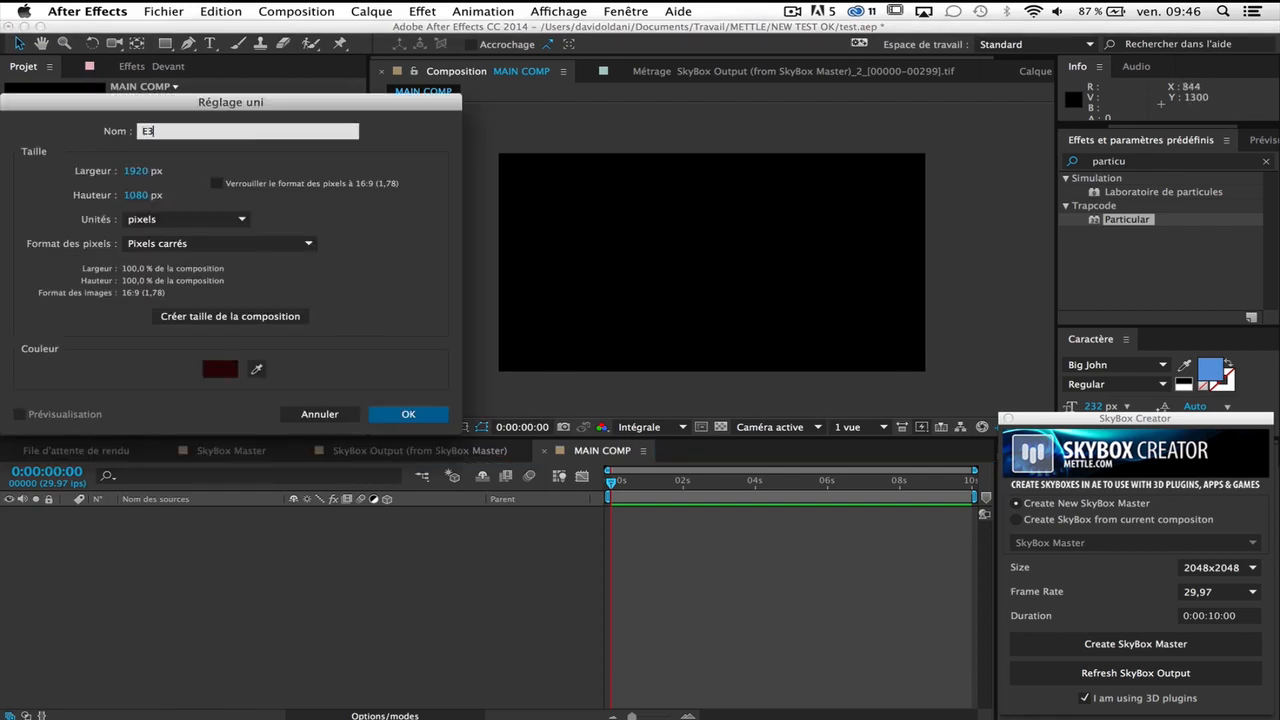
- Add an E3D solid with the Element effect above the skybox TIF sequence layer
click(408, 413)
text(element)
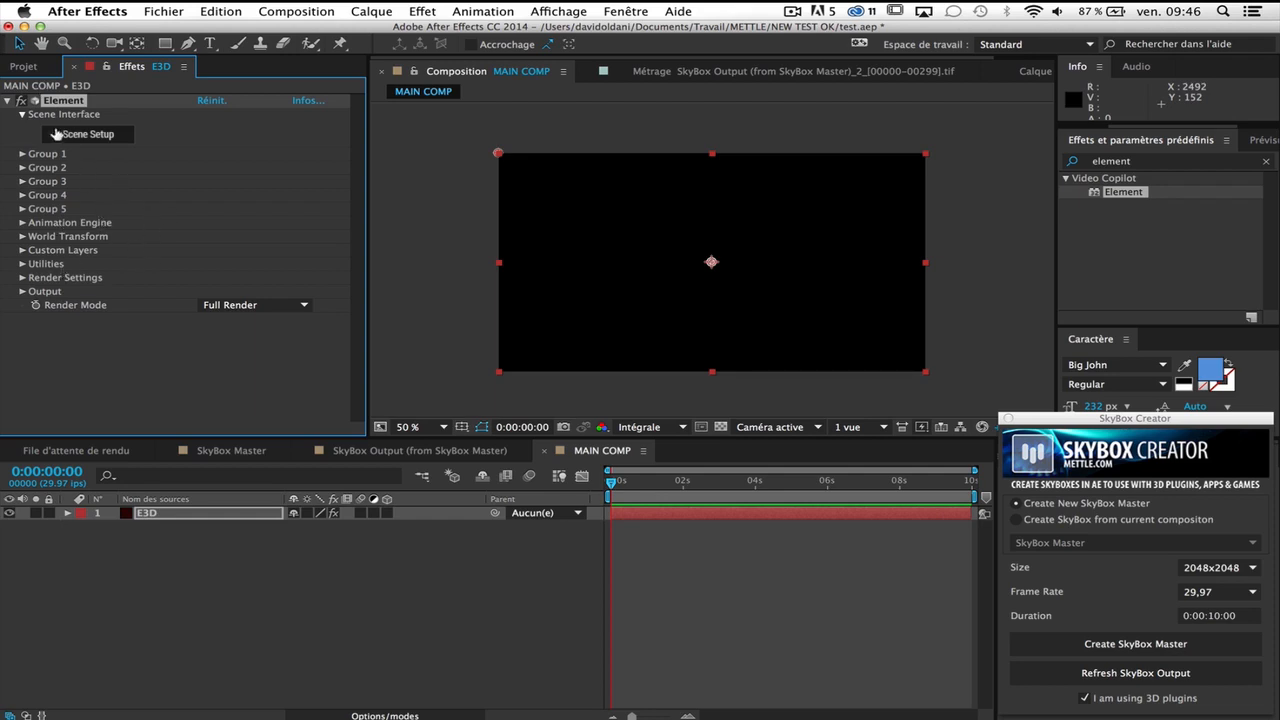
click(23, 66)
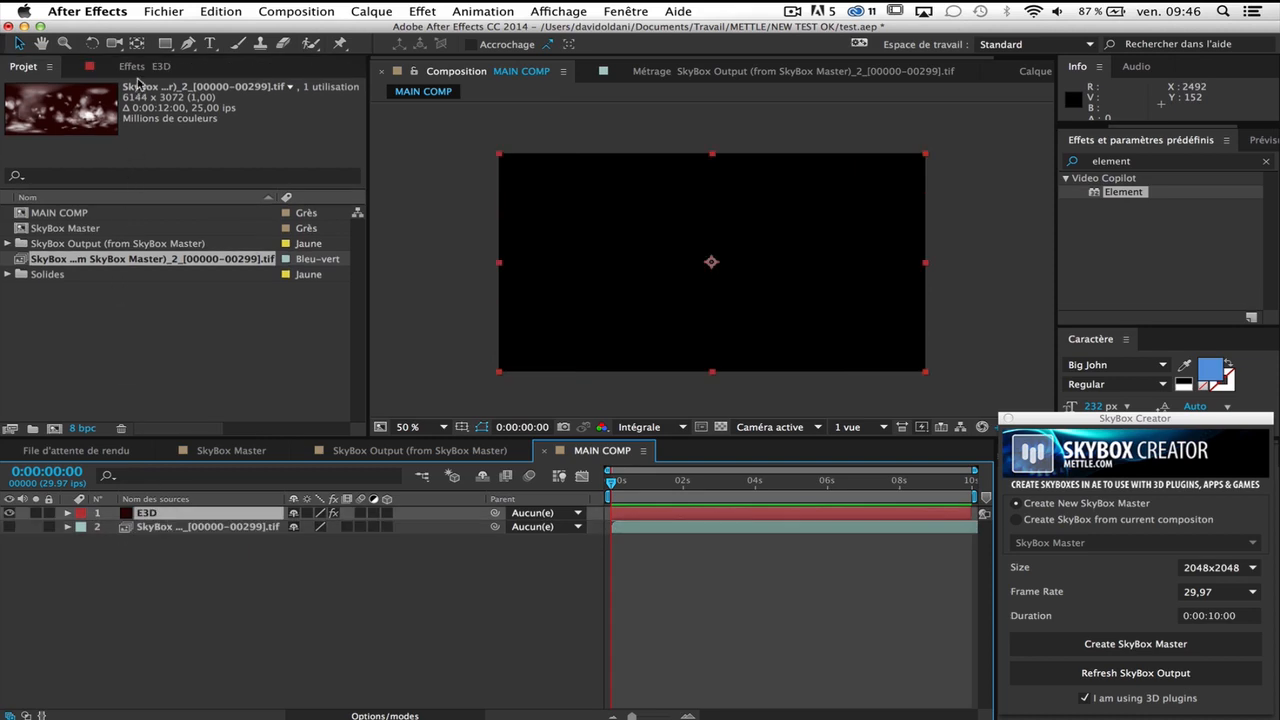
- Assign the SkyBox Output TIF sequence to Element's Custom Texture Maps Layer 1
click(131, 66)
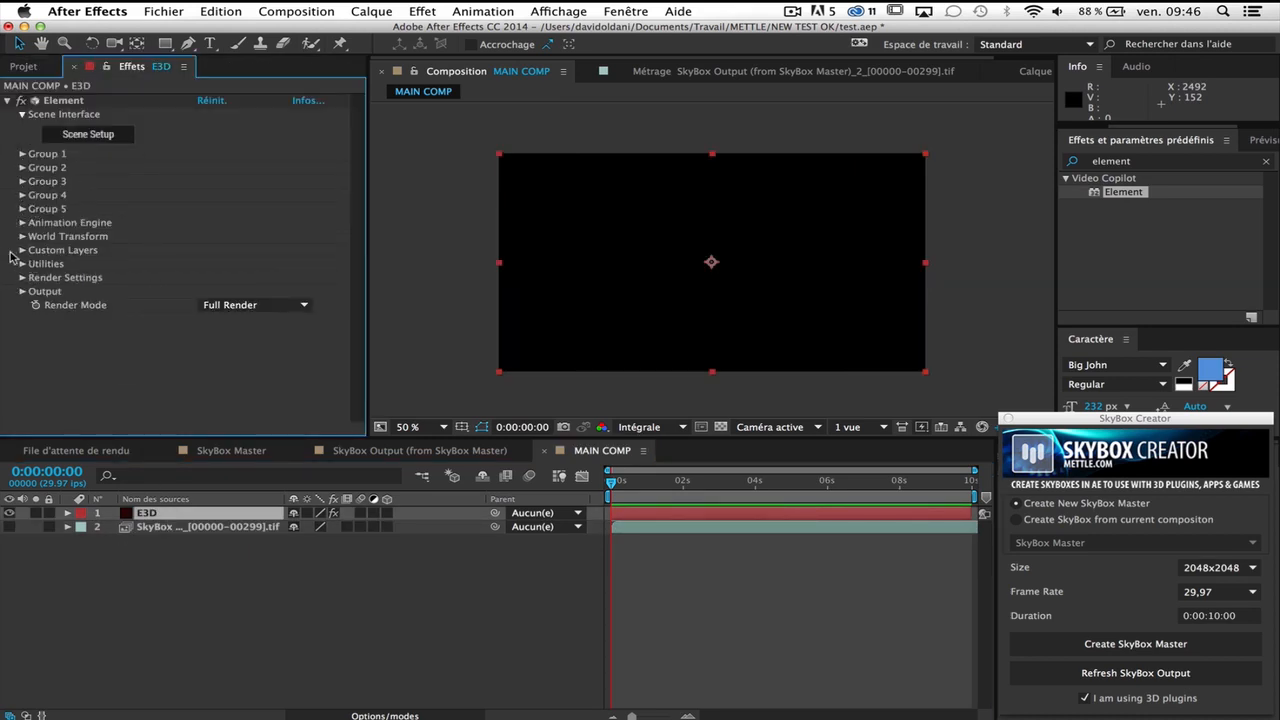
click(22, 249)
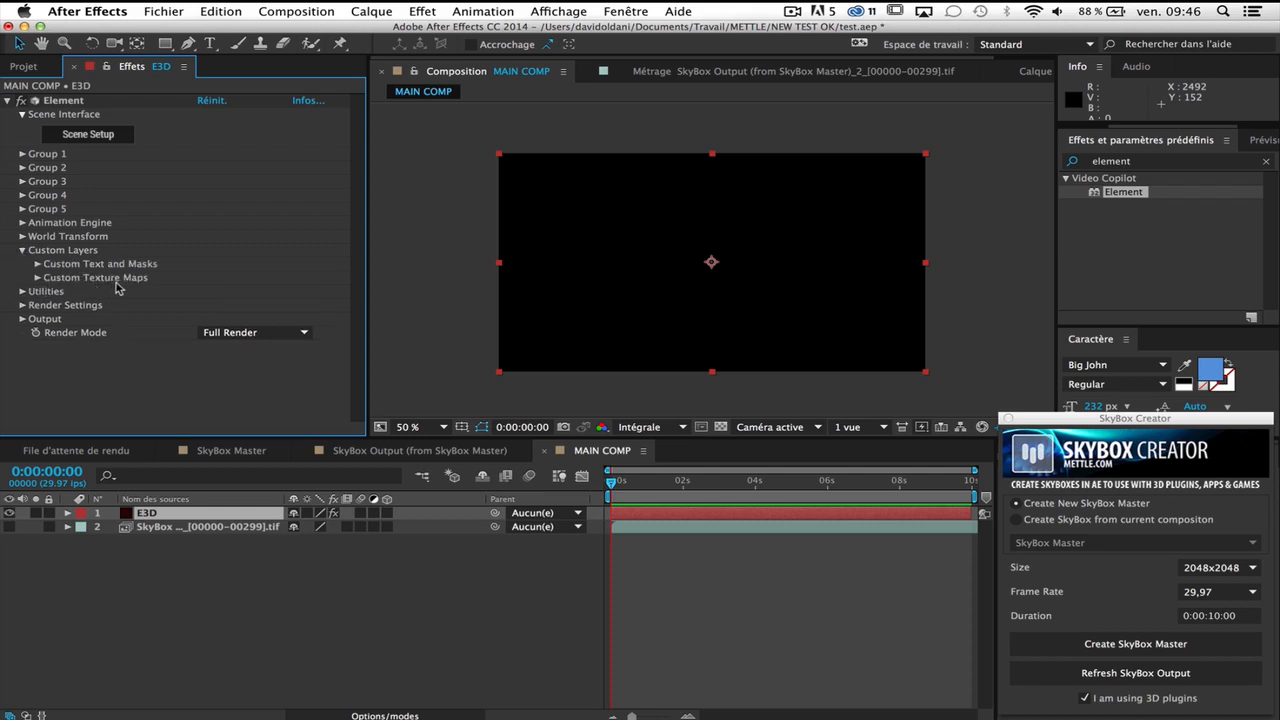
click(37, 277)
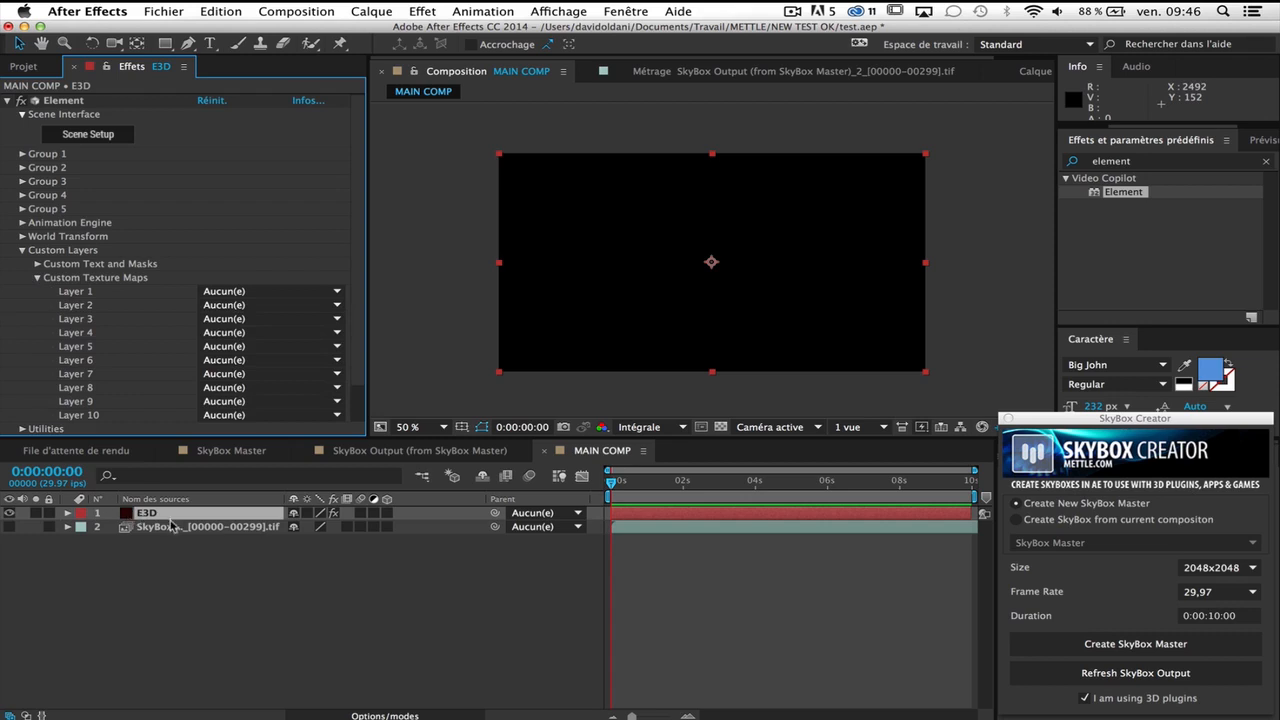
click(270, 291)
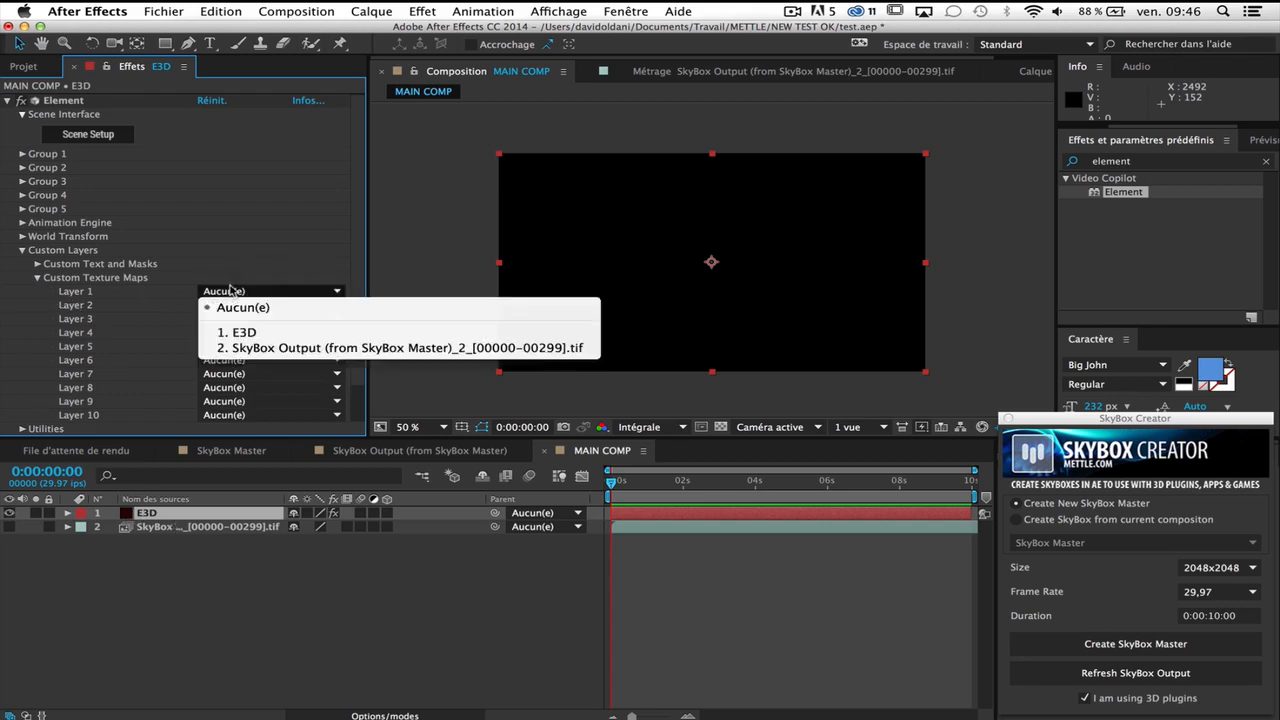
click(401, 347)
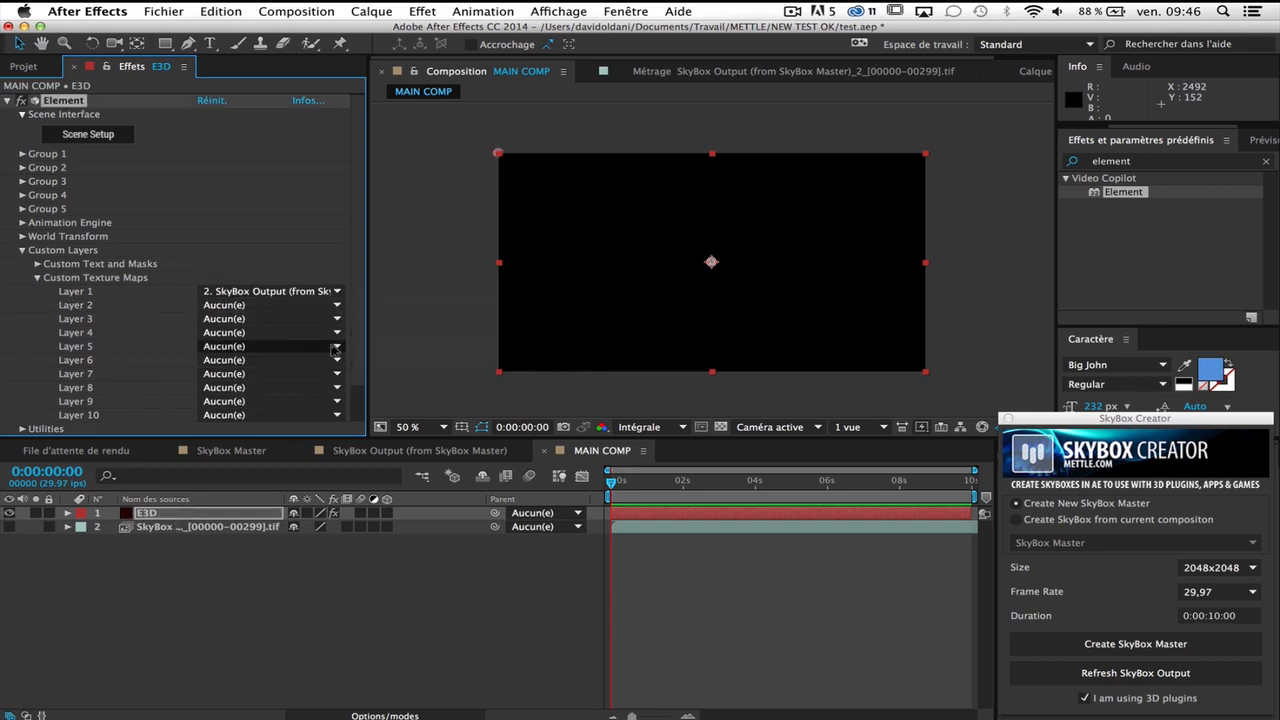
click(22, 249)
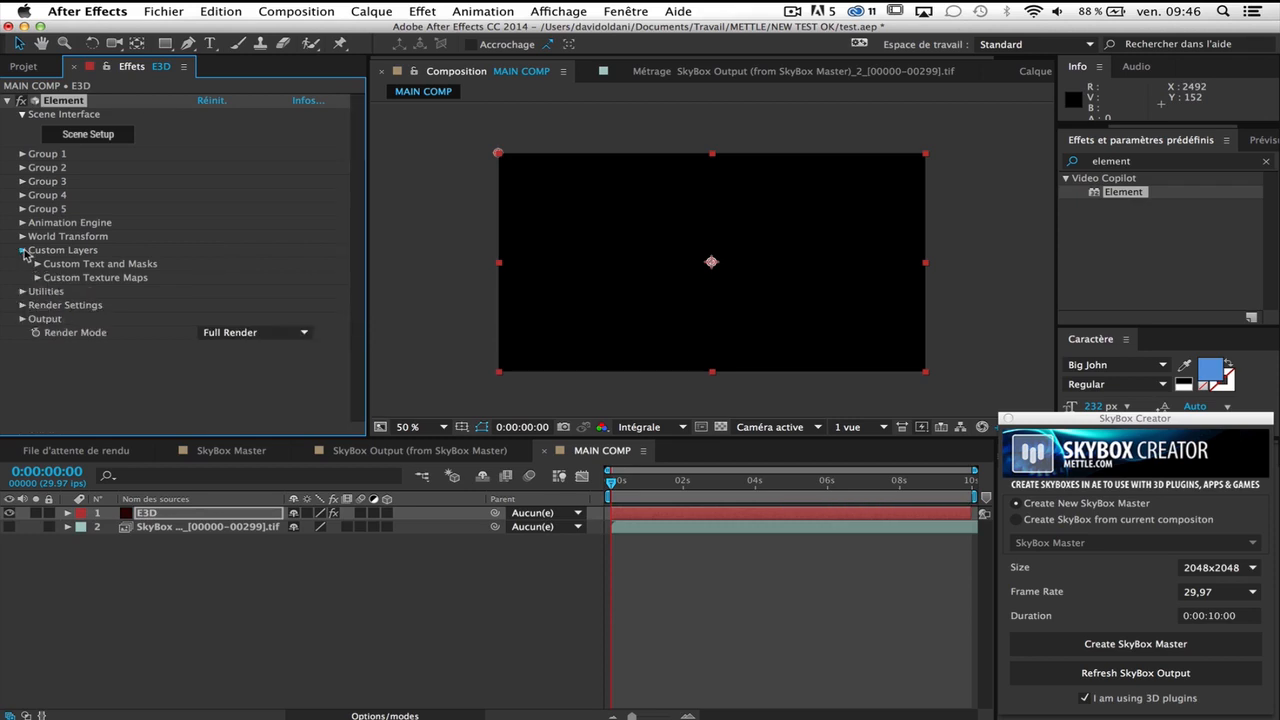
click(23, 249)
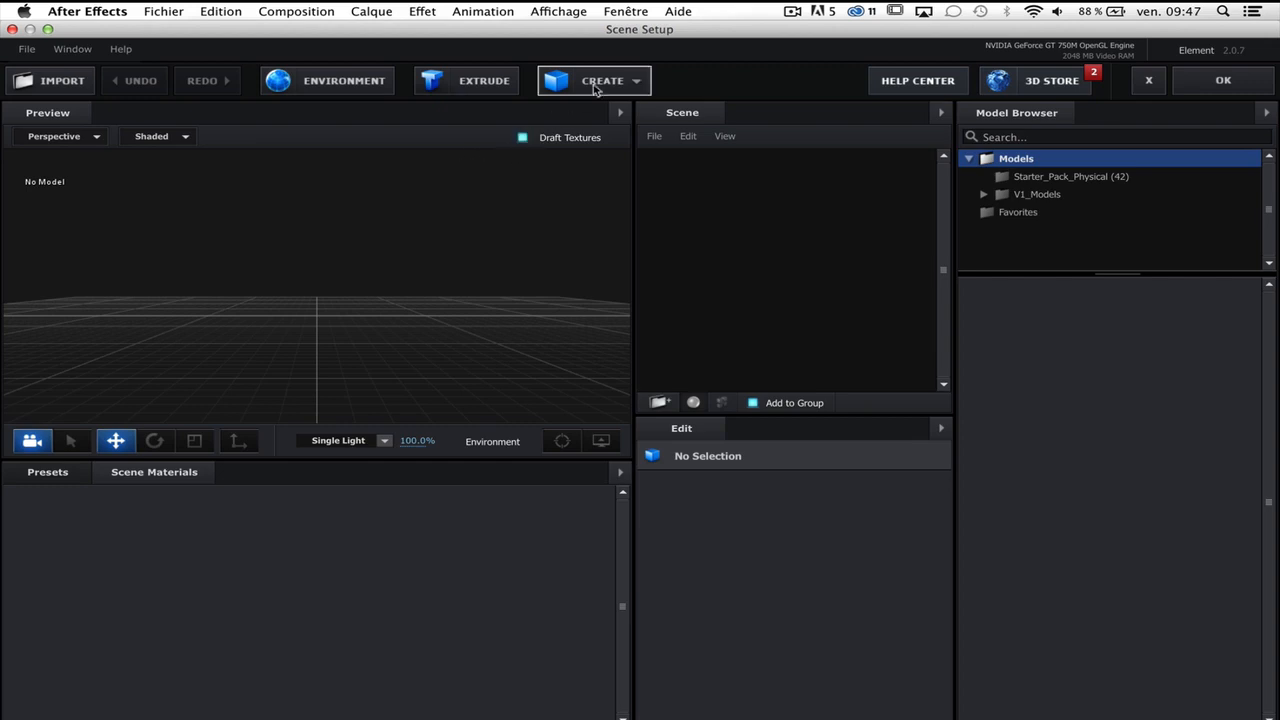
- Add a sphere with diameter 1.77 and apply the Physical Chrome material preset
click(594, 80)
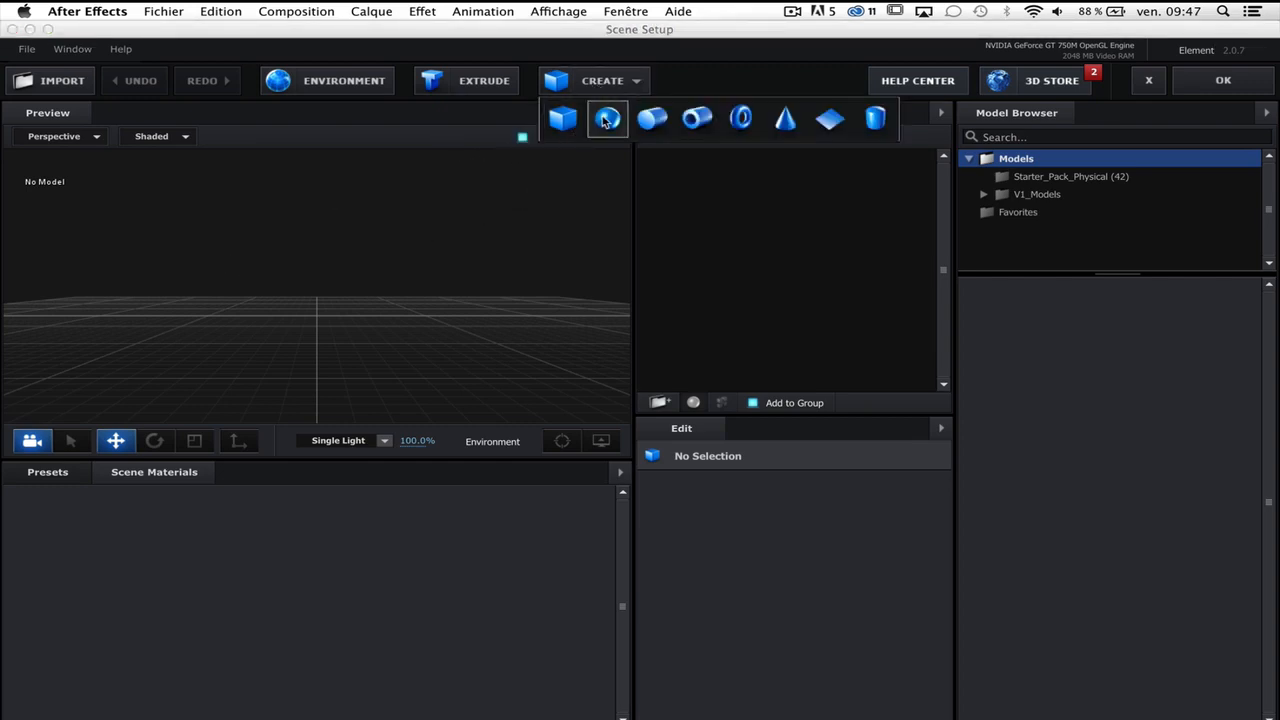
click(607, 118)
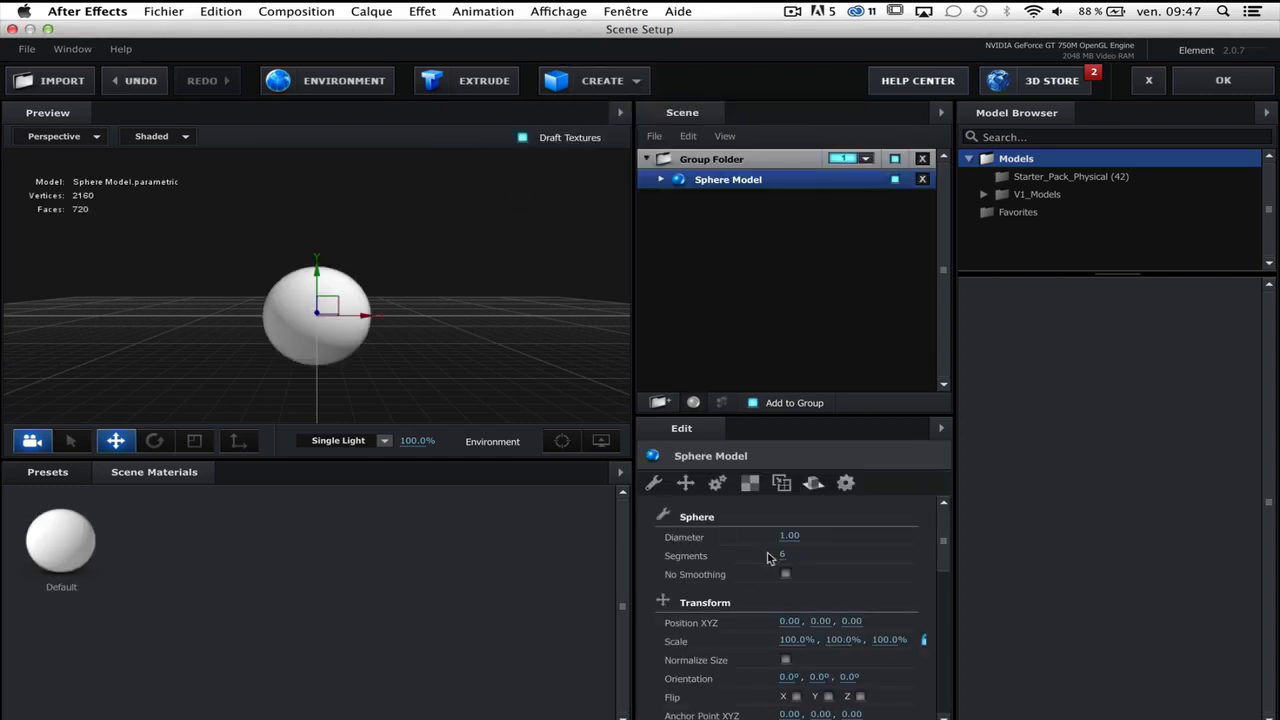
drag(789, 537, 843, 532)
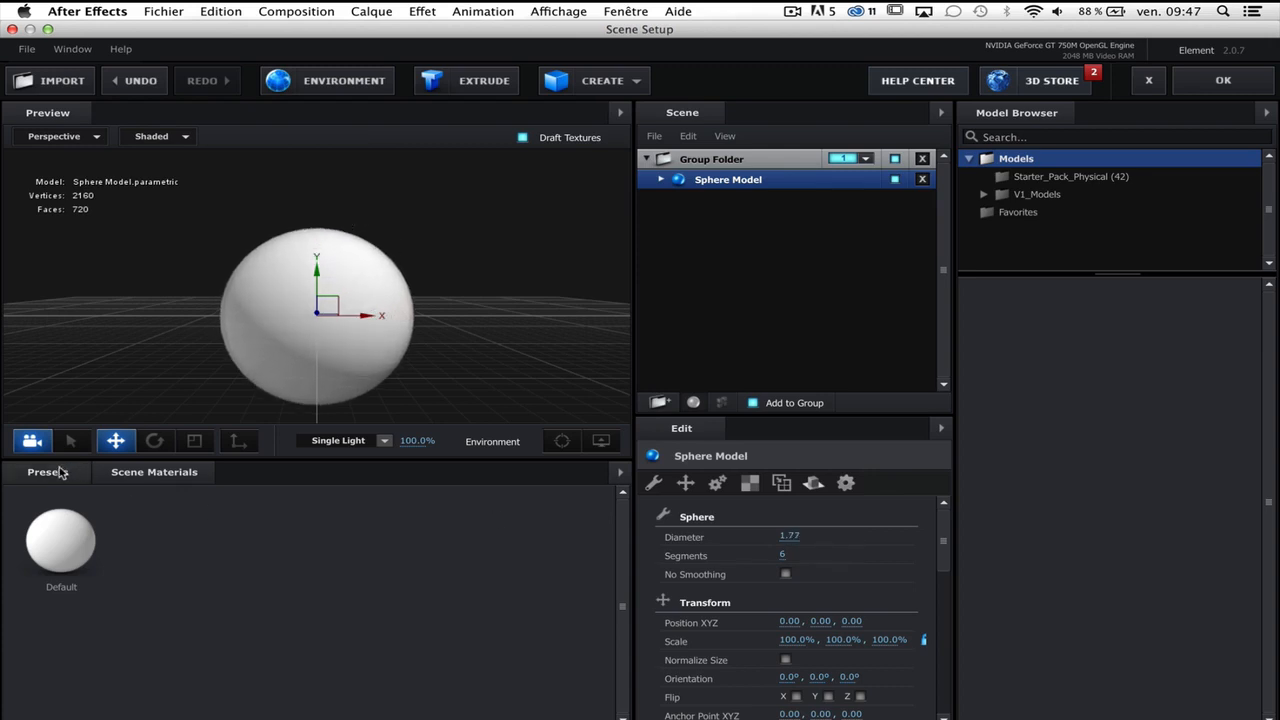
click(47, 471)
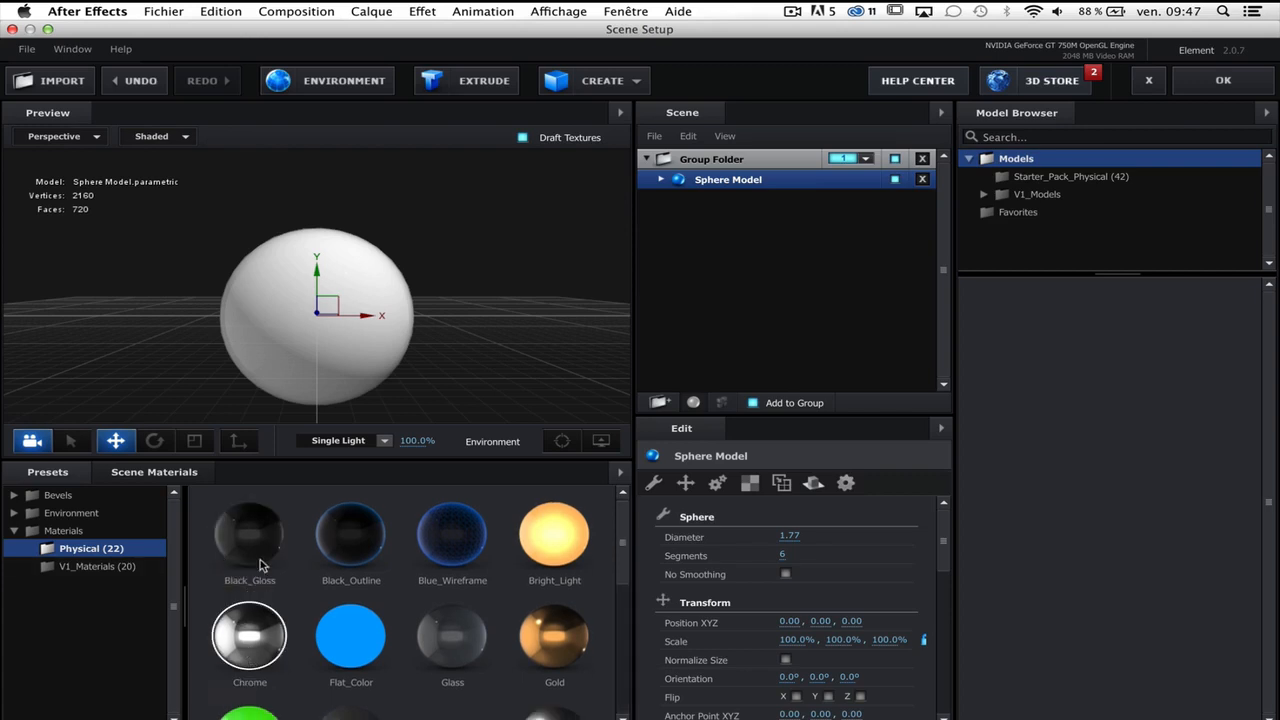
double_click(249, 635)
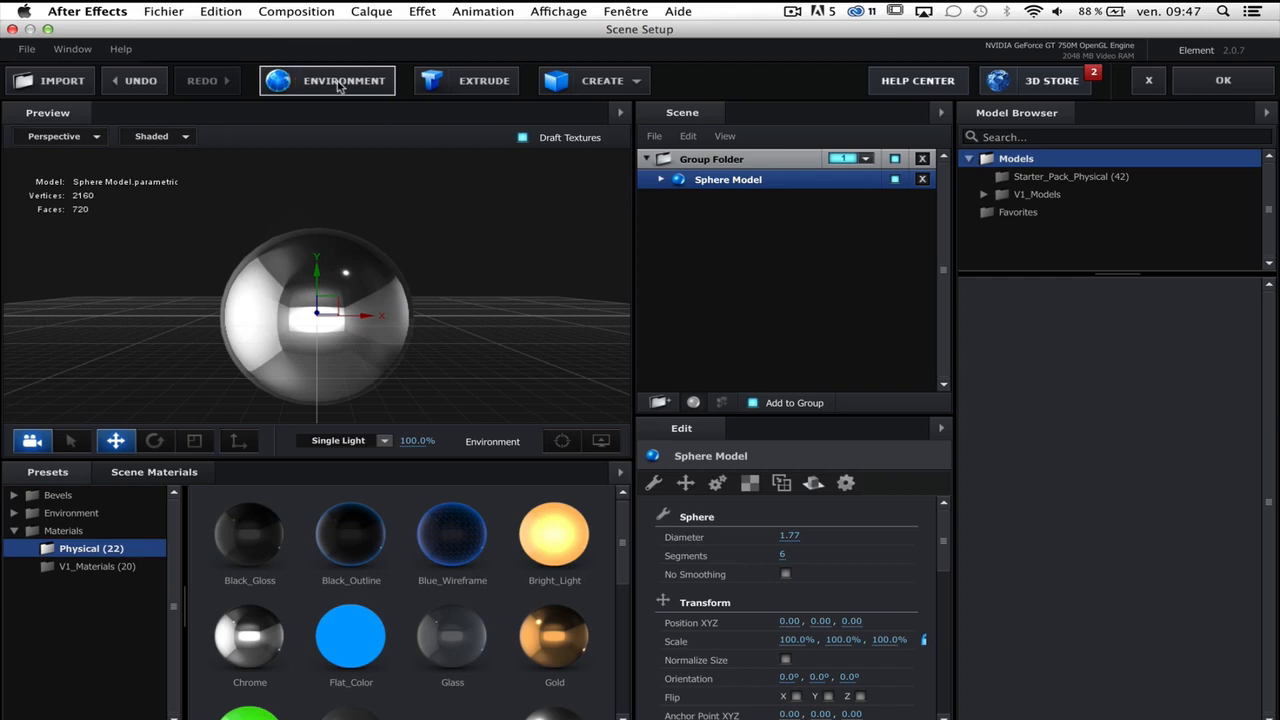
- Set the scene environment to Custom Layer 1 (SkyBox Output) and apply the scene
click(343, 80)
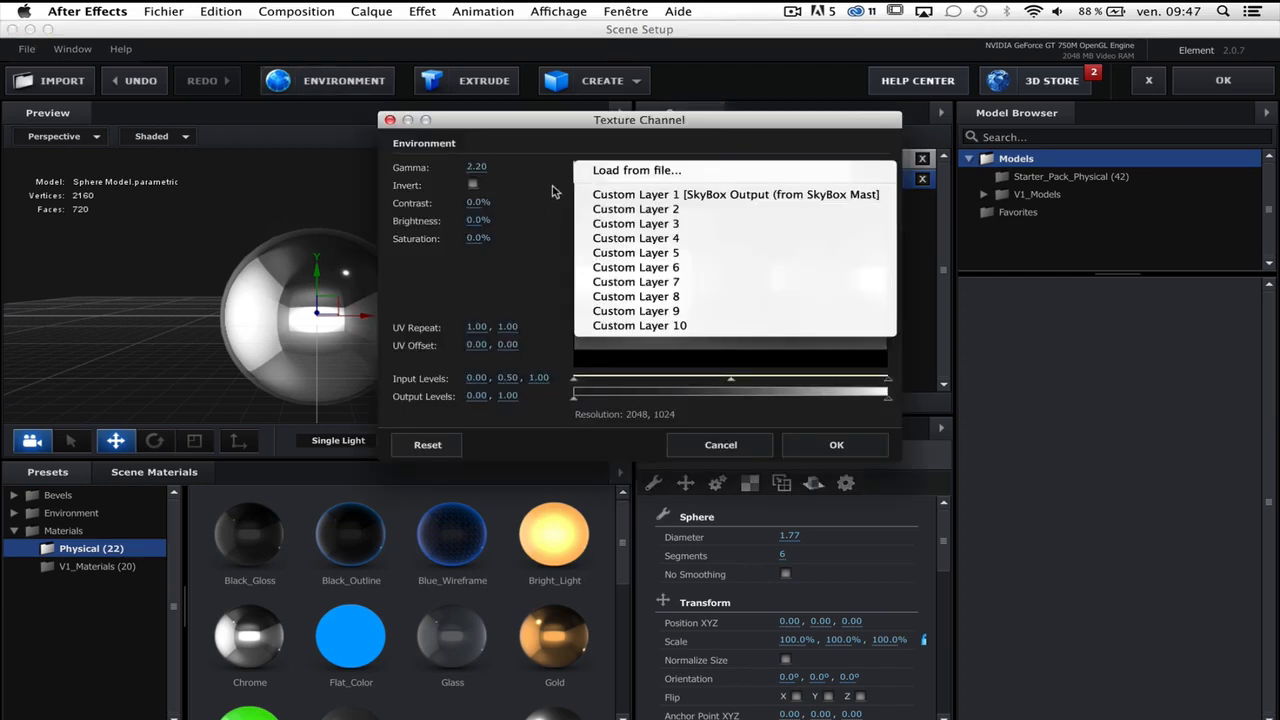
click(636, 170)
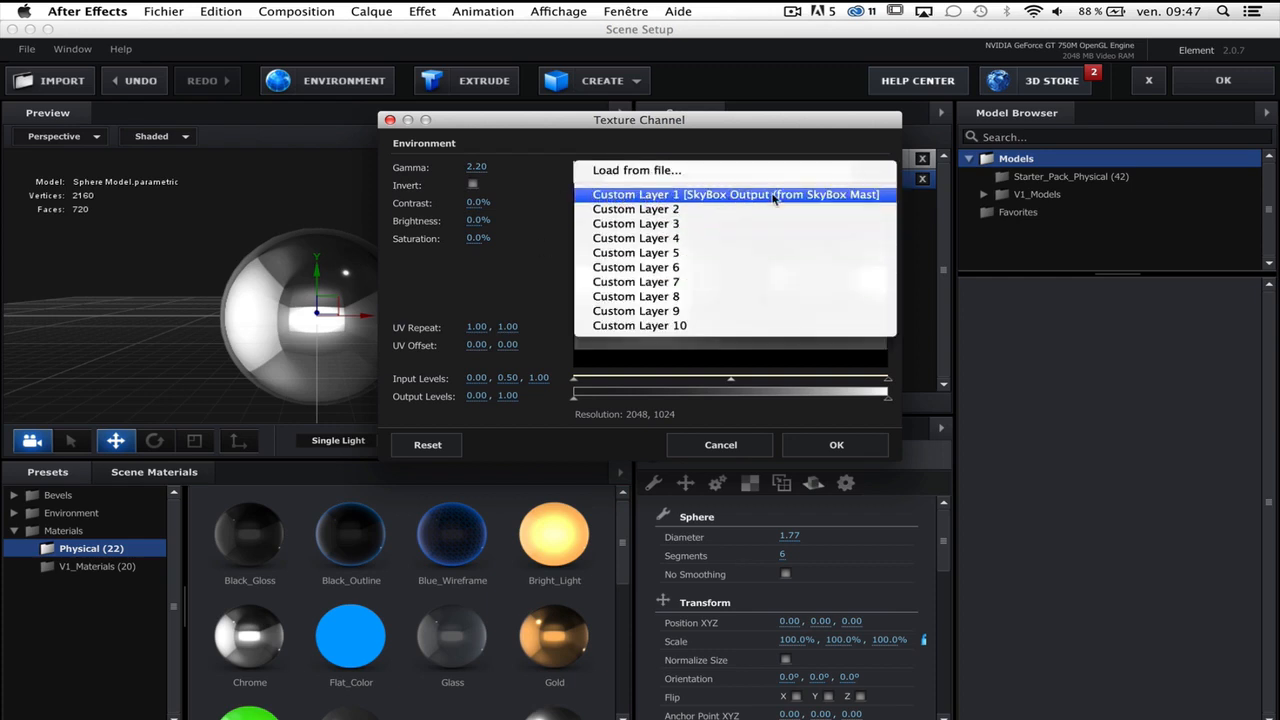
click(735, 194)
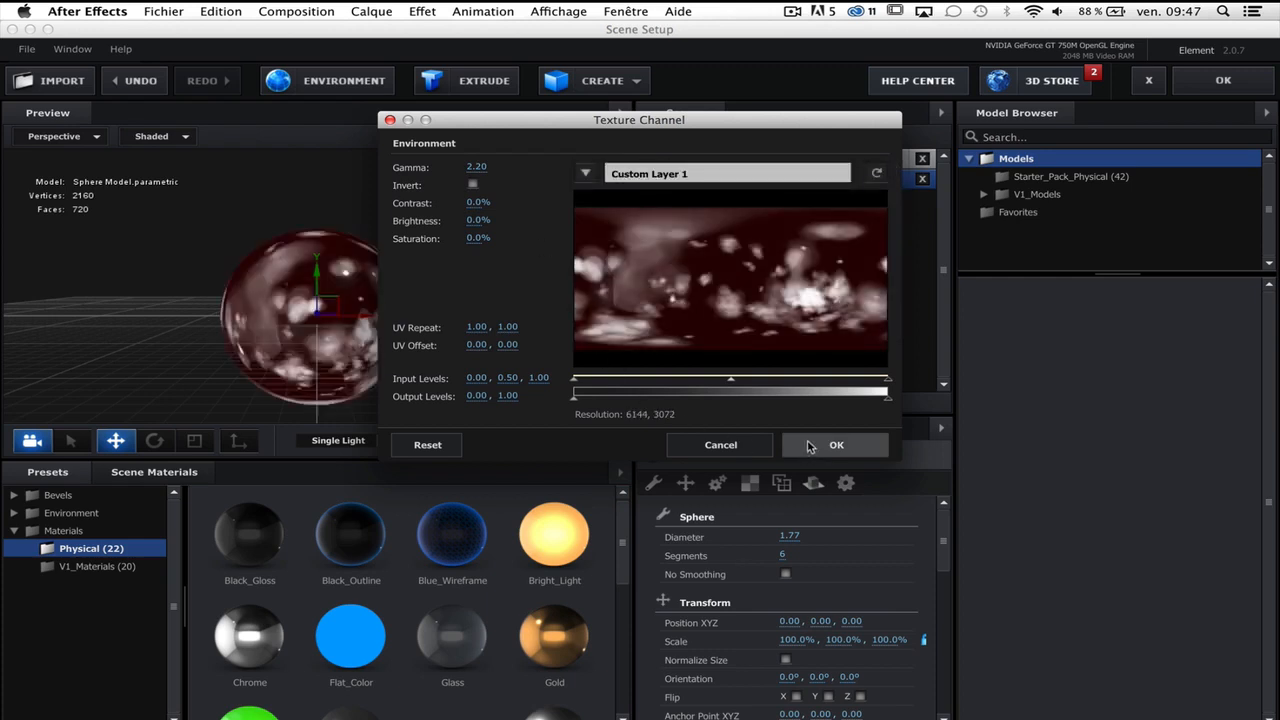
click(836, 444)
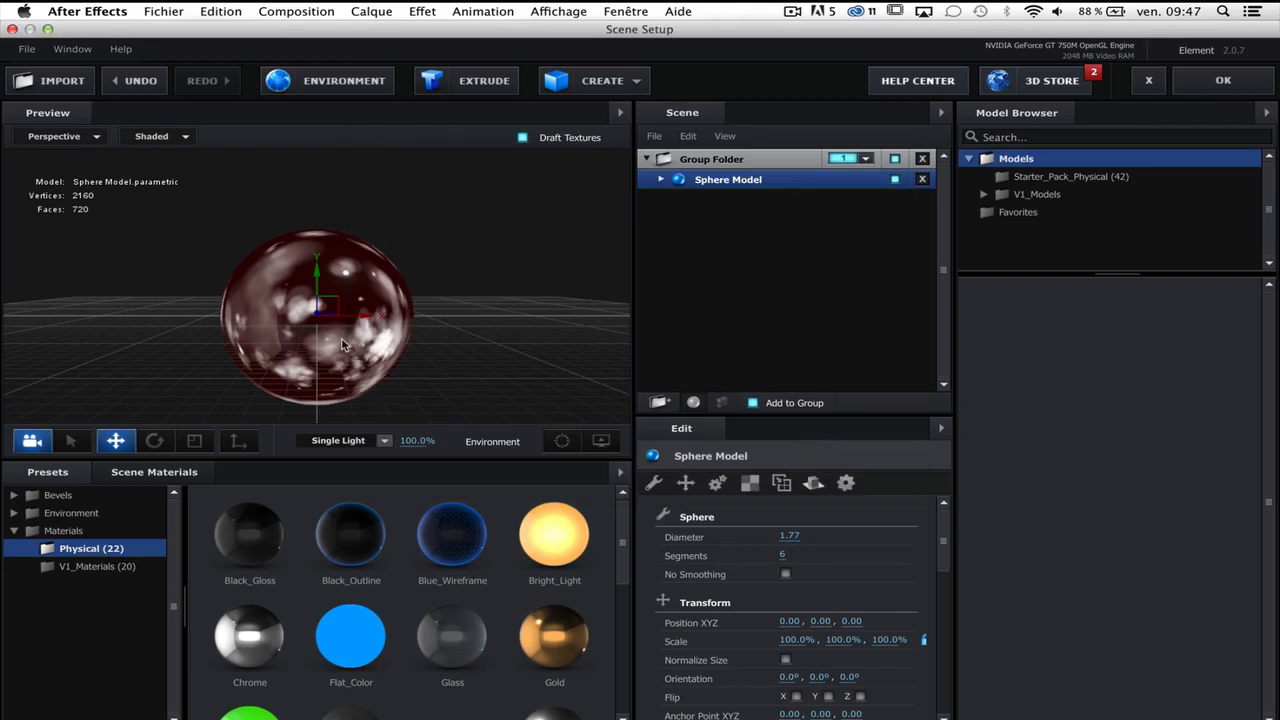
click(1222, 80)
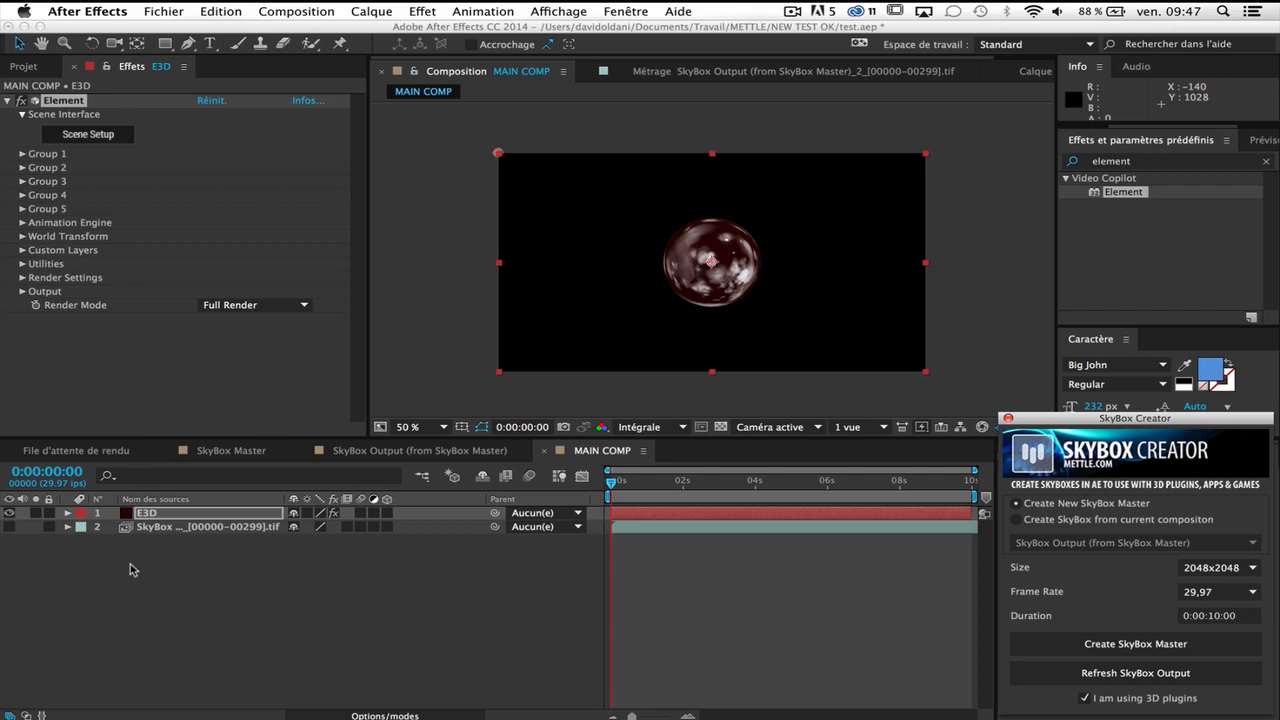
mouse_move(183, 357)
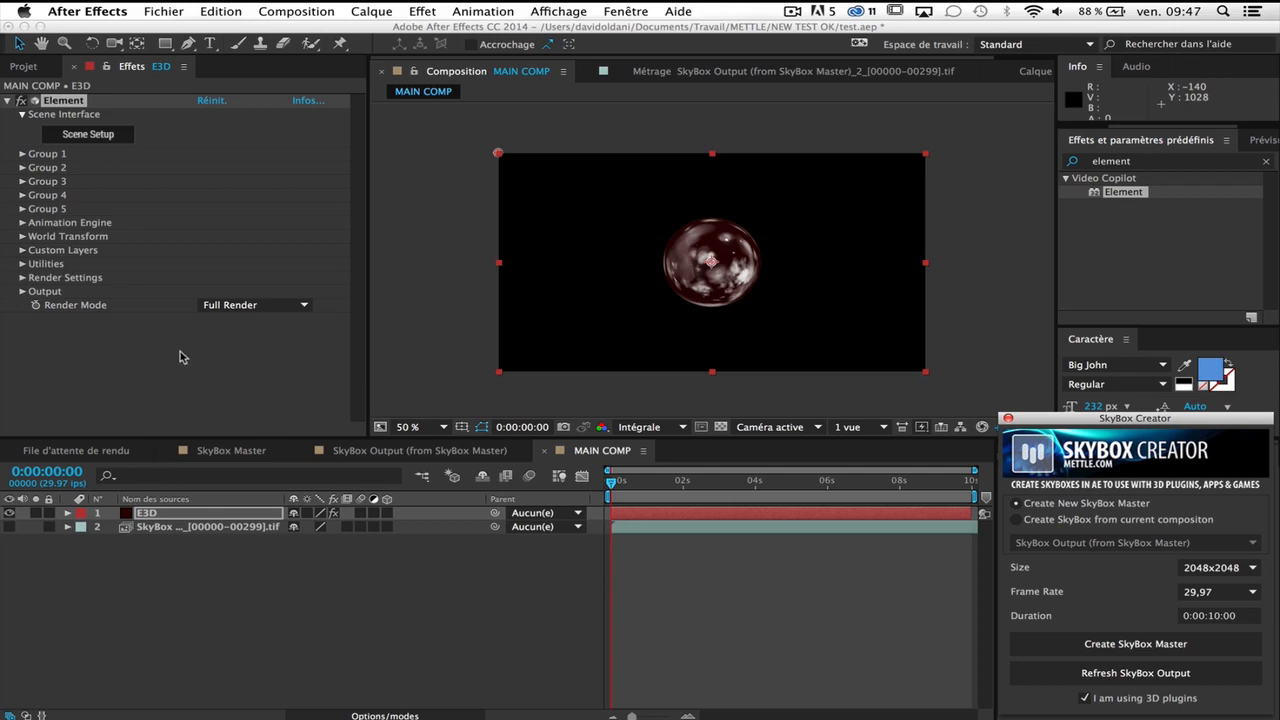
mouse_move(10, 275)
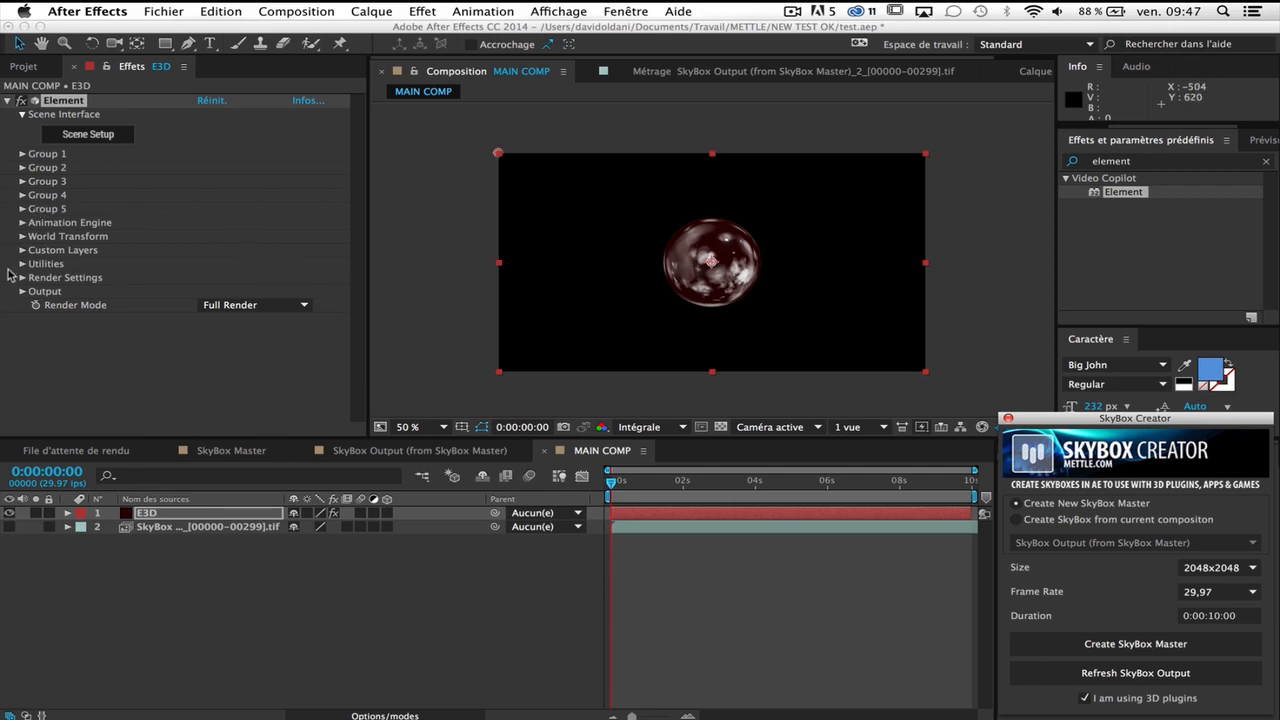
mouse_move(420, 283)
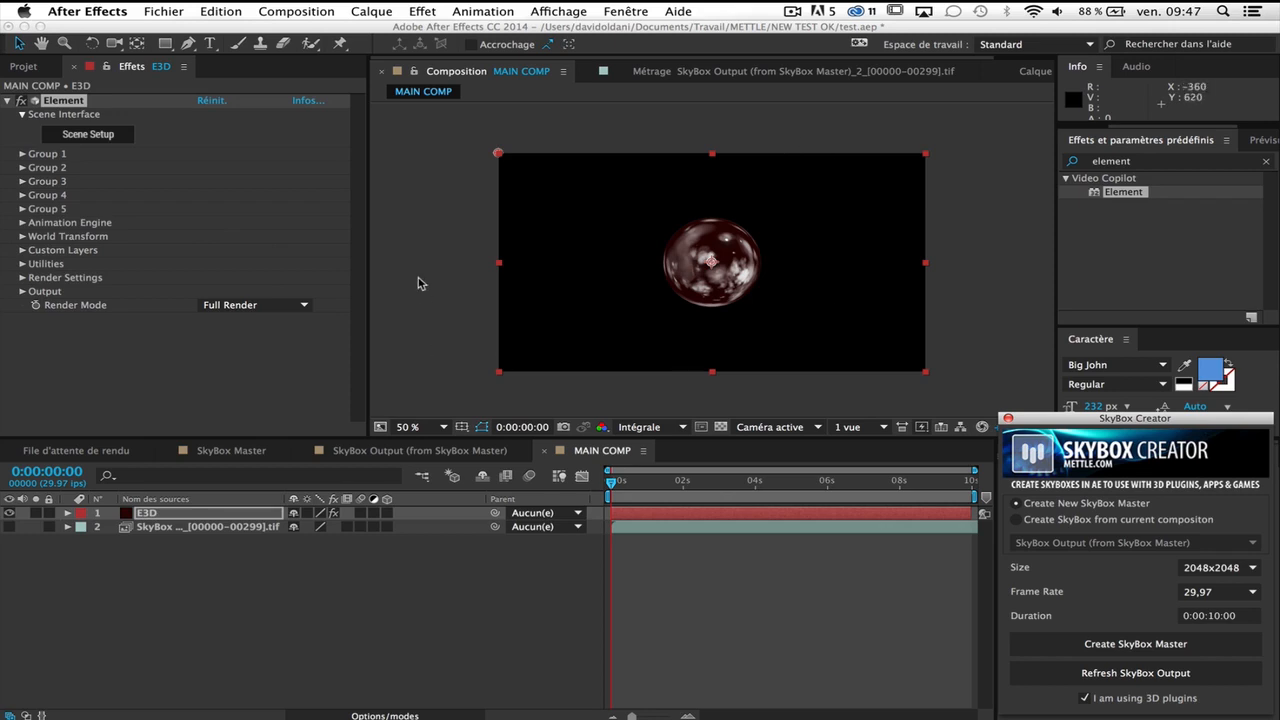
mouse_move(52, 250)
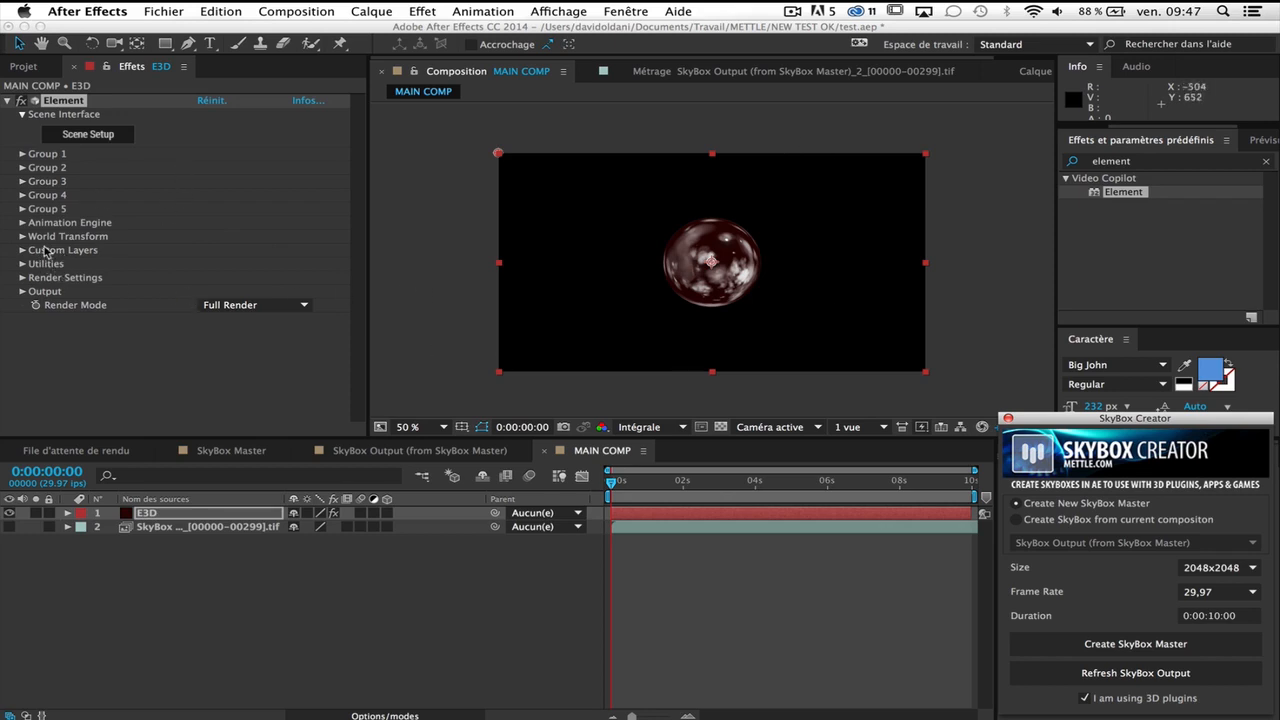
click(22, 277)
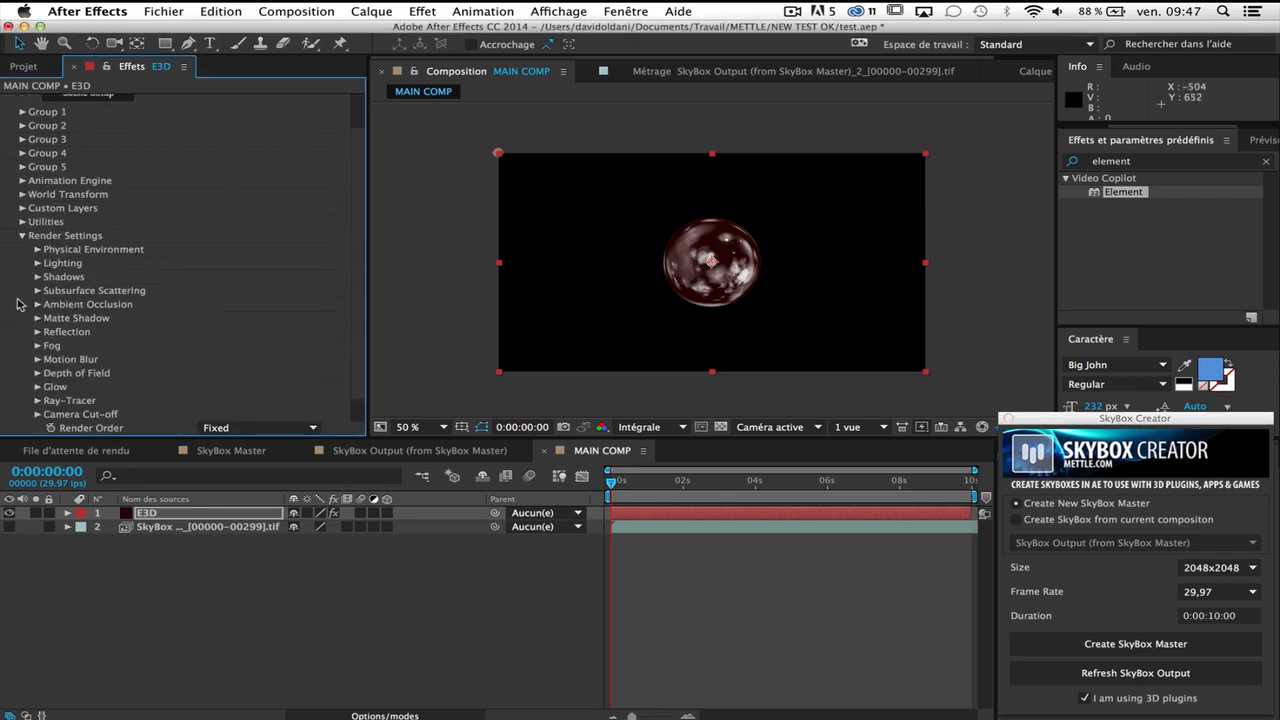
mouse_move(40, 250)
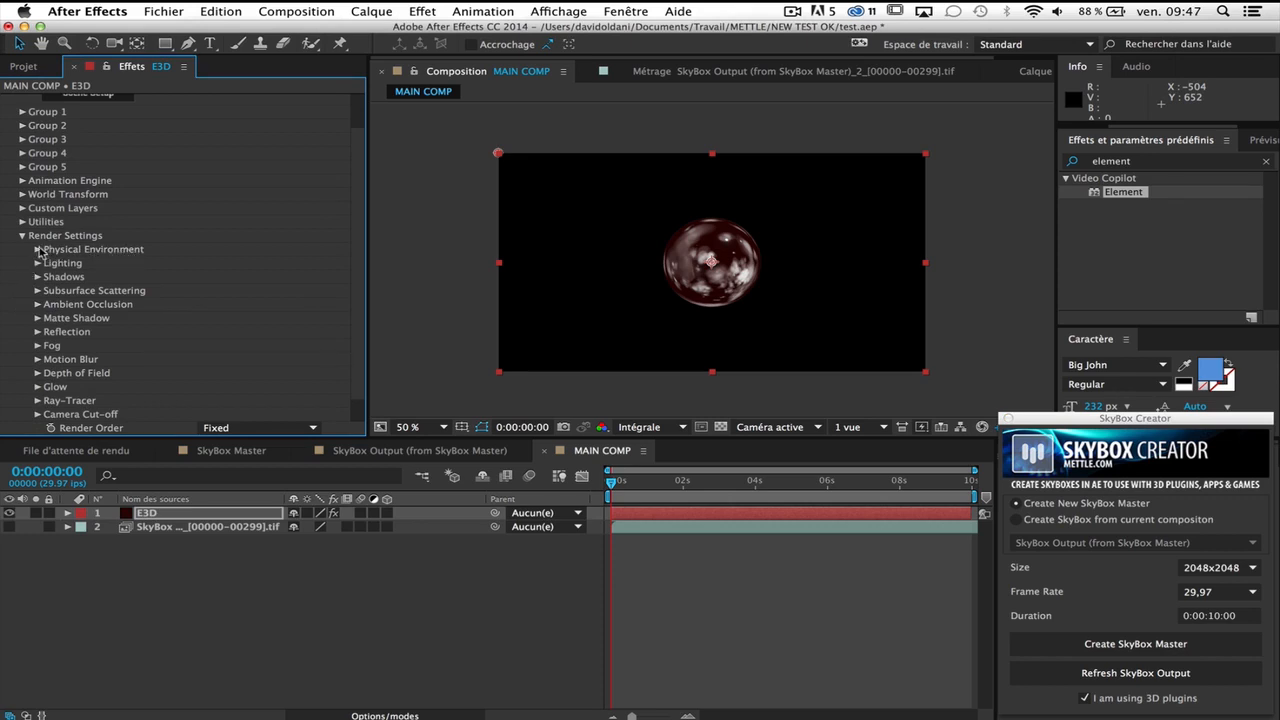
click(37, 249)
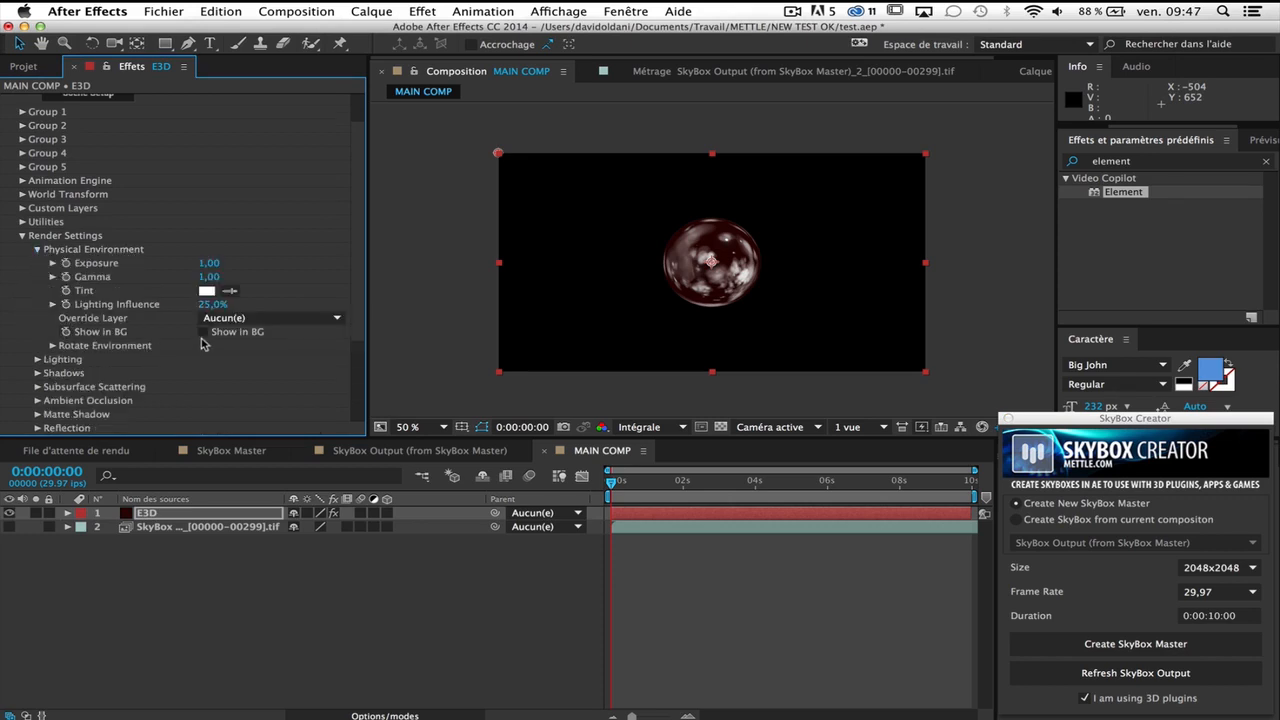
click(203, 331)
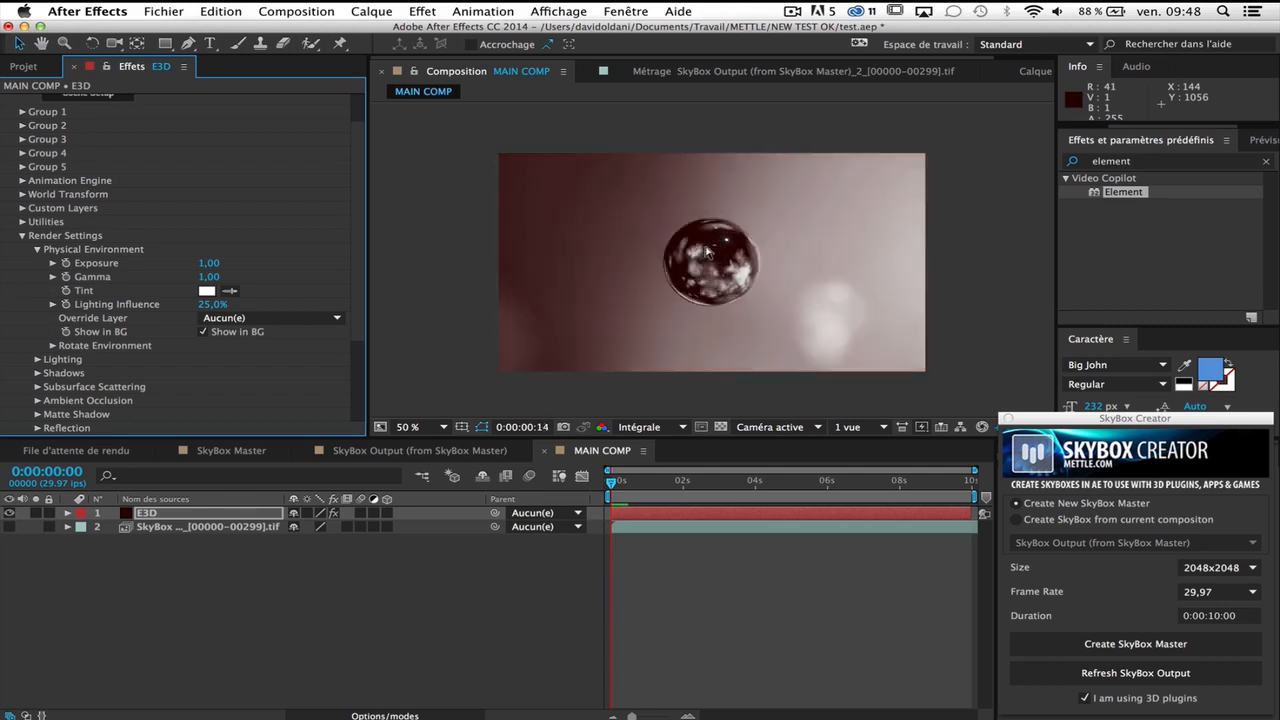
click(613, 480)
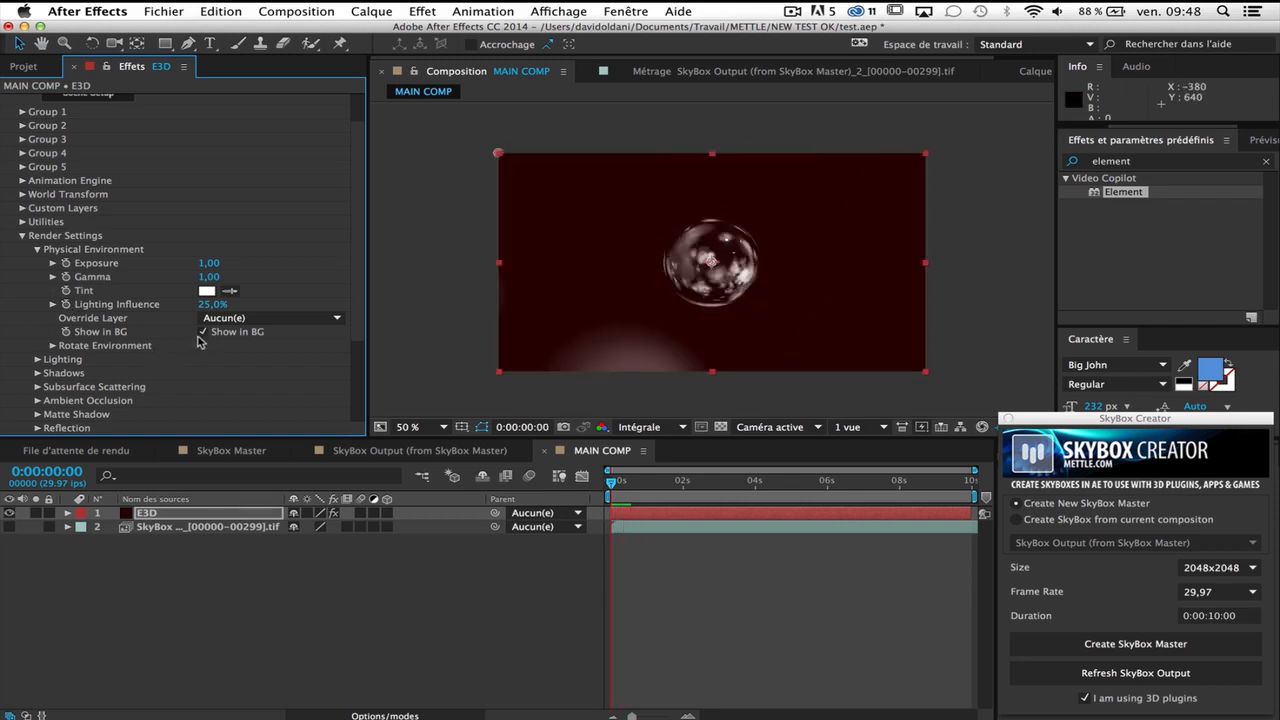
click(203, 331)
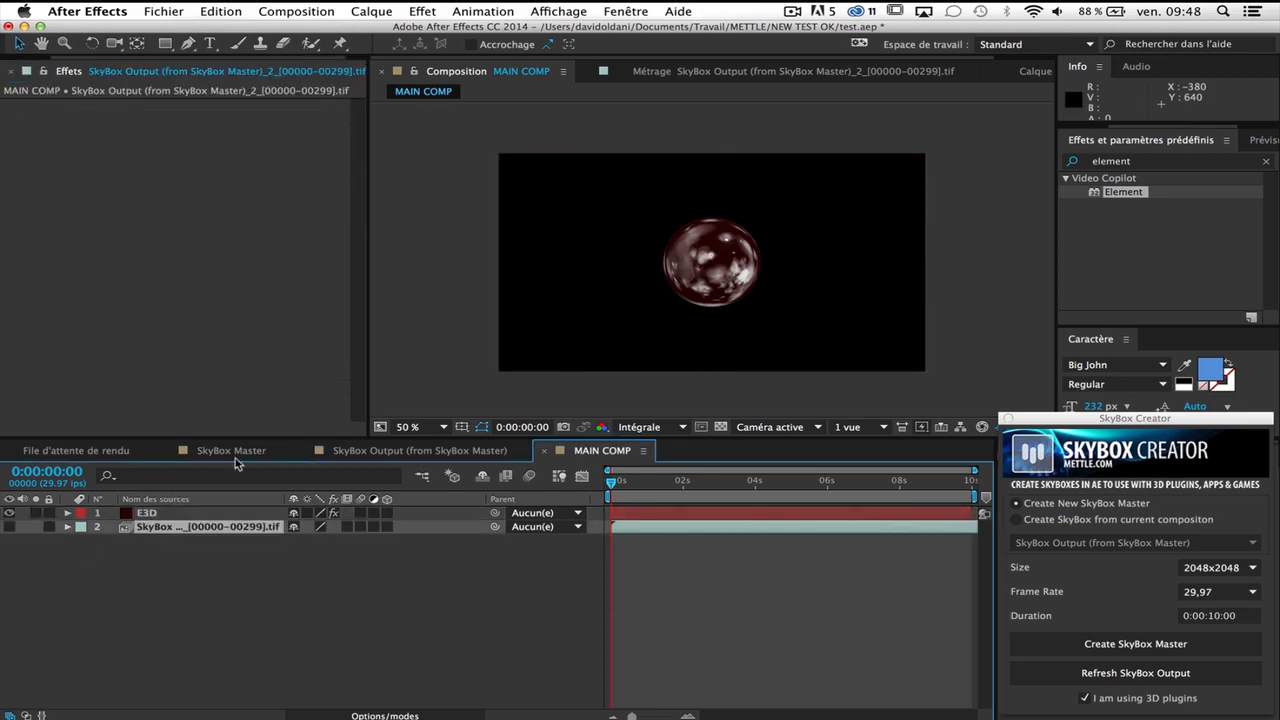
- Duplicate SkyBox Master as BG PARTICULE at HDTV 1080 29.97 and adjust its layers
click(231, 450)
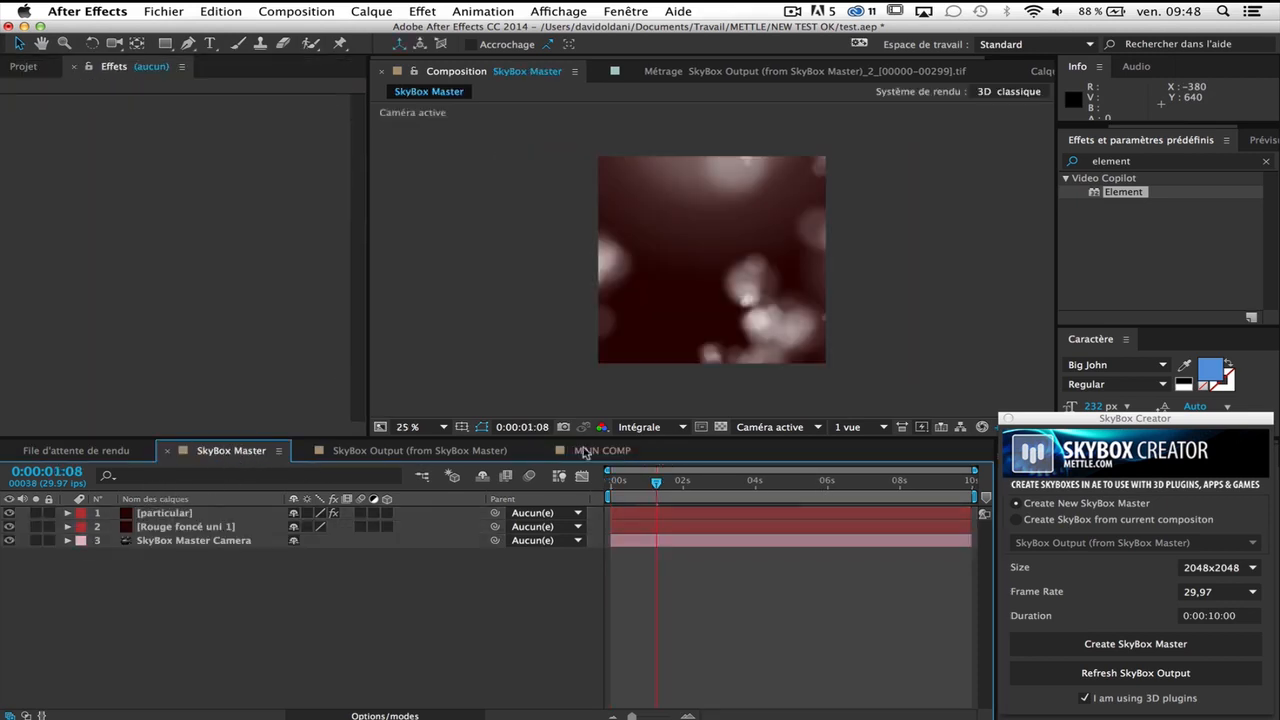
click(602, 450)
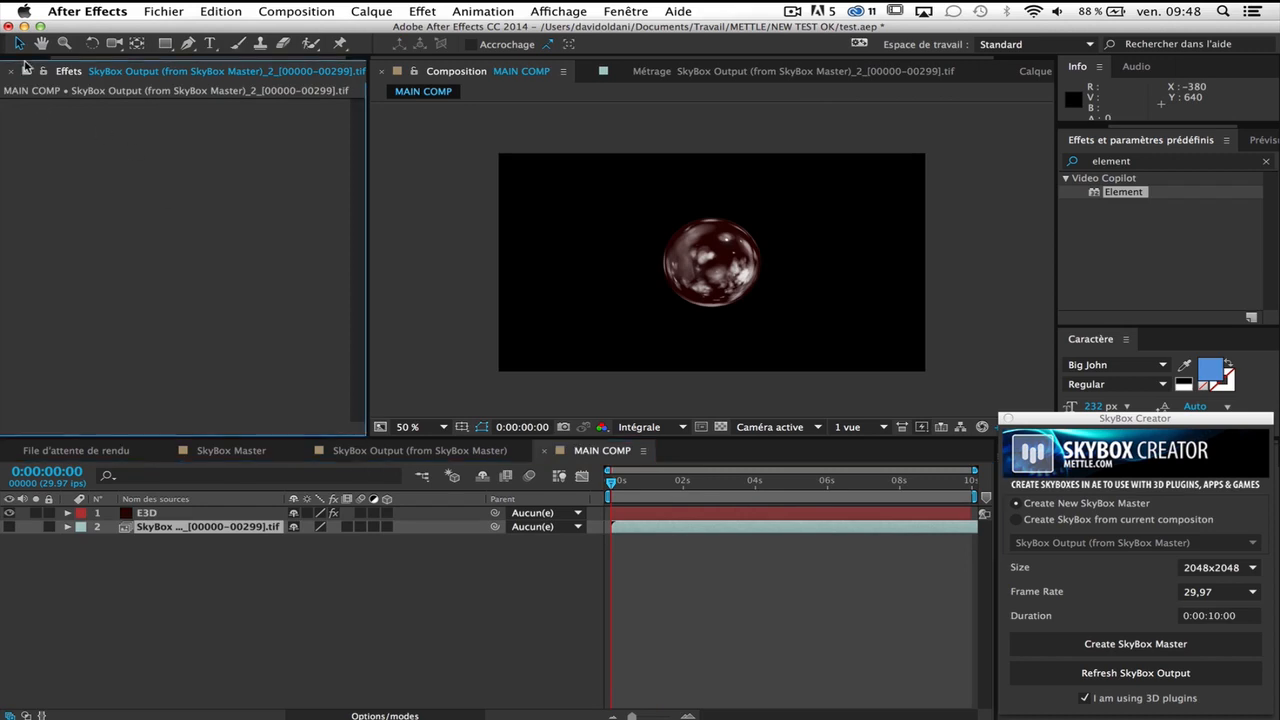
click(22, 71)
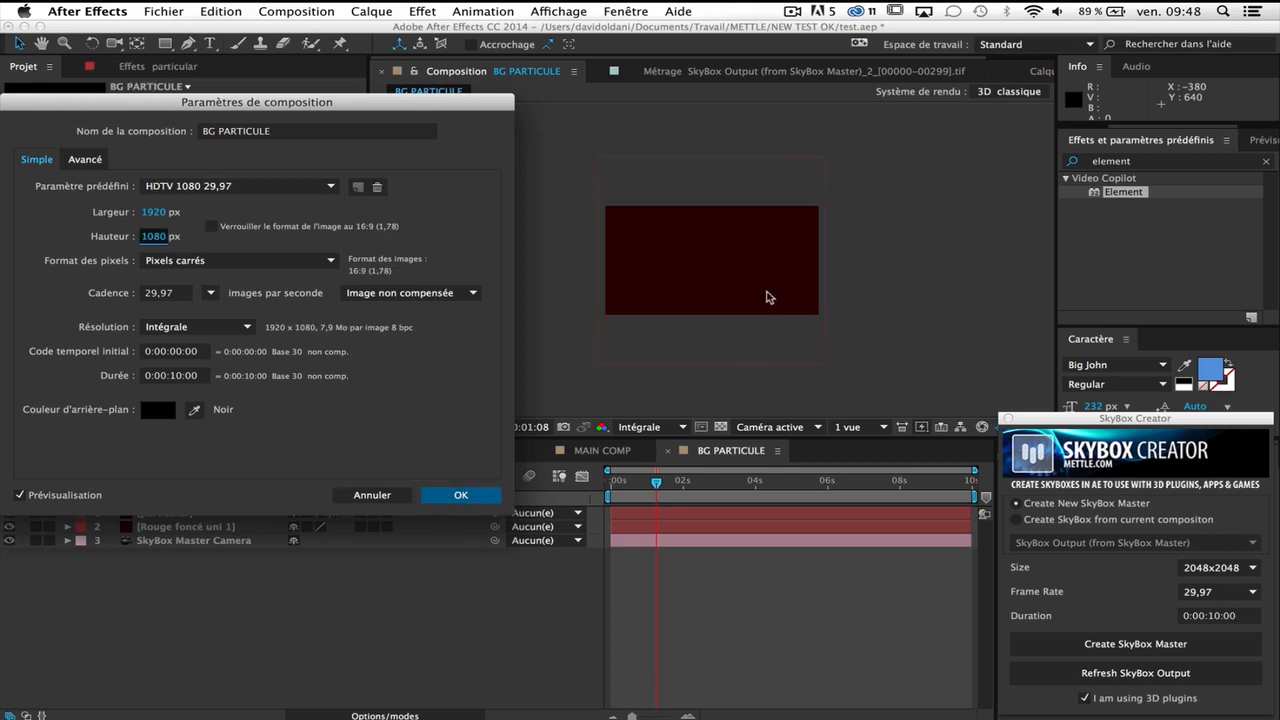
click(460, 495)
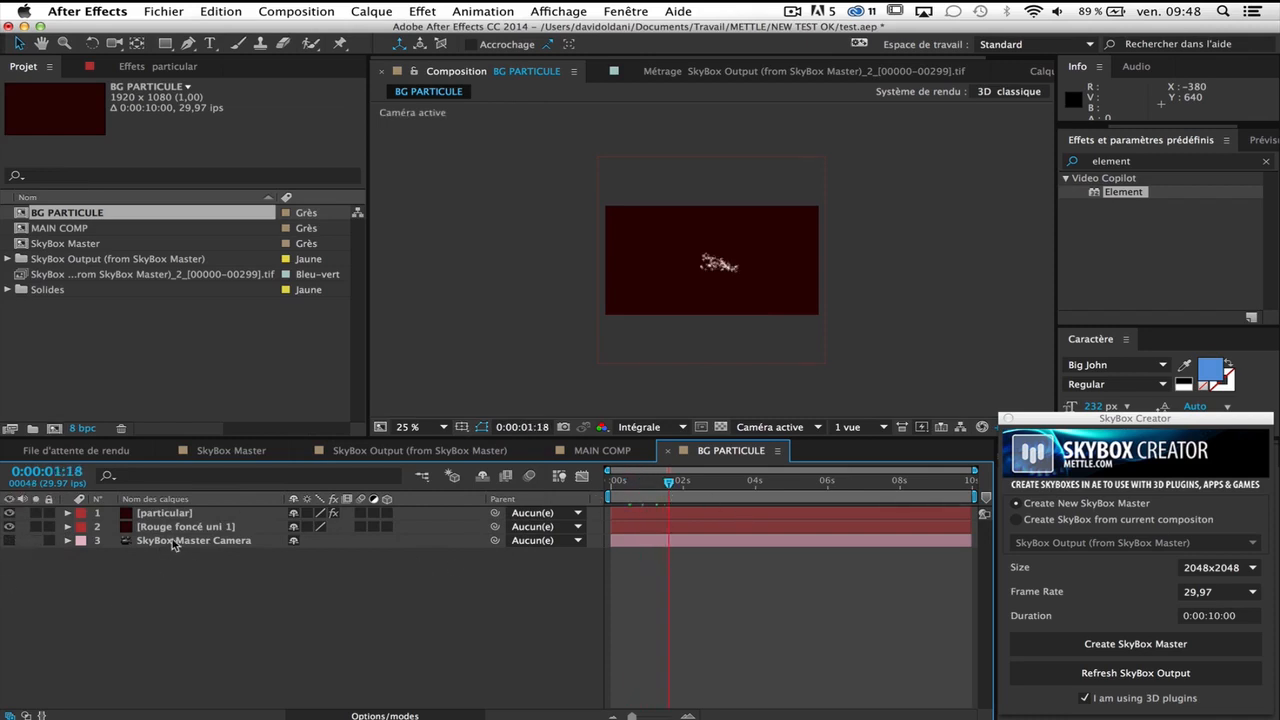
click(408, 427)
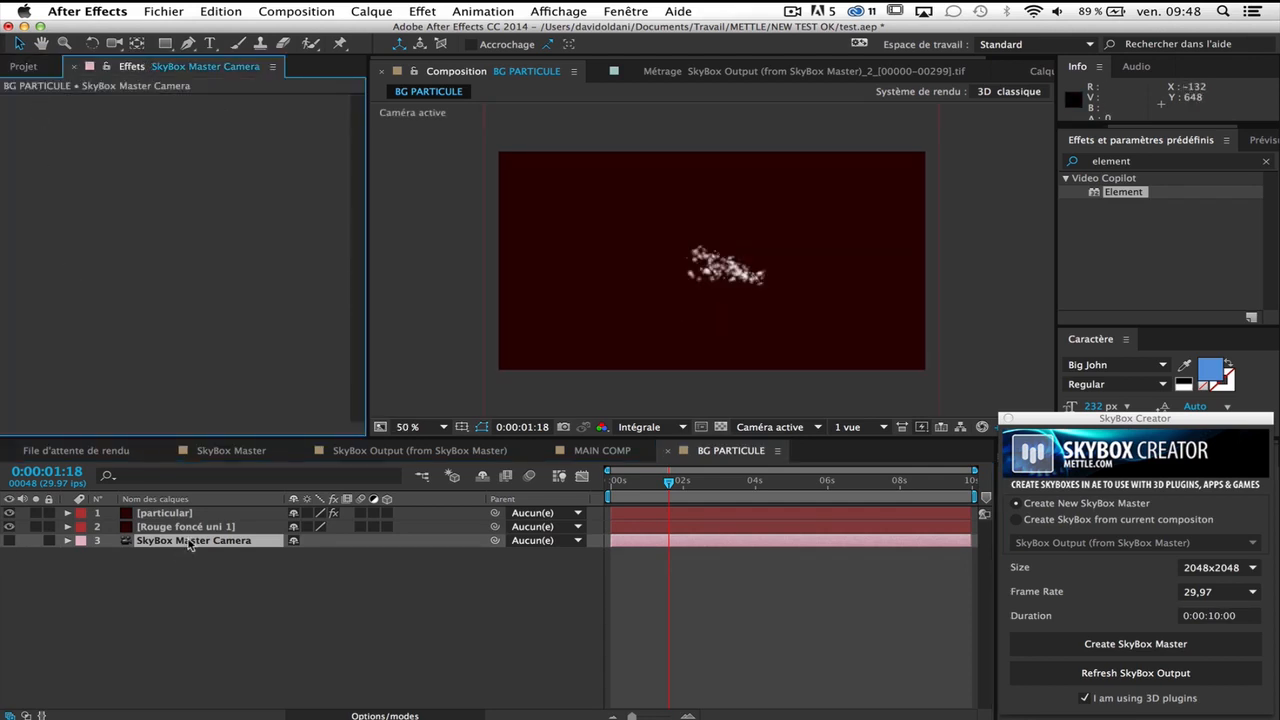
click(164, 512)
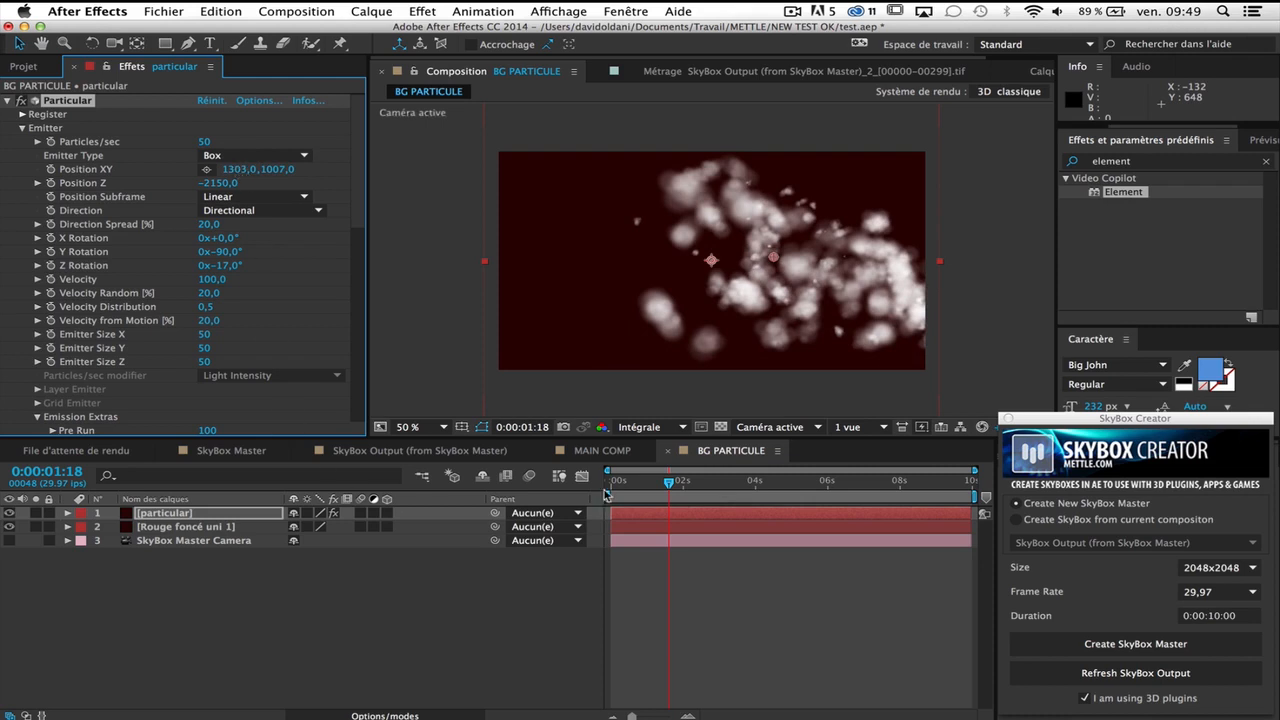
- Place BG PARTICULE as the bottom layer of MAIN COMP and select E3D
click(420, 450)
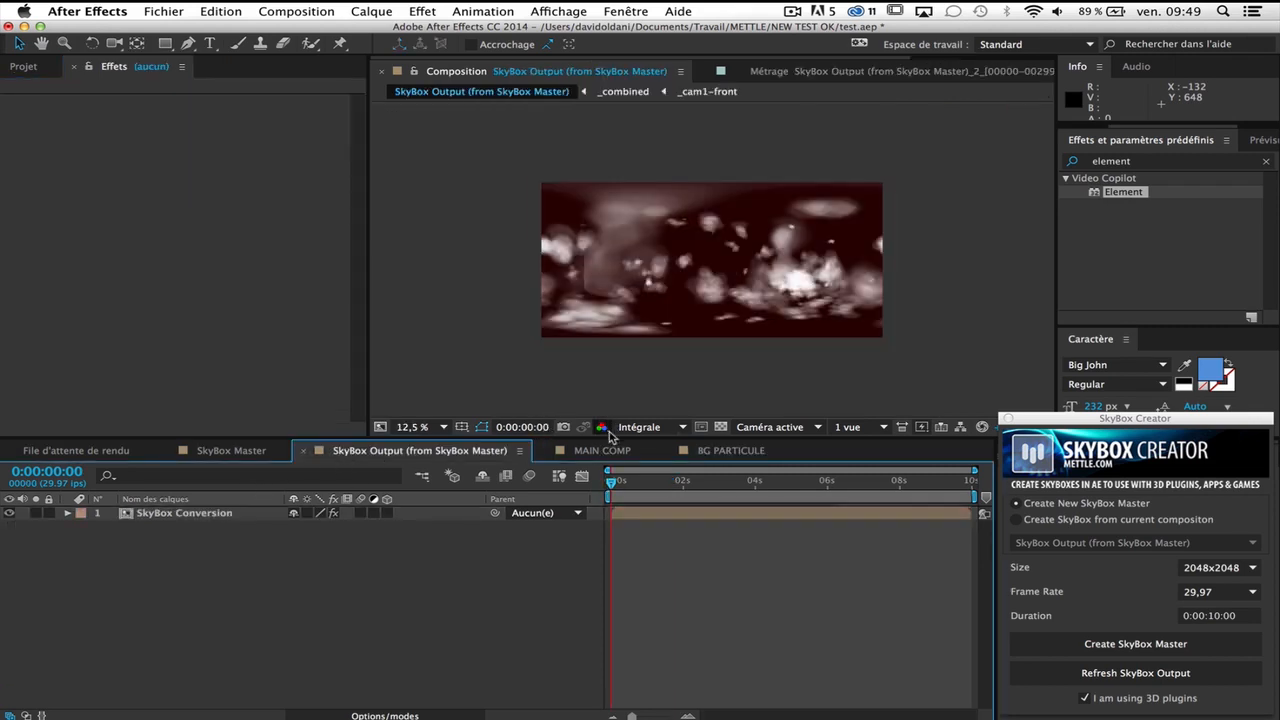
click(600, 450)
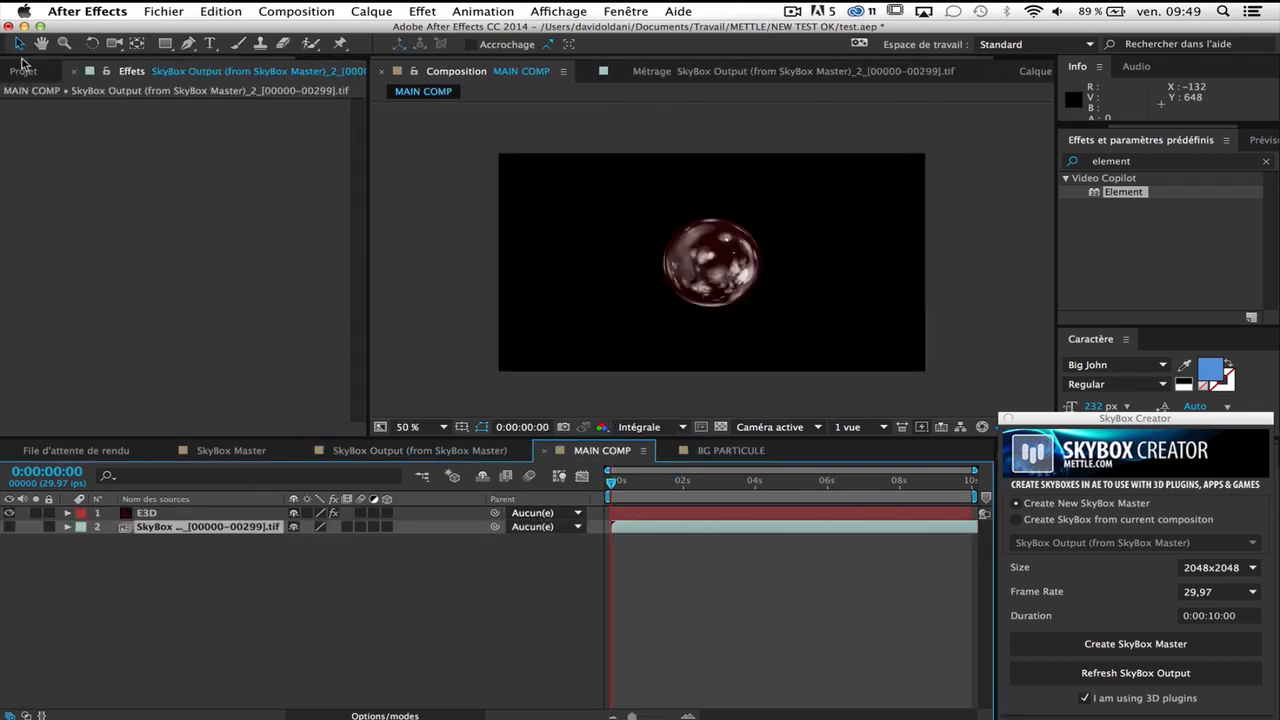
click(22, 70)
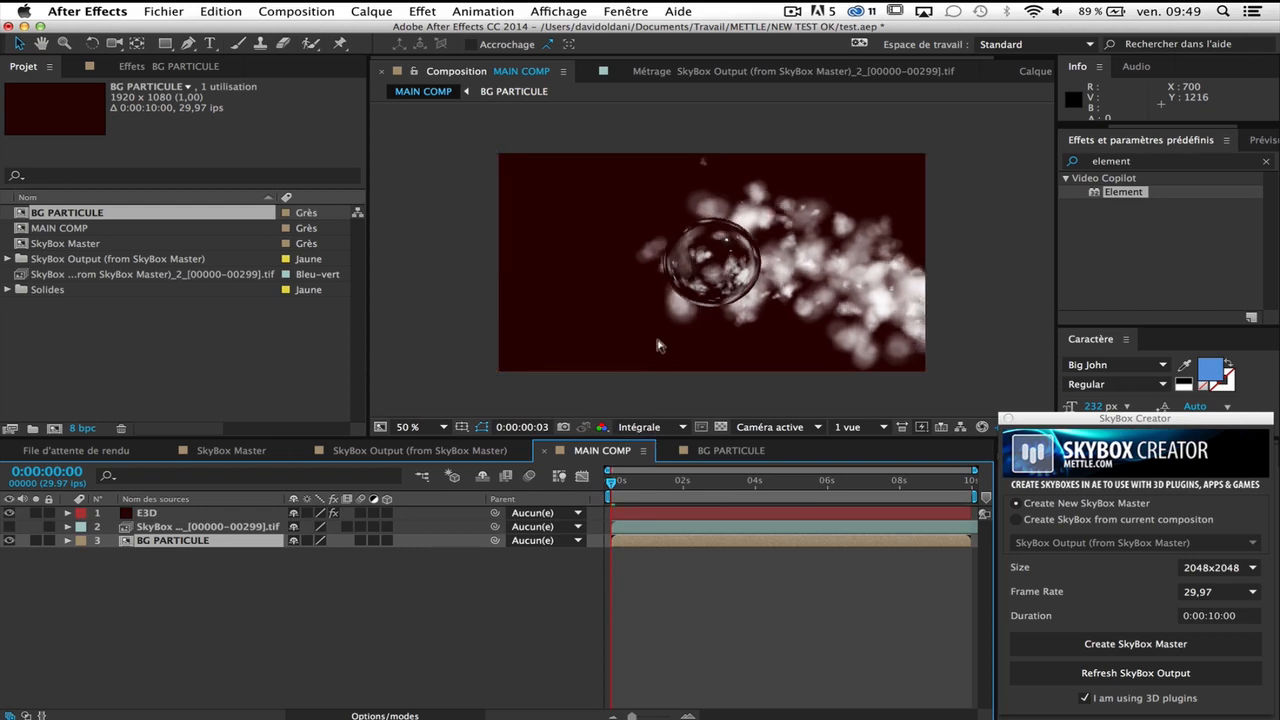
click(793, 11)
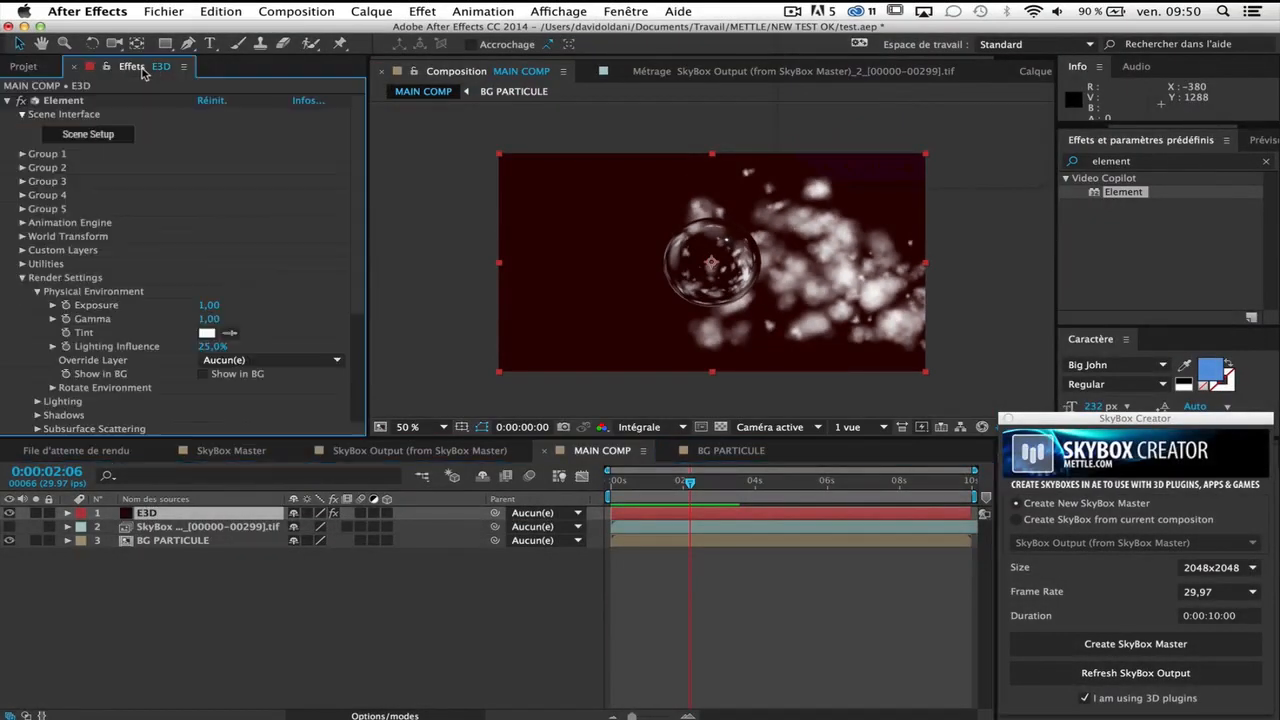
- Scrub the Chrome material's Glossiness and set SkyBox Creator's source to BG PARTICULE
scroll(down, 3)
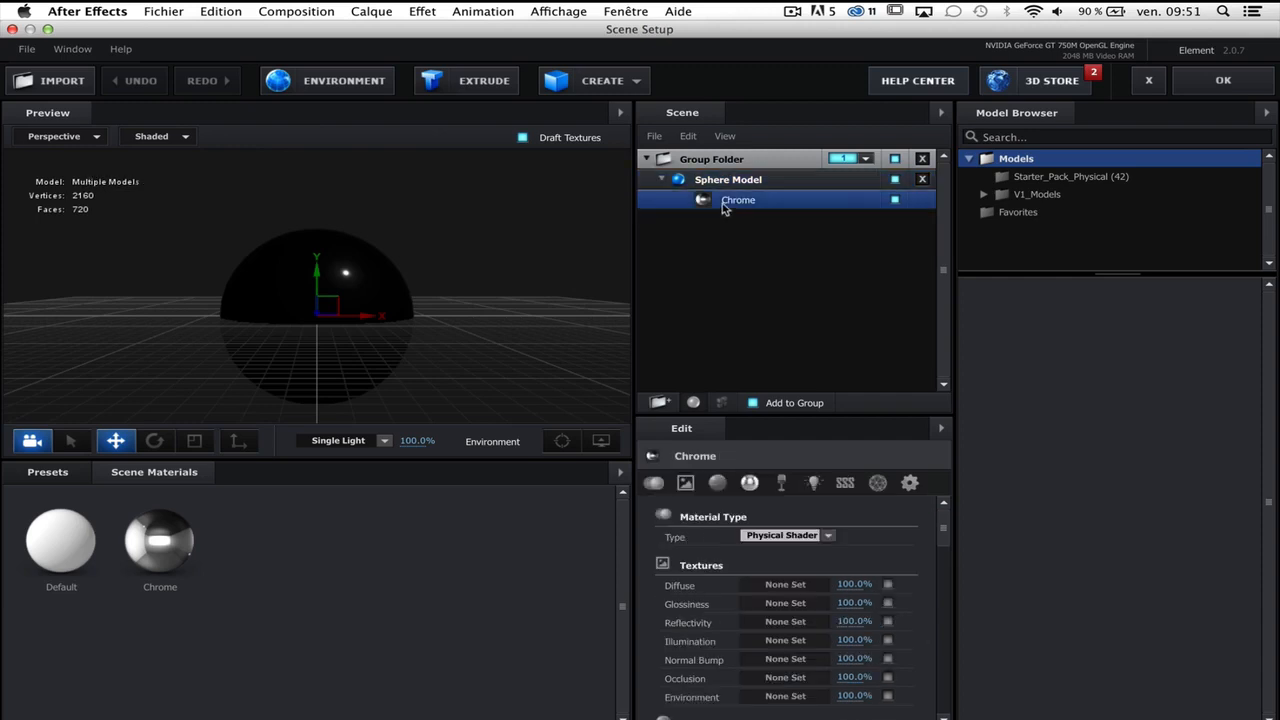
scroll(down, 3)
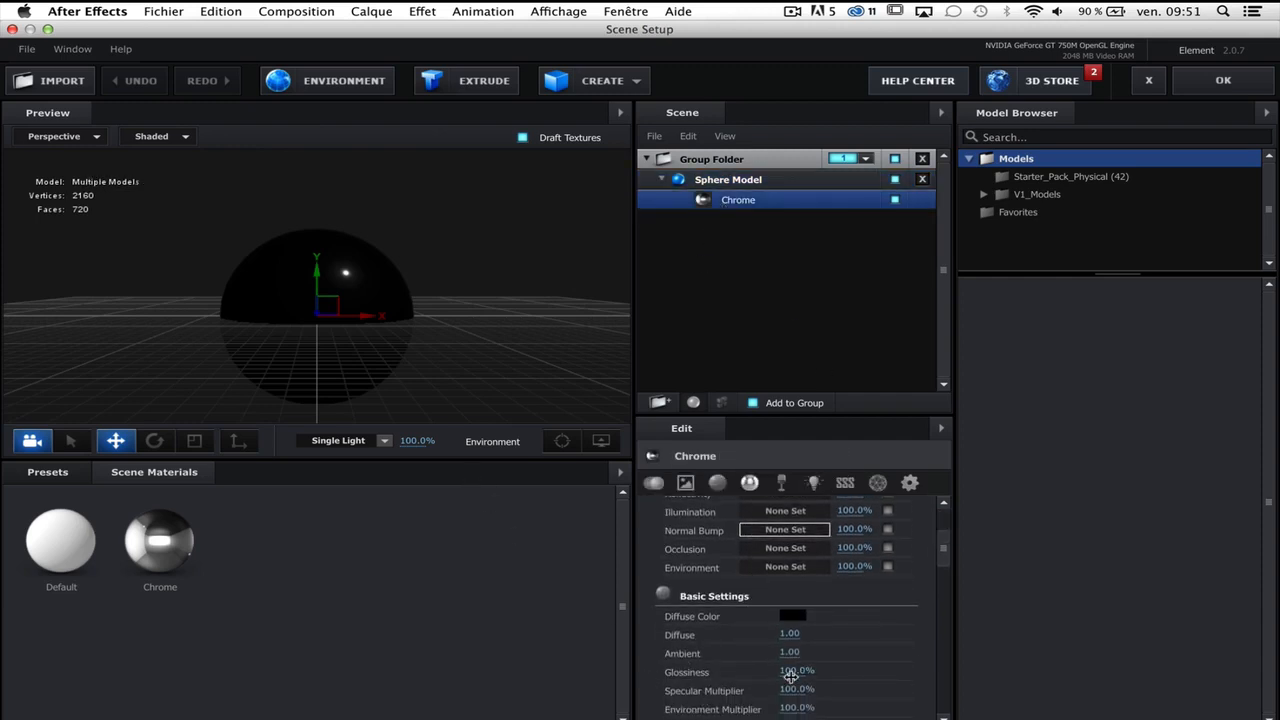
drag(810, 670, 790, 670)
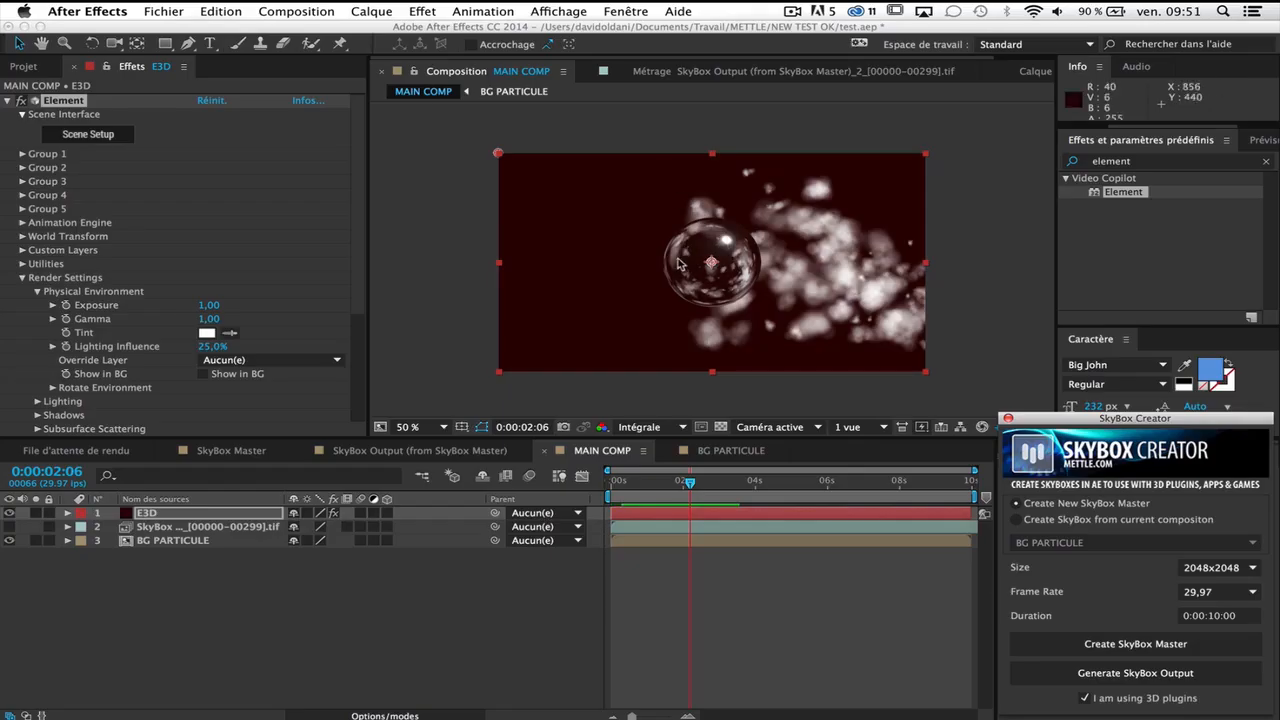
- Zoom the viewer to 100% and back to 50%, then enable Show in BG
click(408, 426)
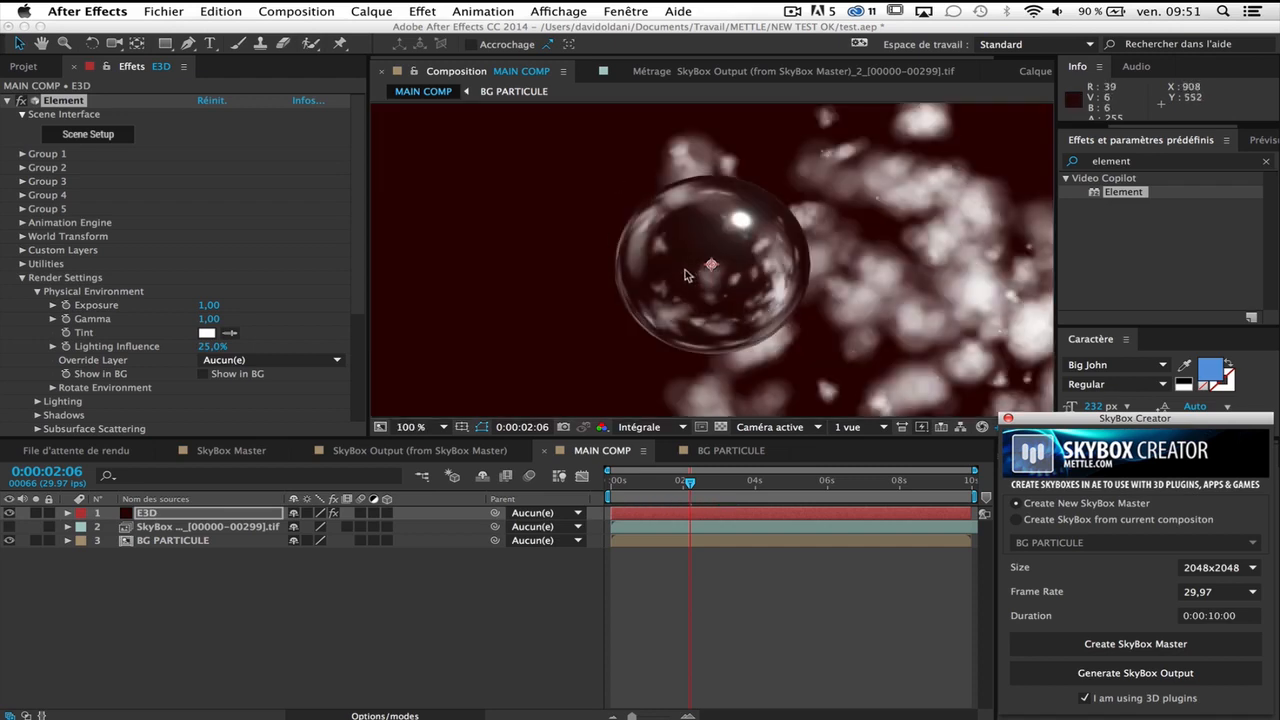
mouse_move(675, 253)
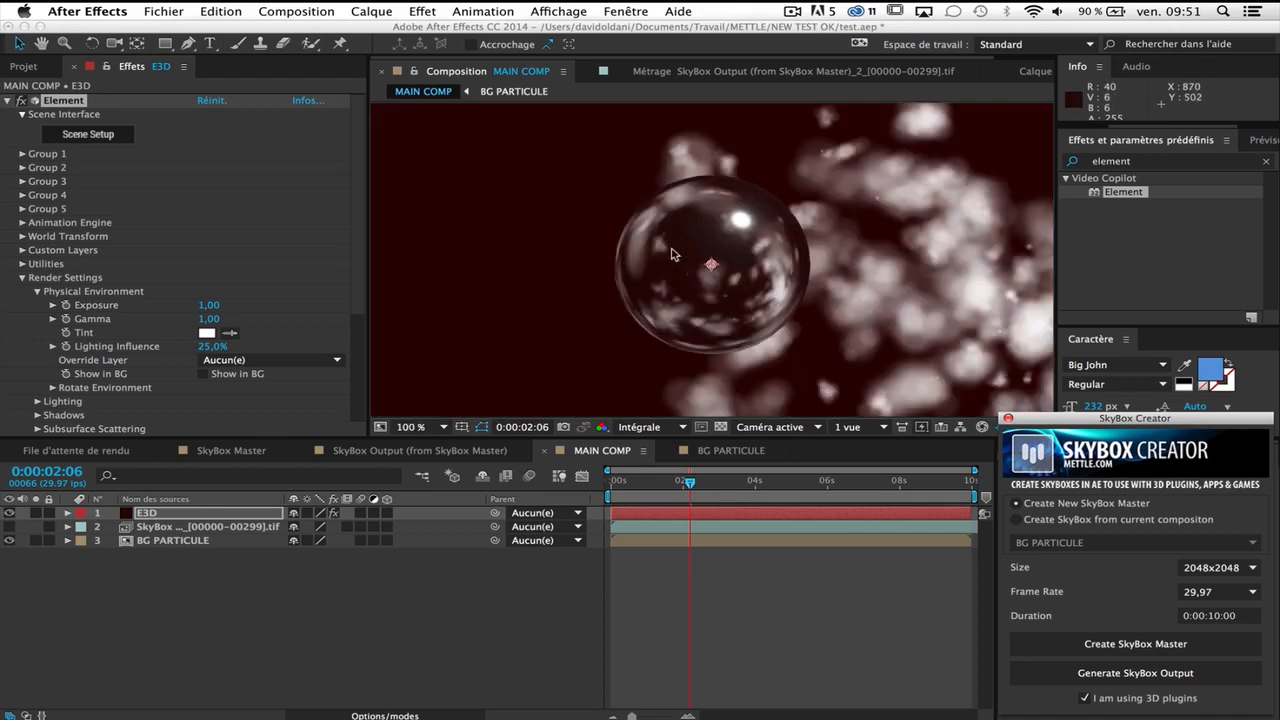
click(411, 427)
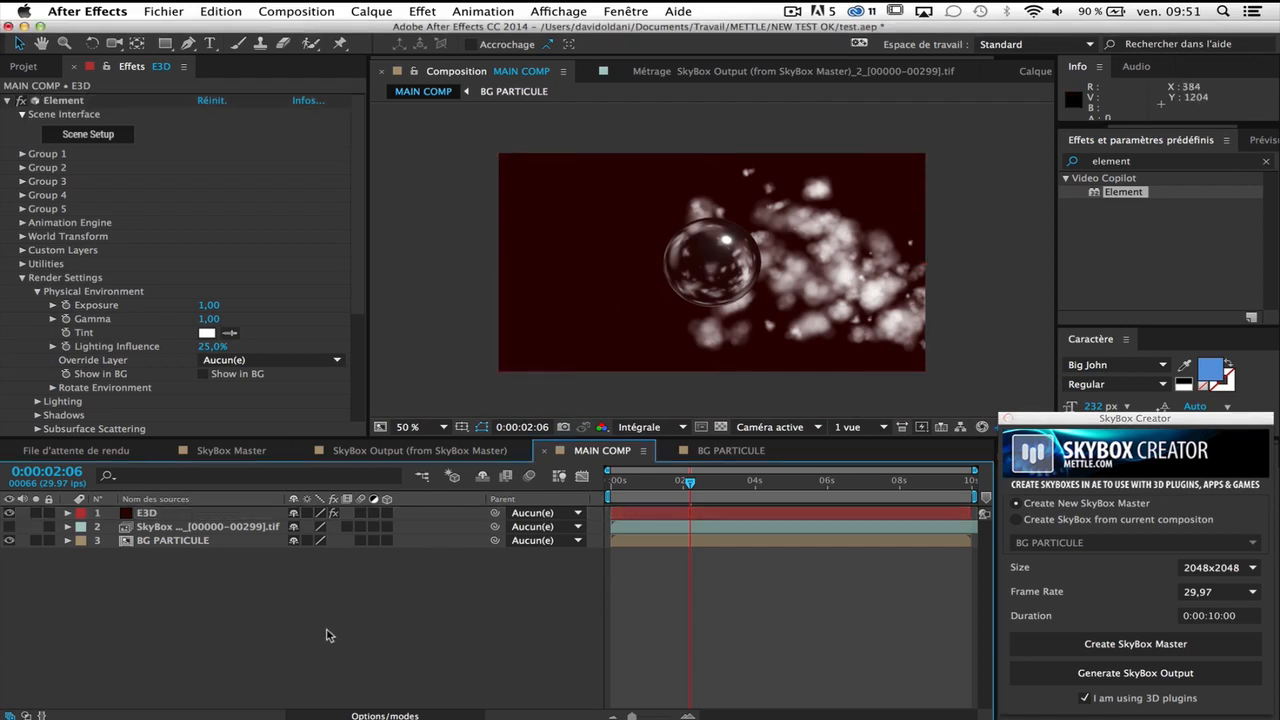
mouse_move(305, 587)
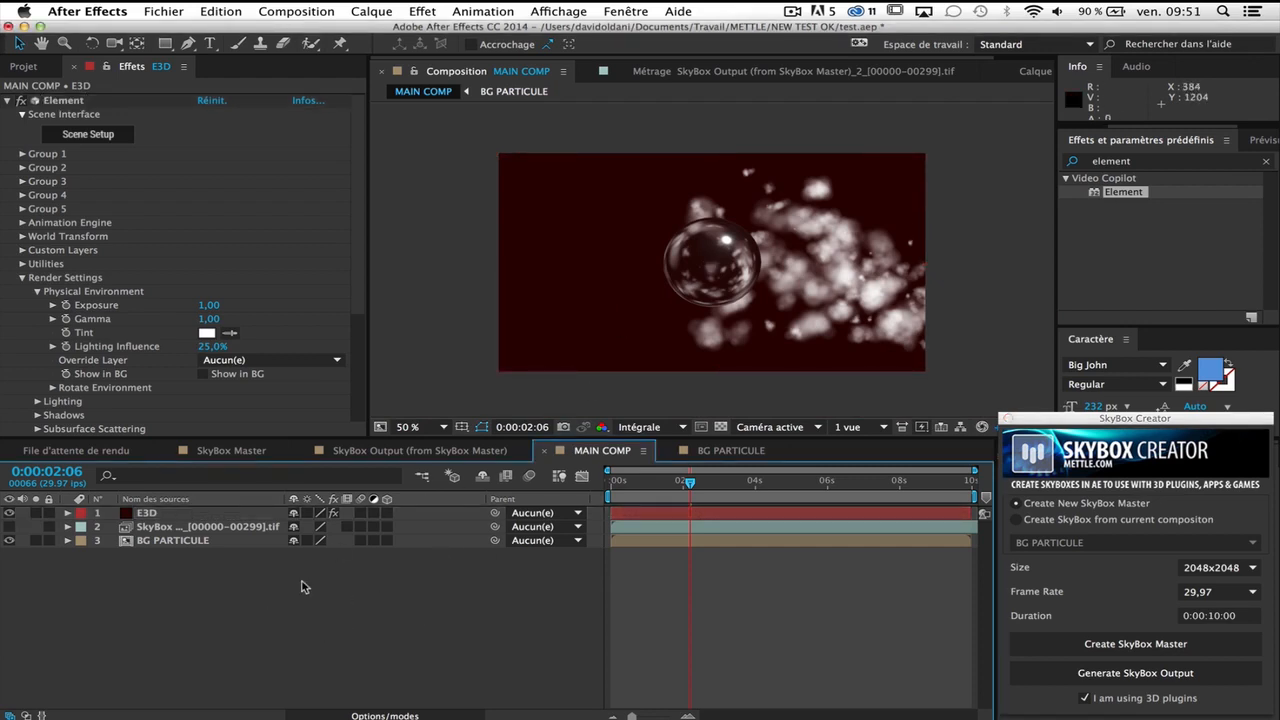
mouse_move(720, 200)
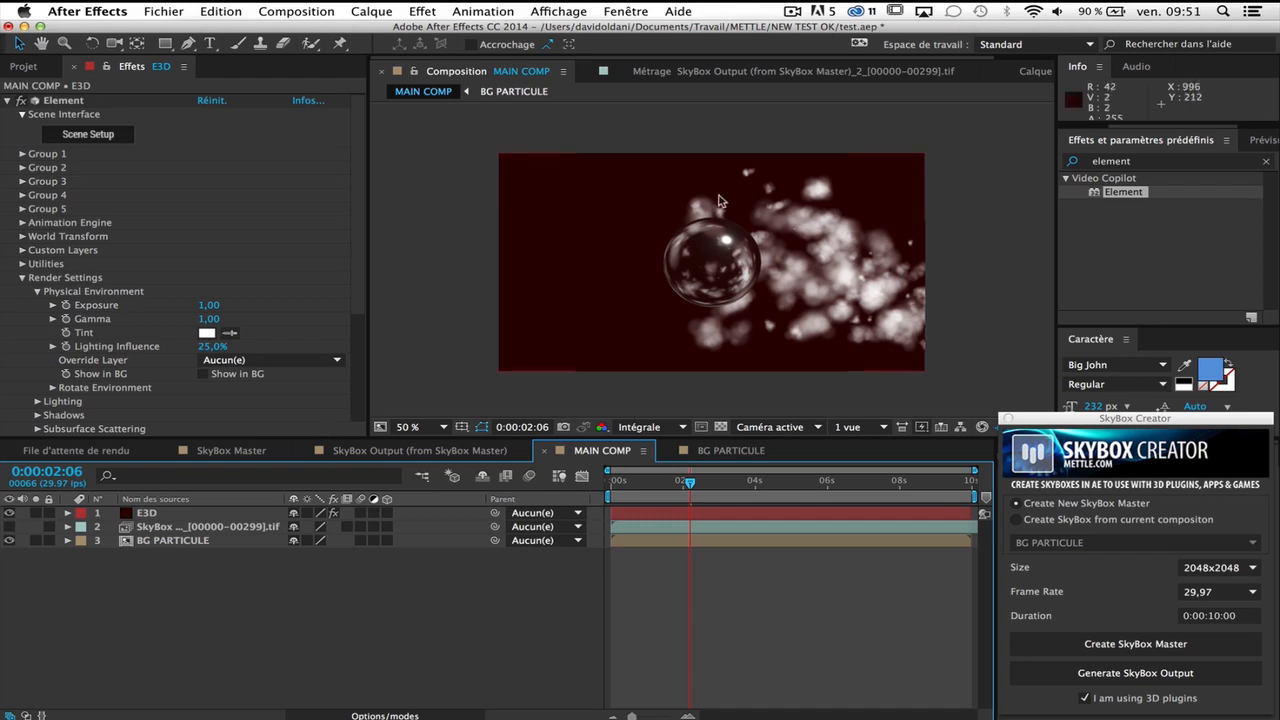
mouse_move(200, 389)
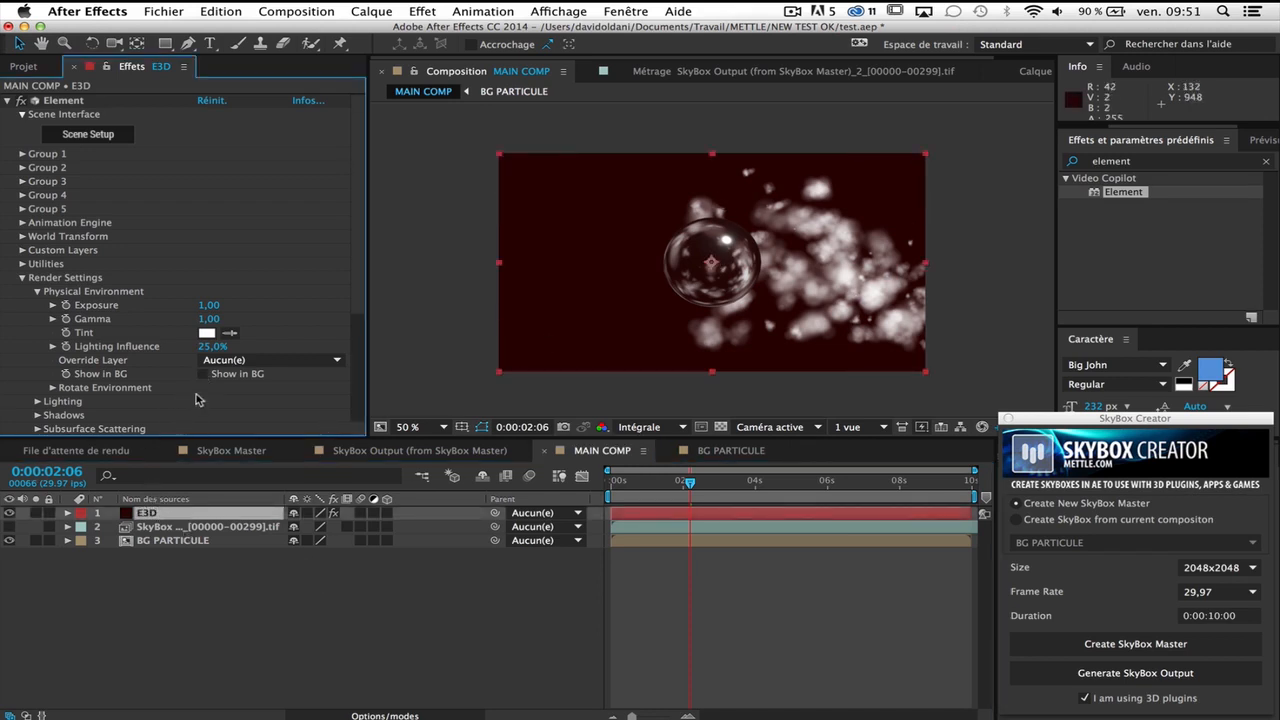
click(202, 373)
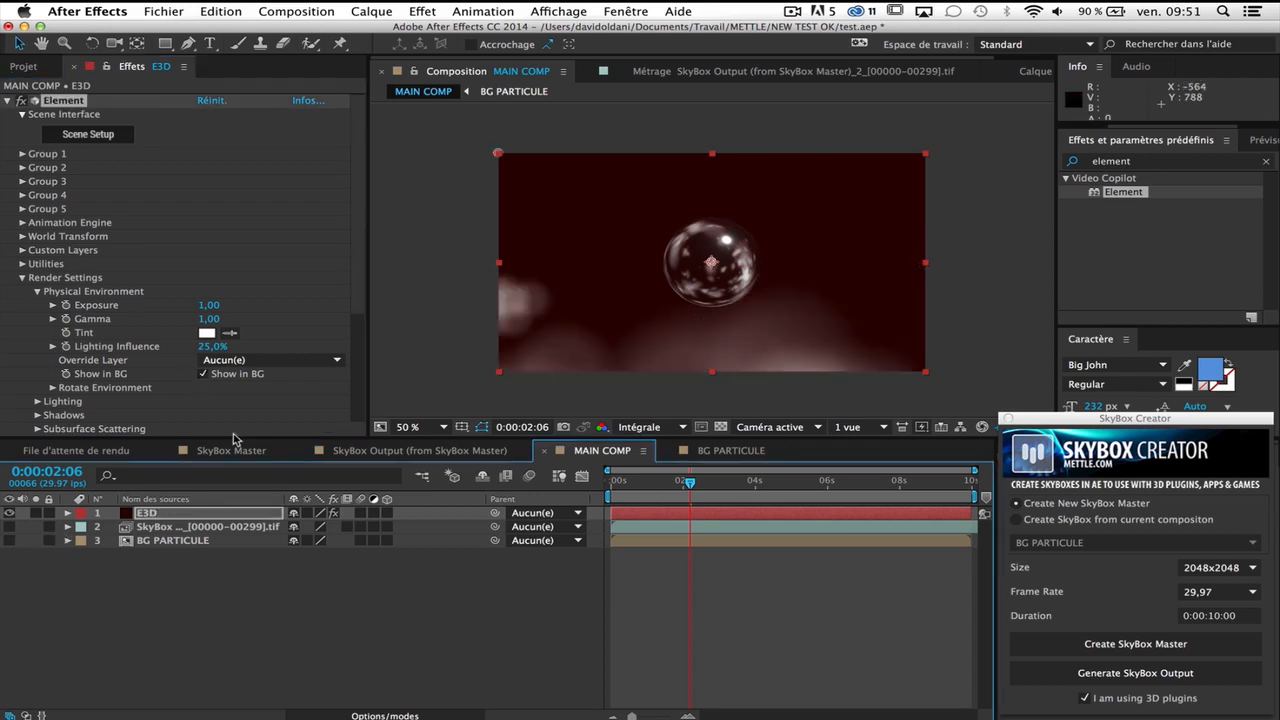
mouse_move(315, 383)
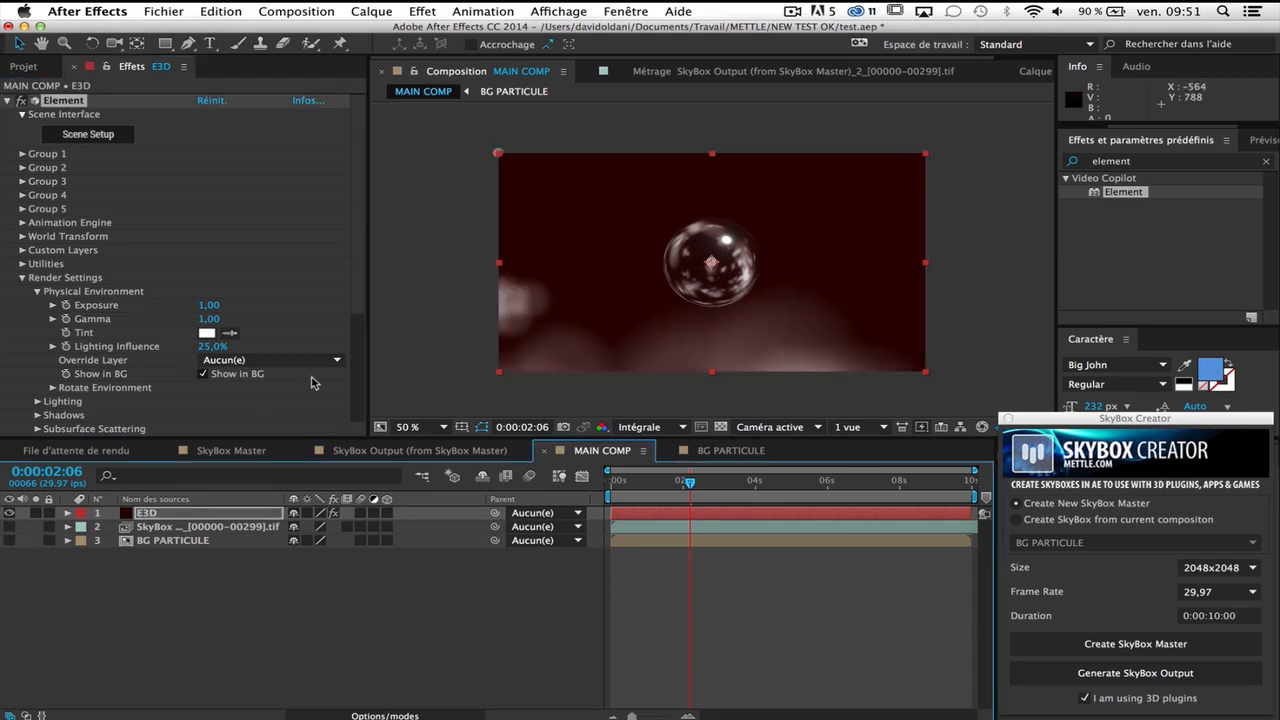